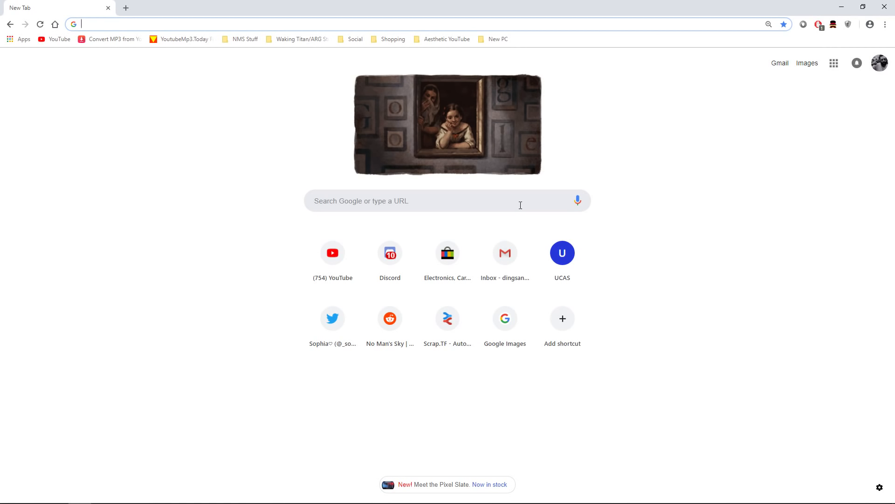
{"action": "mouse_move", "coordinate": [114, 78]}
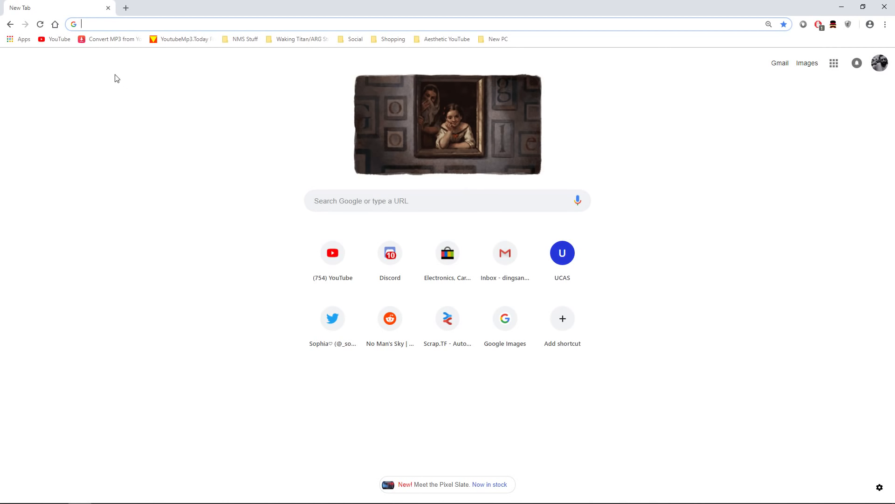
{"action": "mouse_move", "coordinate": [152, 359]}
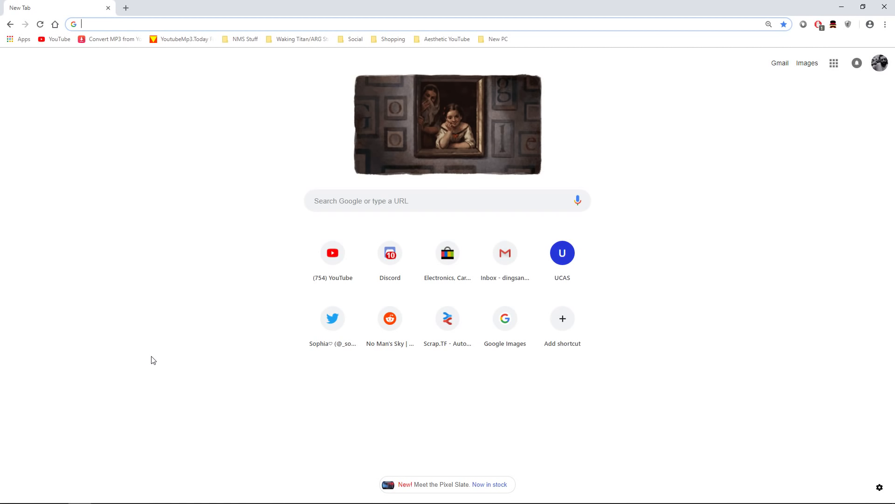
{"action": "mouse_move", "coordinate": [158, 244]}
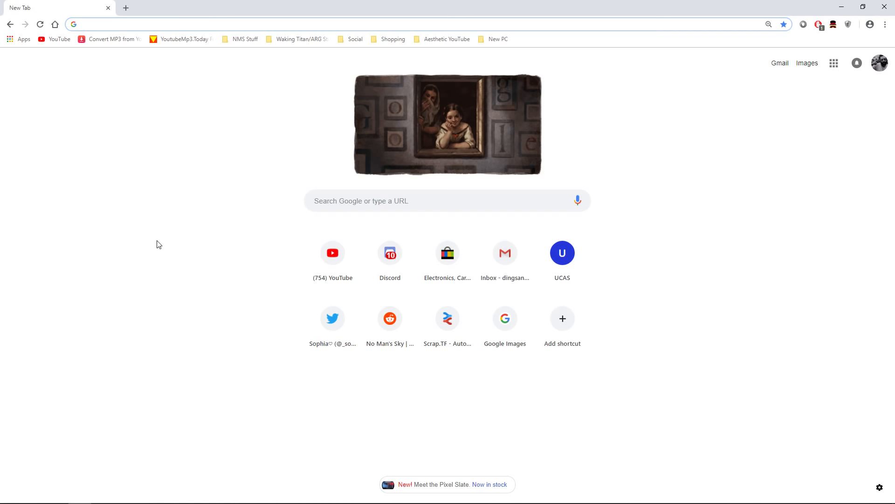
{"action": "mouse_move", "coordinate": [306, 486]}
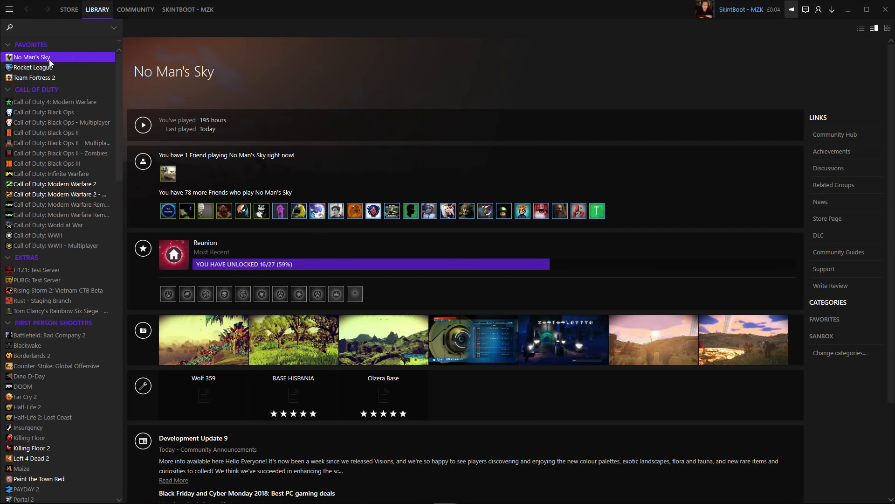
- Inspect No Man's Sky's Properties: Local files build ID and Betas dropdown, keeping NONE
{"action": "right_click", "coordinate": [31, 57]}
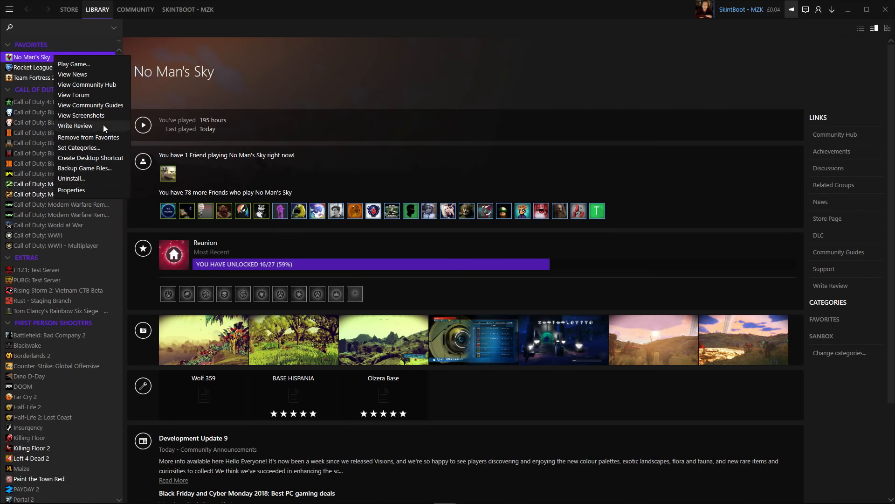
{"action": "left_click", "coordinate": [71, 190]}
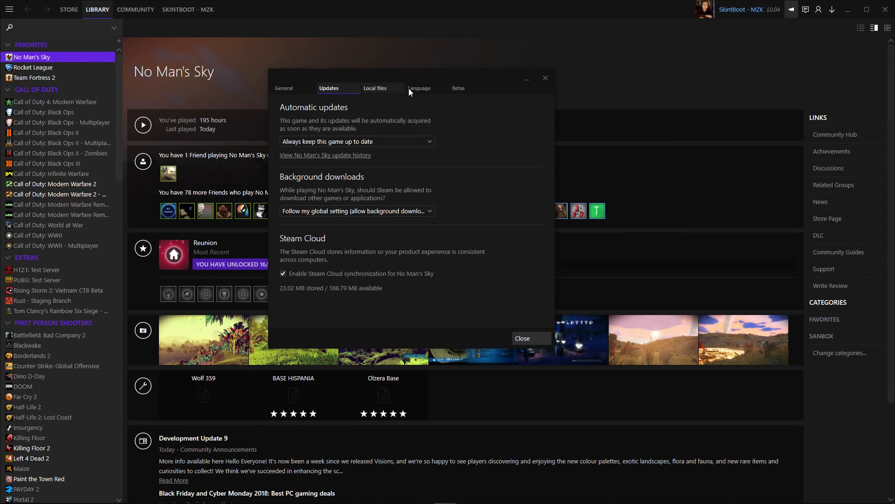
{"action": "left_click", "coordinate": [375, 88]}
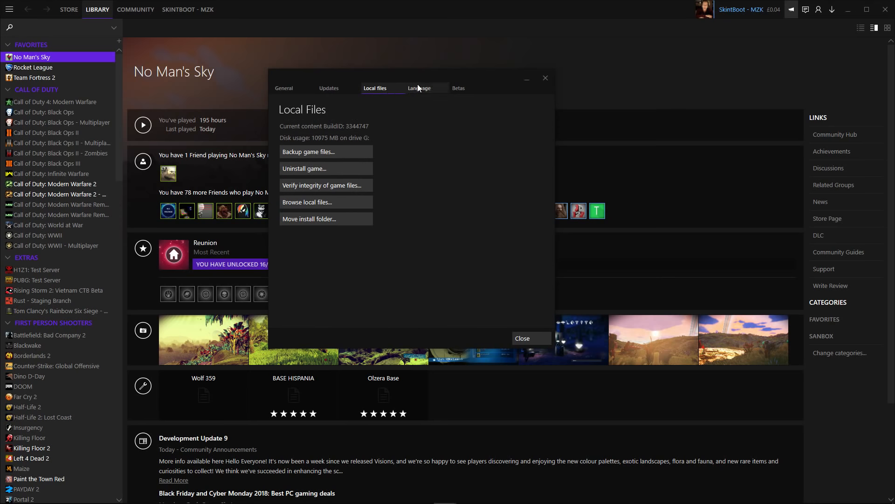
{"action": "left_click", "coordinate": [458, 88]}
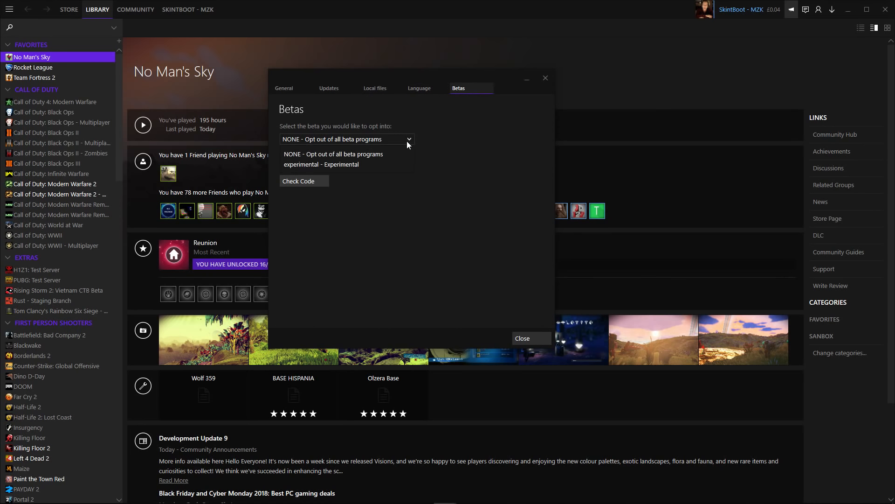
{"action": "mouse_move", "coordinate": [276, 140]}
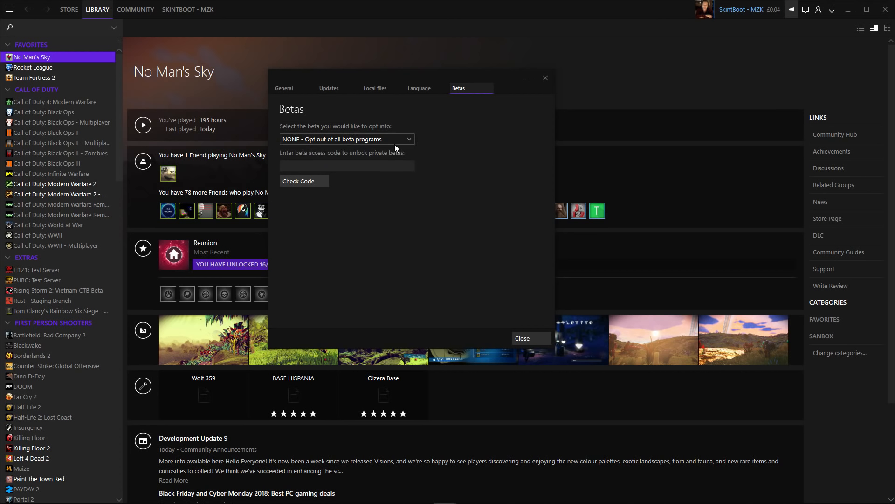
{"action": "mouse_move", "coordinate": [544, 76]}
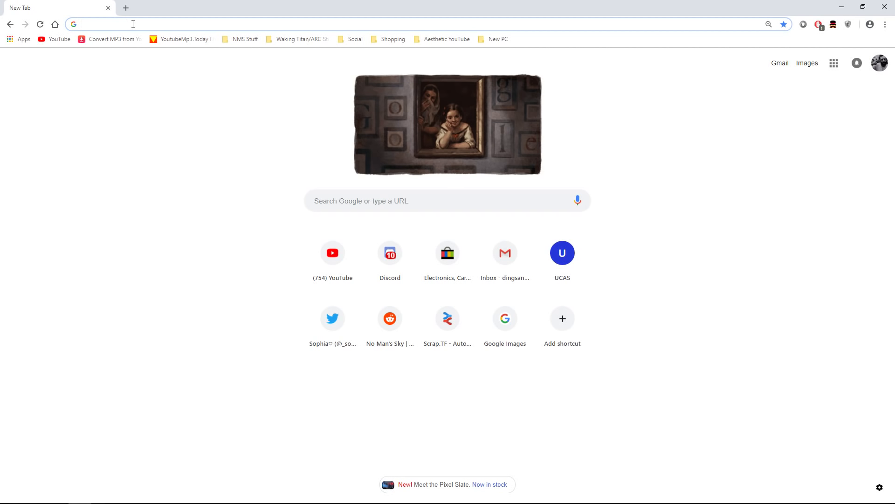
{"action": "mouse_move", "coordinate": [146, 124]}
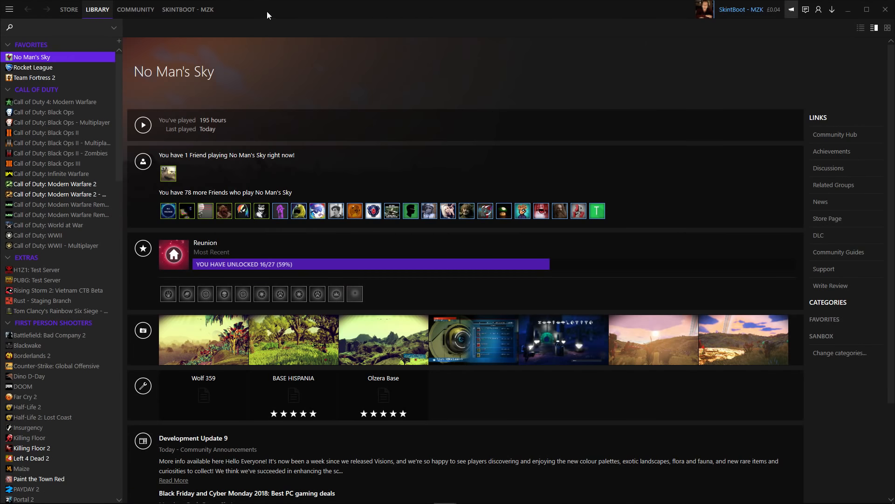
{"action": "mouse_move", "coordinate": [272, 106]}
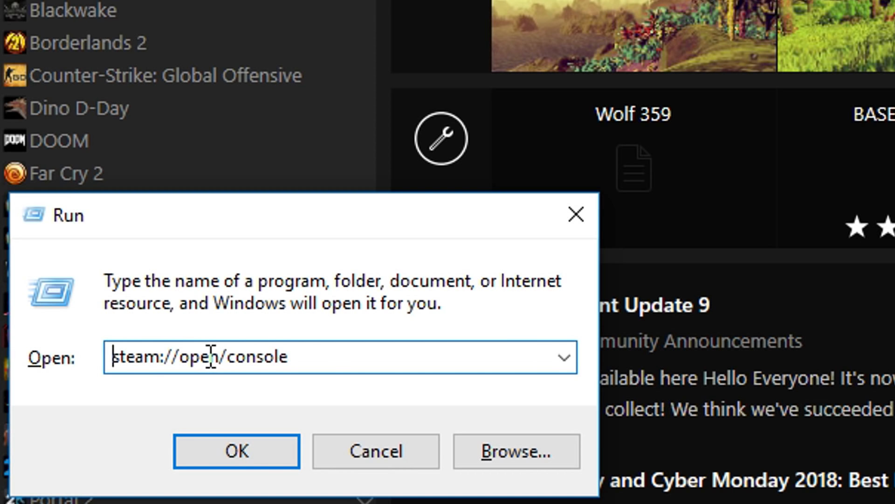
{"action": "mouse_move", "coordinate": [236, 450]}
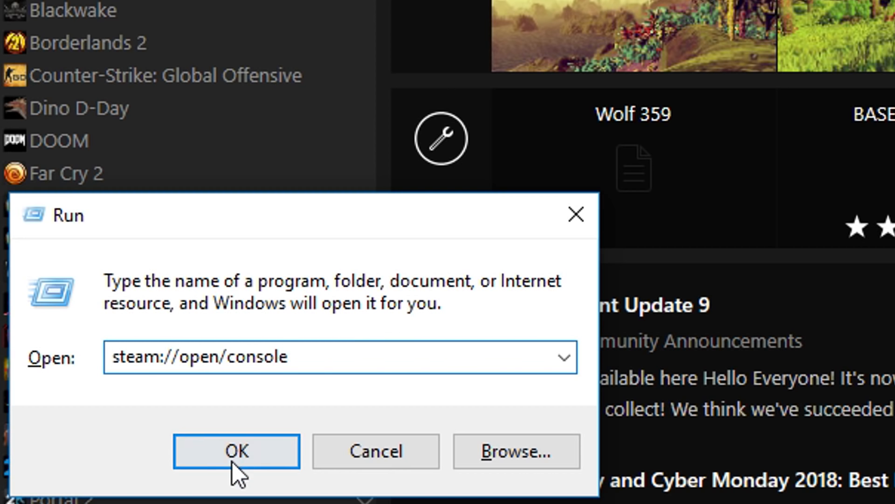
- Launch Steam's console through steam://open/console and bring it into focus
{"action": "left_click", "coordinate": [236, 451]}
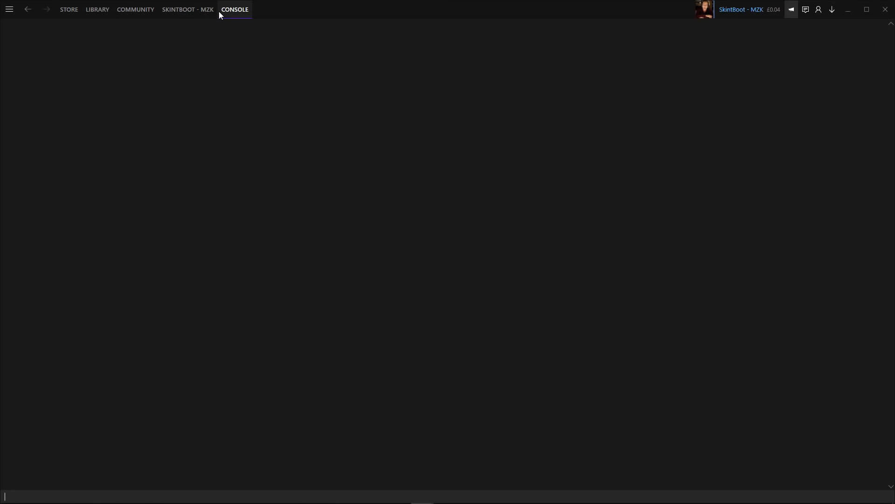
{"action": "mouse_move", "coordinate": [179, 201]}
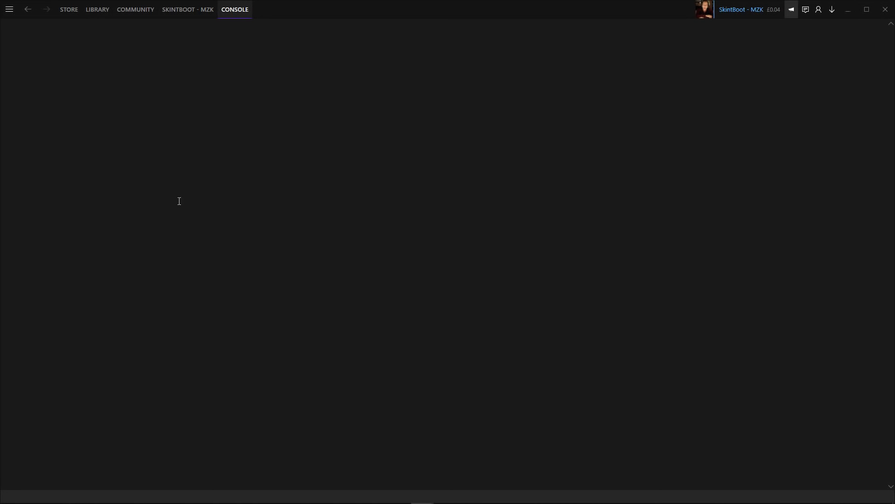
{"action": "type", "text": "hghghgh"}
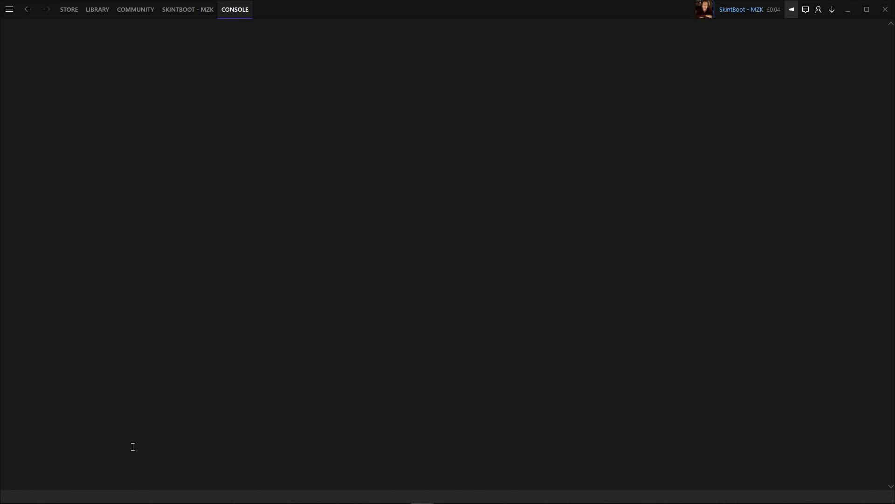
{"action": "mouse_move", "coordinate": [247, 12]}
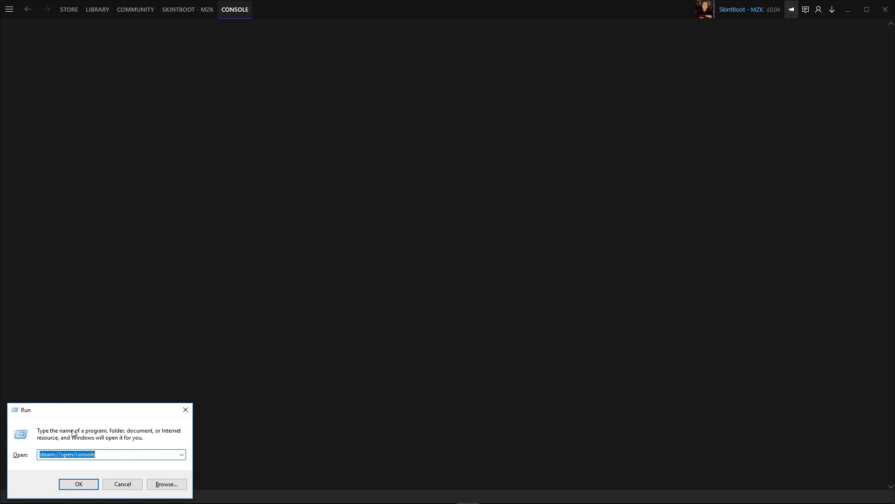
{"action": "mouse_move", "coordinate": [240, 355]}
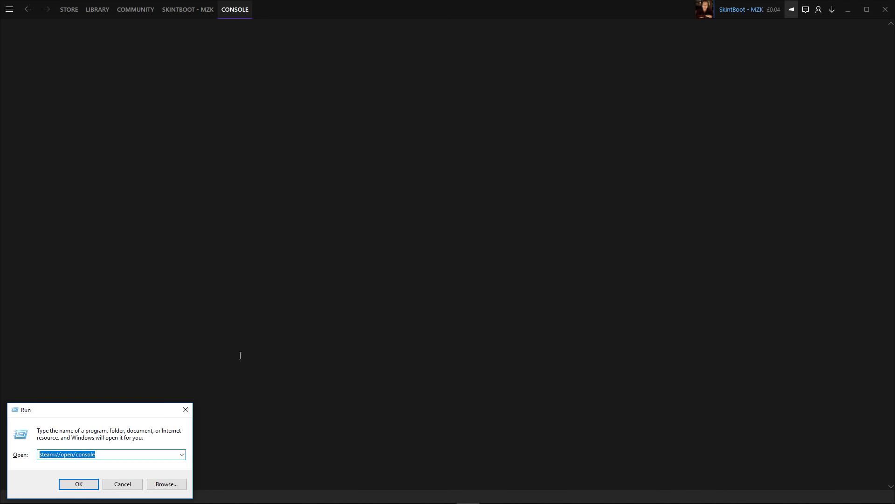
{"action": "left_click", "coordinate": [79, 484]}
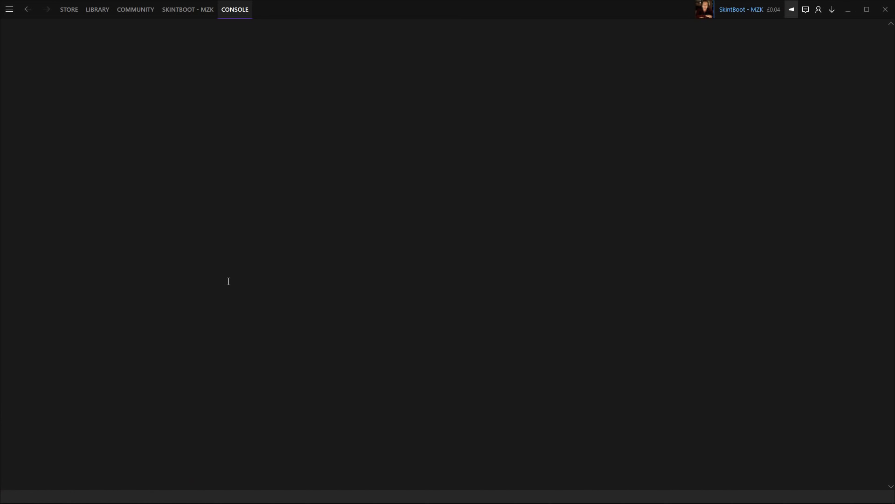
{"action": "mouse_move", "coordinate": [111, 323]}
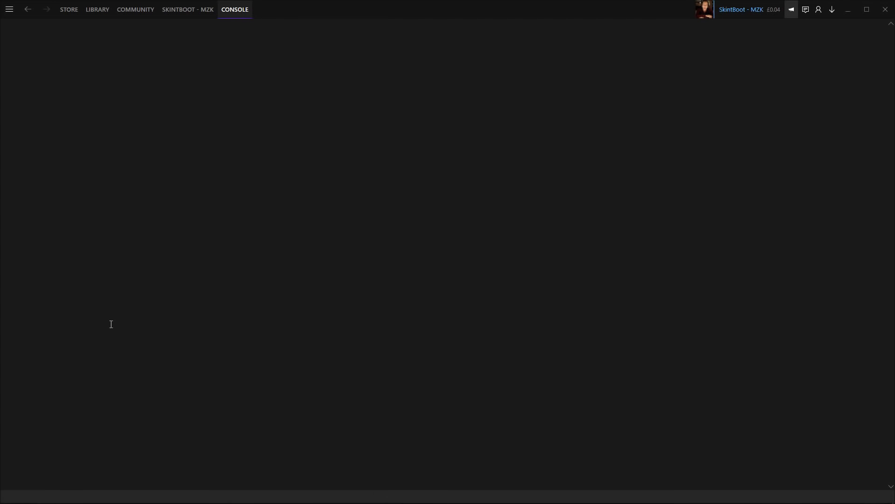
{"action": "mouse_move", "coordinate": [313, 323]}
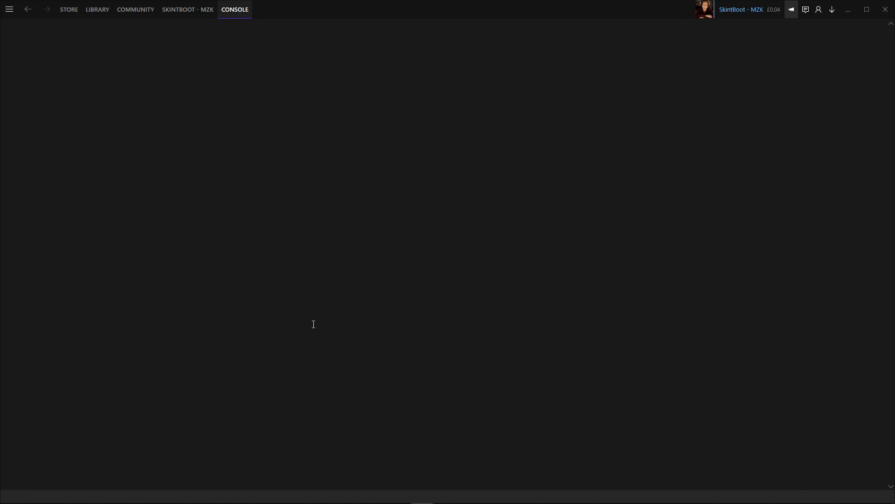
- Type download_depot into the Steam console, then switch over to Chrome
{"action": "type", "text": "dow"}
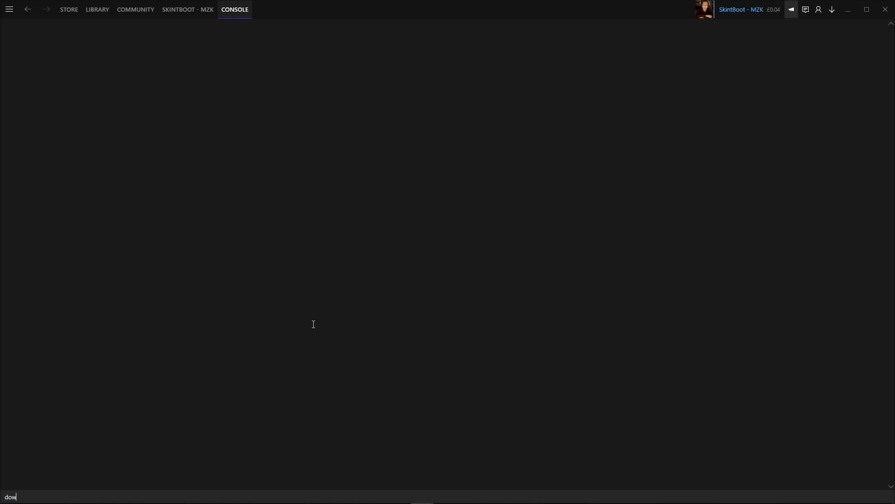
{"action": "type", "text": "nload_depot"}
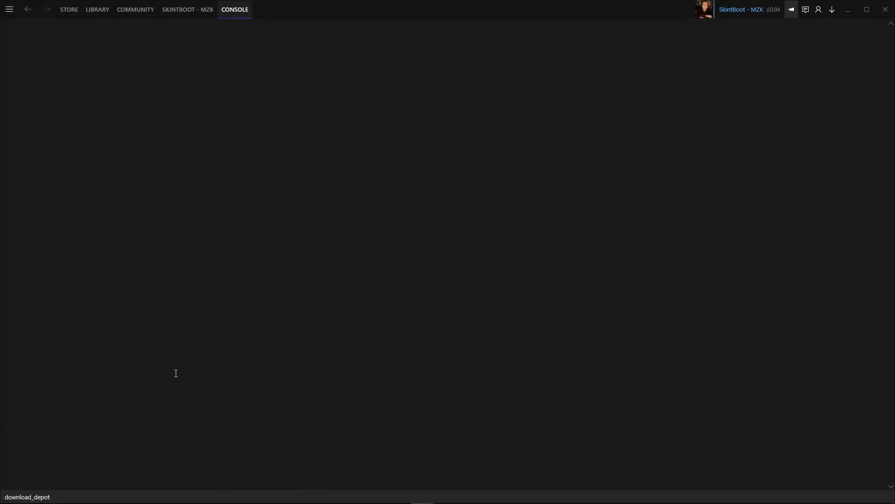
{"action": "mouse_move", "coordinate": [61, 501]}
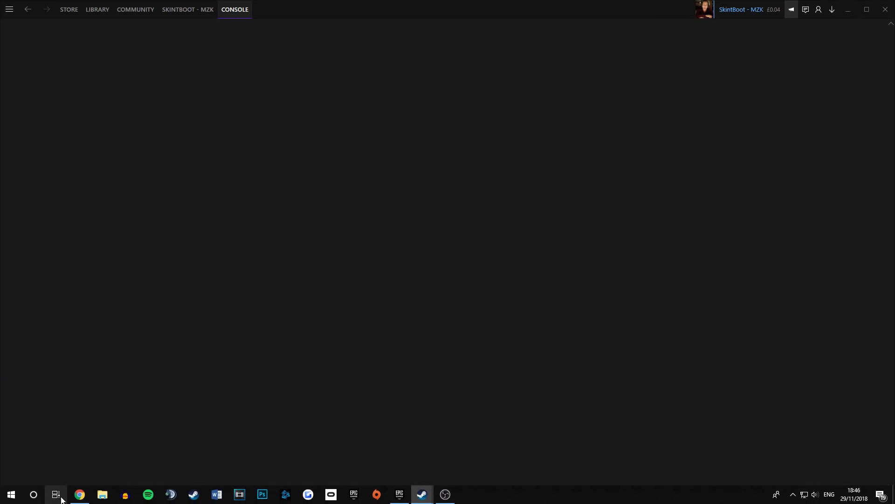
{"action": "left_click", "coordinate": [80, 494]}
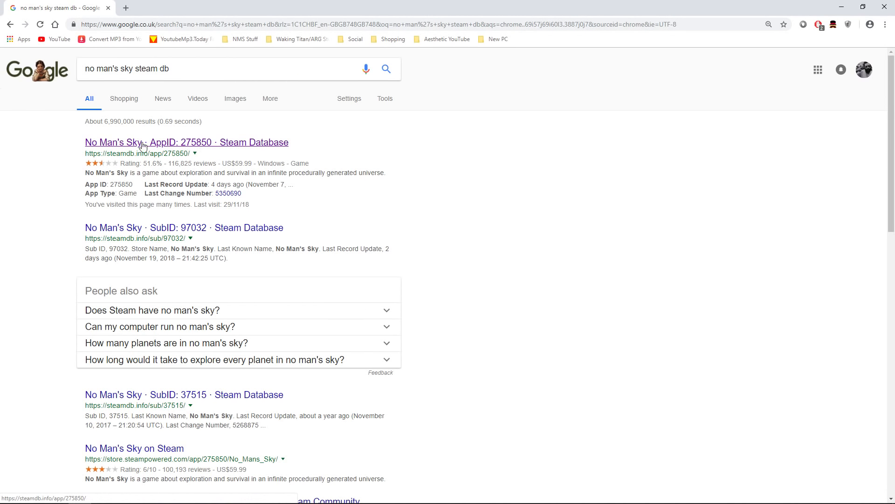
- Open SteamDB's No Man's Sky page, show its Depots list, and copy App ID 275850
{"action": "left_click", "coordinate": [187, 142]}
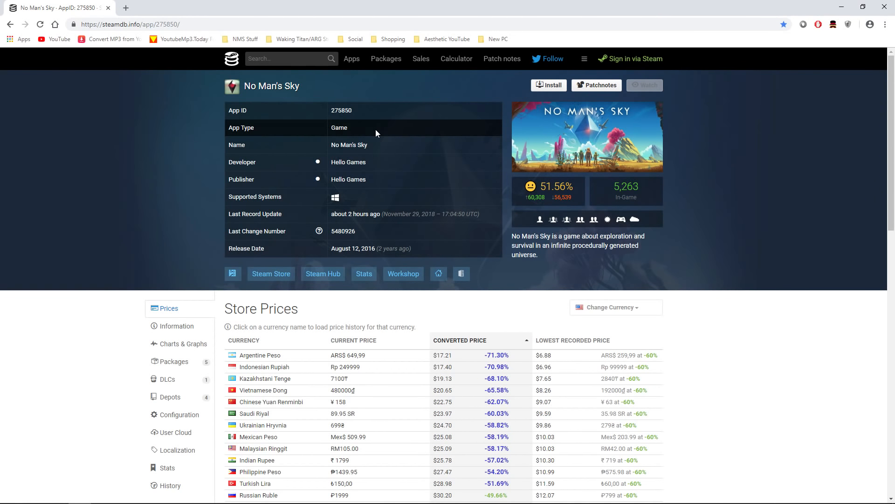
{"action": "mouse_move", "coordinate": [168, 379]}
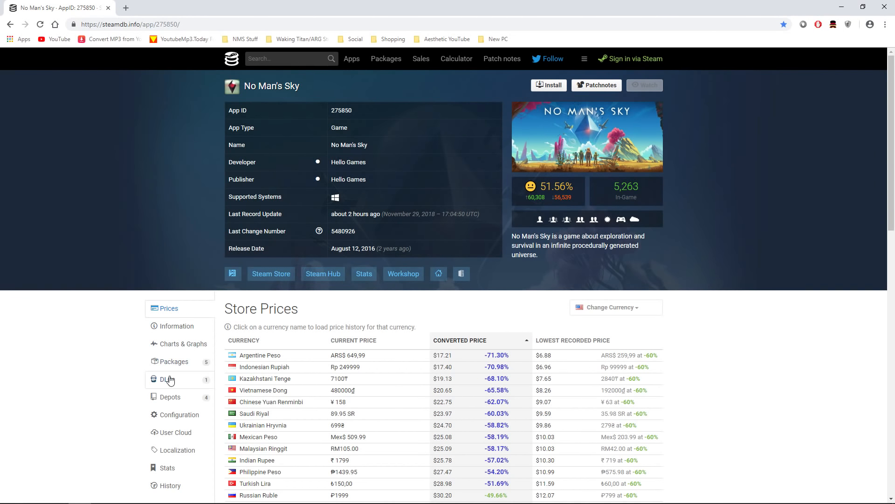
{"action": "left_click", "coordinate": [168, 378]}
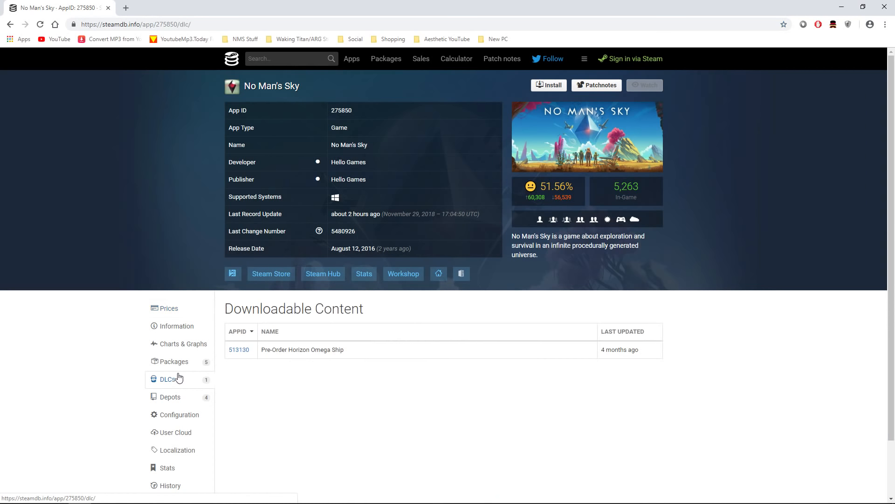
{"action": "left_click", "coordinate": [174, 361]}
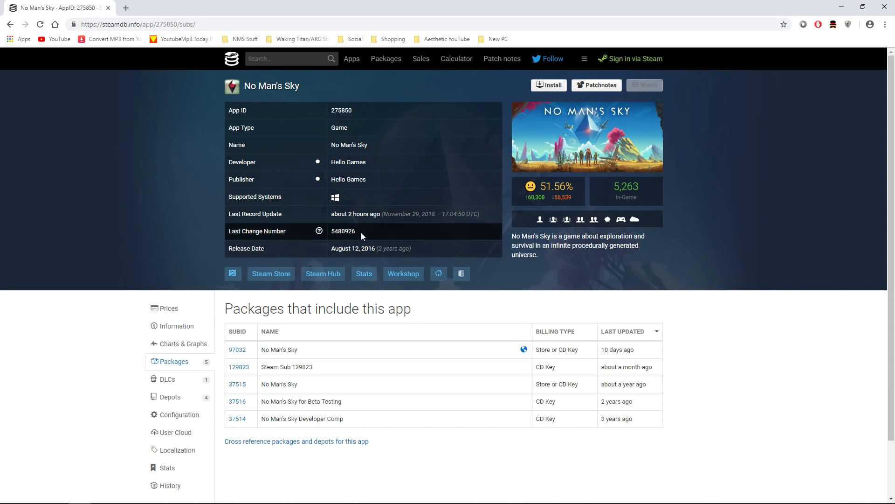
{"action": "mouse_move", "coordinate": [556, 202]}
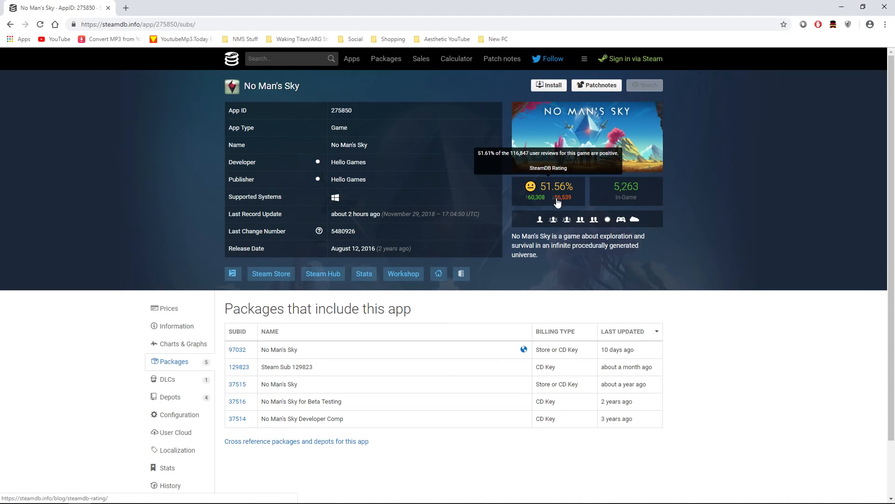
{"action": "mouse_move", "coordinate": [274, 214]}
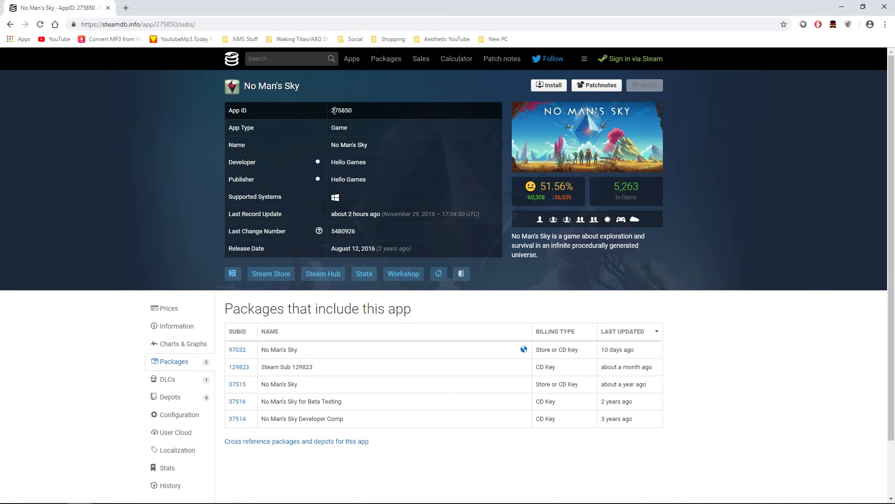
{"action": "left_click", "coordinate": [170, 396]}
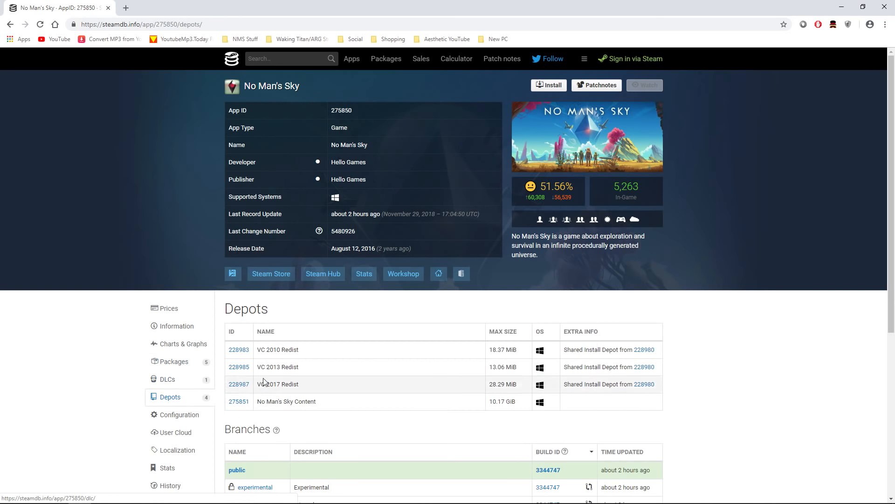
{"action": "mouse_move", "coordinate": [219, 223]}
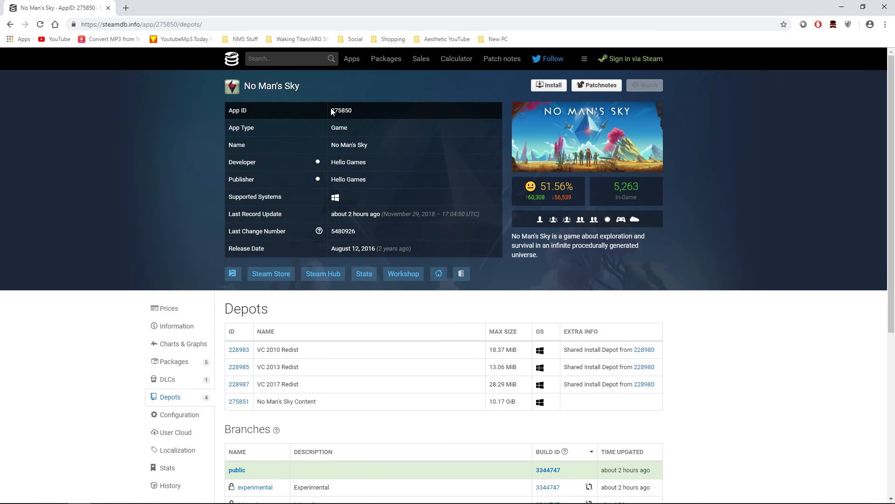
{"action": "double_click", "coordinate": [341, 110]}
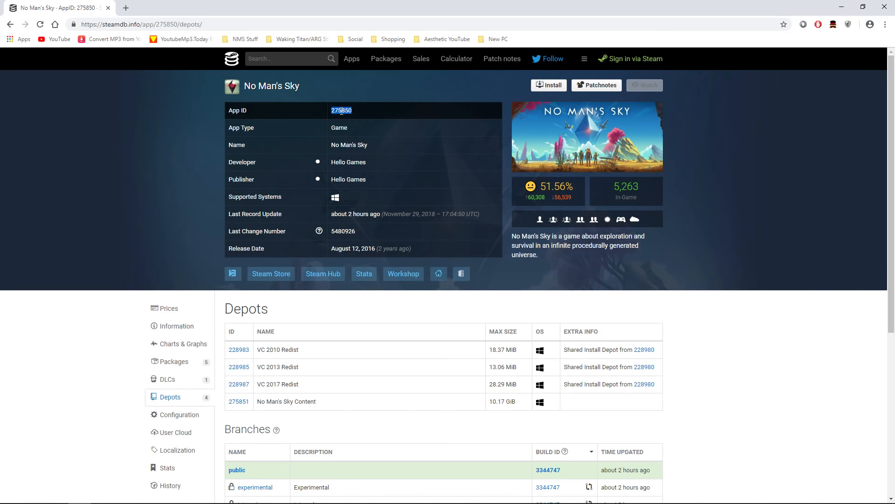
{"action": "right_click", "coordinate": [341, 110]}
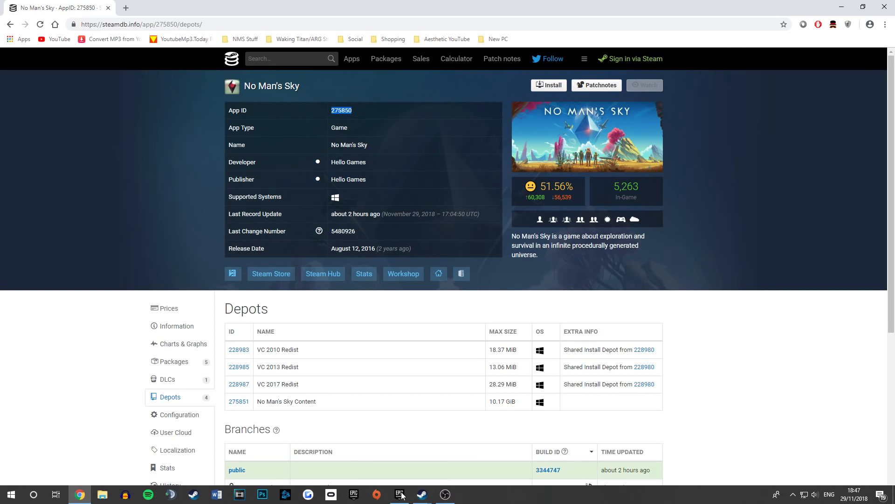
- View the Content depot 275851 files, go back, and select depot ID 275851
{"action": "left_click", "coordinate": [400, 494]}
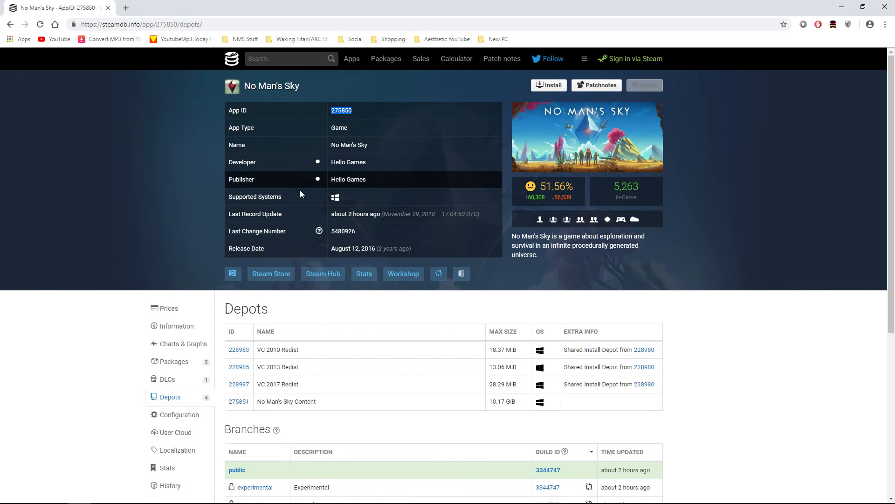
{"action": "scroll", "scroll_direction": "down", "scroll_amount": 3}
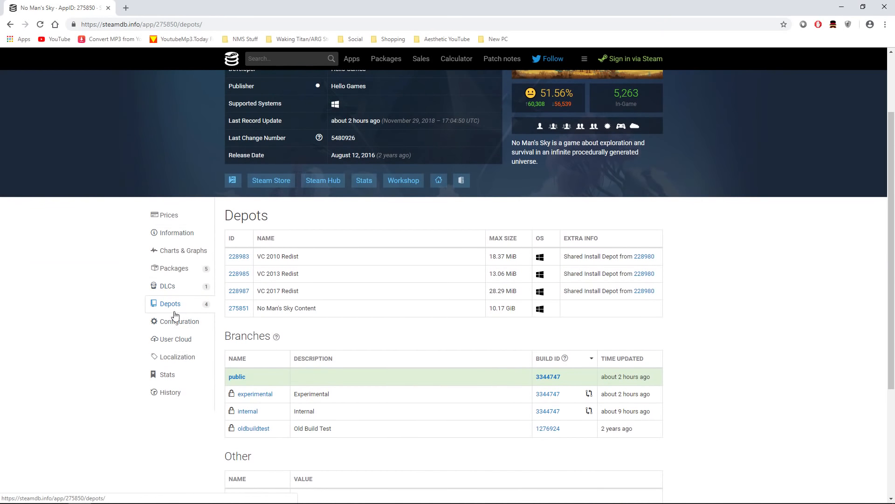
{"action": "mouse_move", "coordinate": [174, 225]}
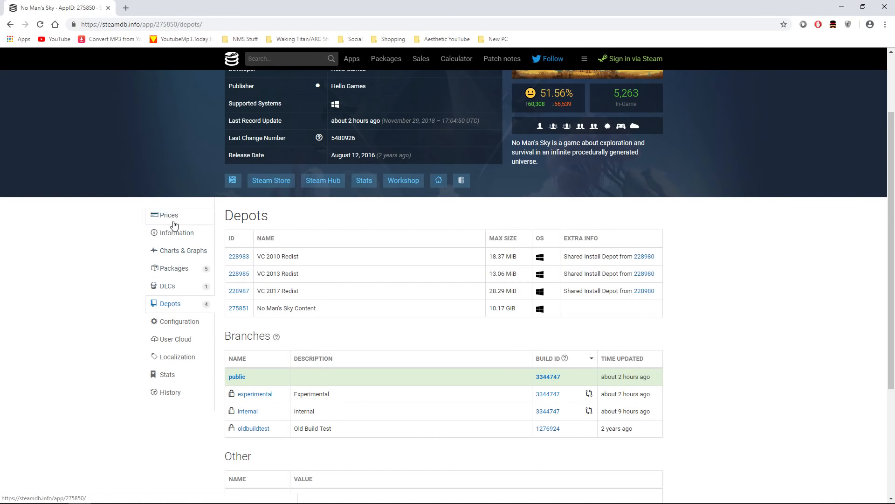
{"action": "mouse_move", "coordinate": [267, 308]}
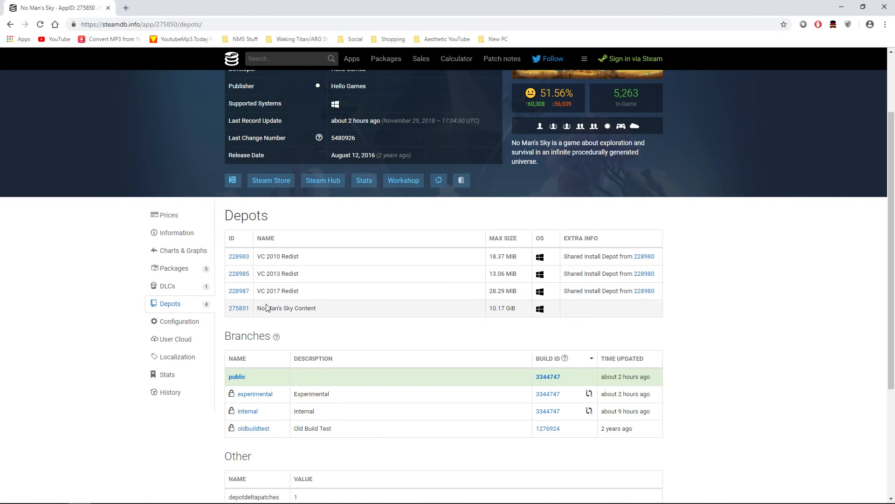
{"action": "mouse_move", "coordinate": [254, 308]}
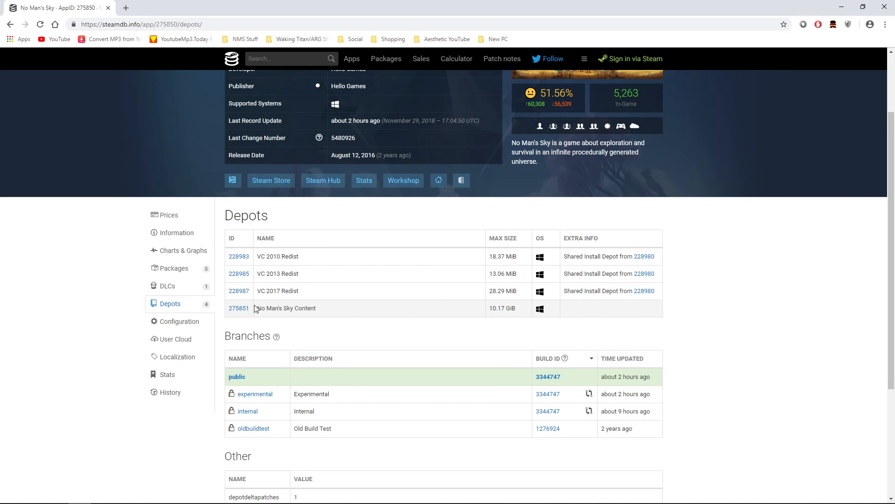
{"action": "mouse_move", "coordinate": [239, 308]}
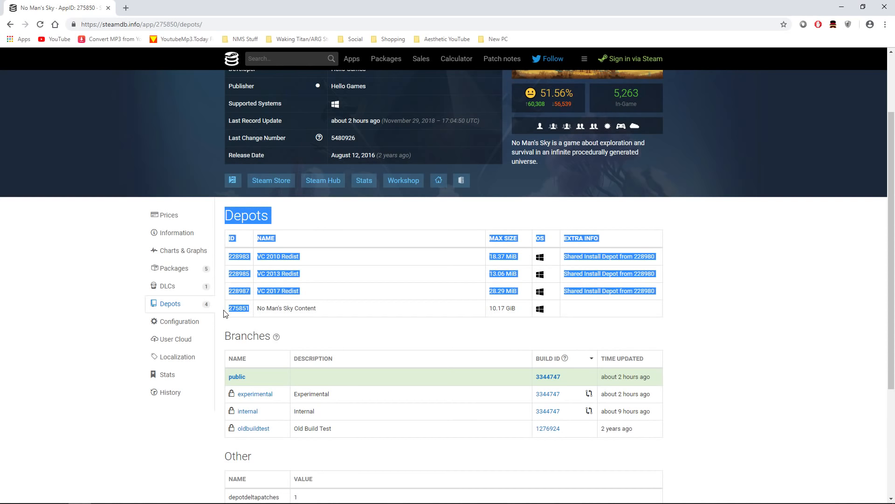
{"action": "left_click", "coordinate": [239, 307]}
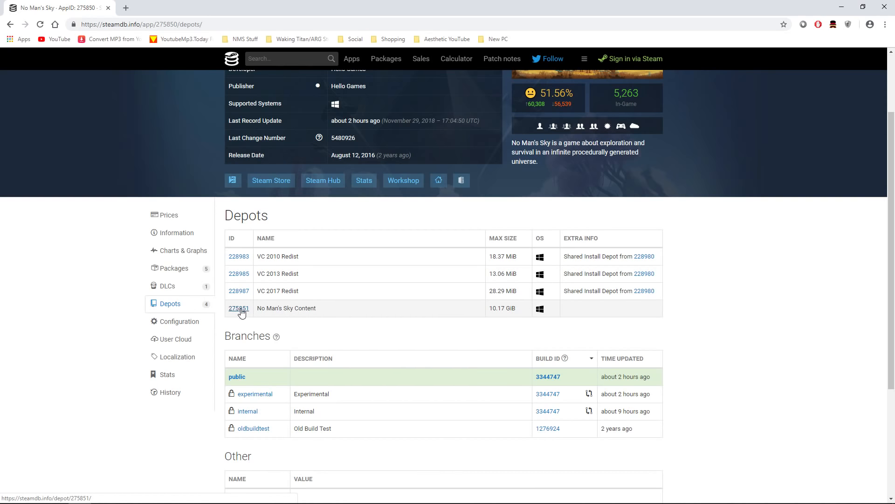
{"action": "left_click", "coordinate": [239, 308]}
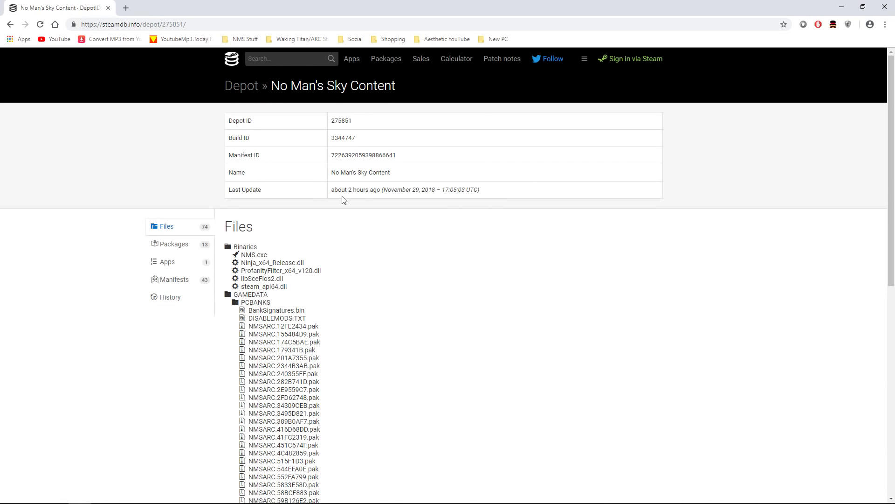
{"action": "mouse_move", "coordinate": [355, 131]}
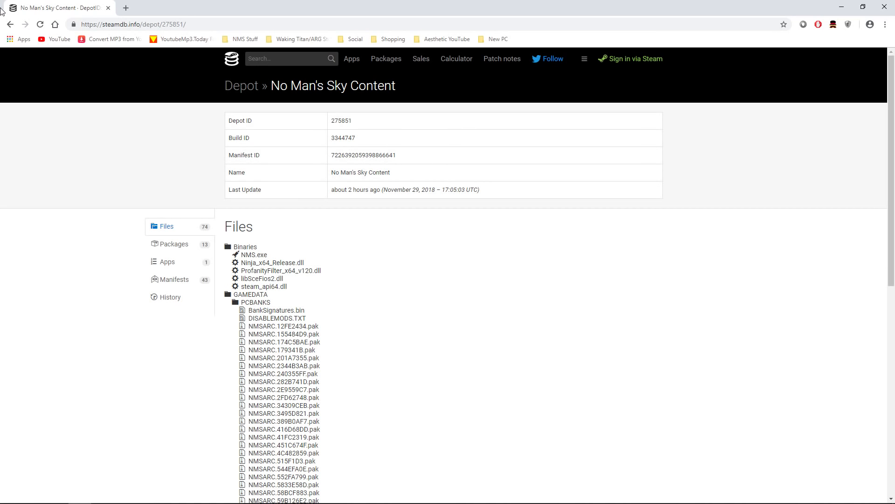
{"action": "left_click", "coordinate": [10, 24]}
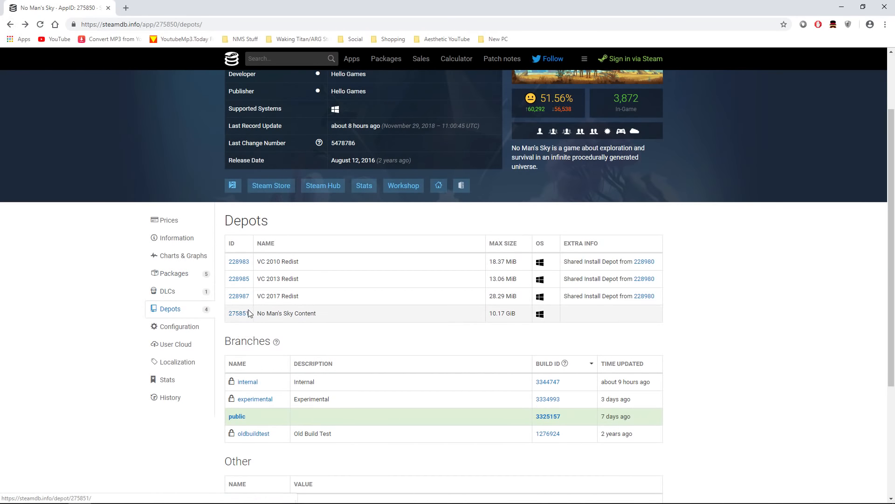
{"action": "double_click", "coordinate": [238, 313]}
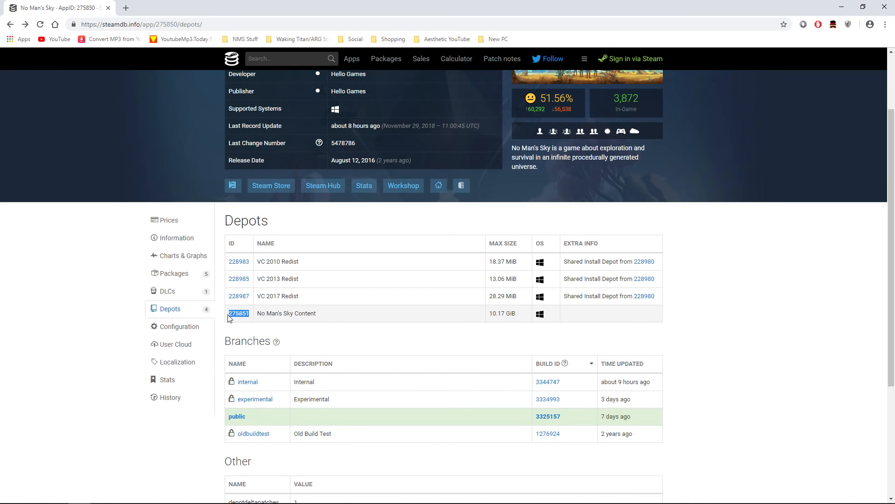
{"action": "mouse_move", "coordinate": [233, 323]}
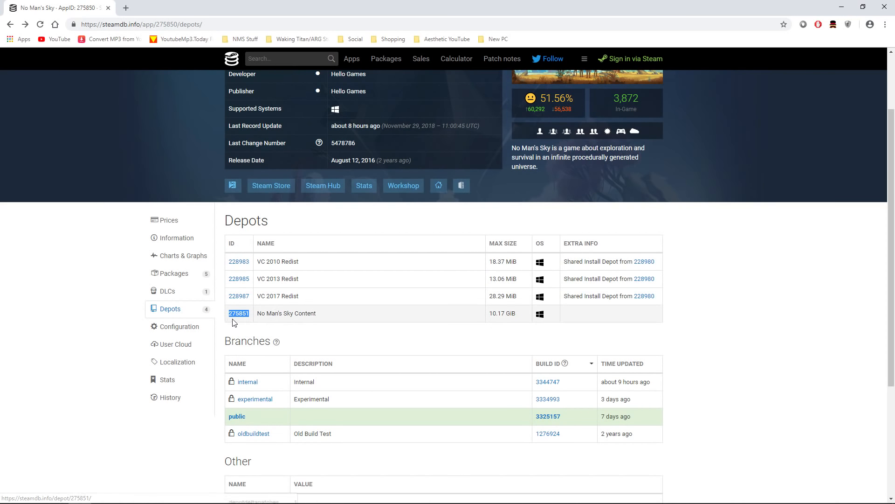
{"action": "mouse_move", "coordinate": [434, 483]}
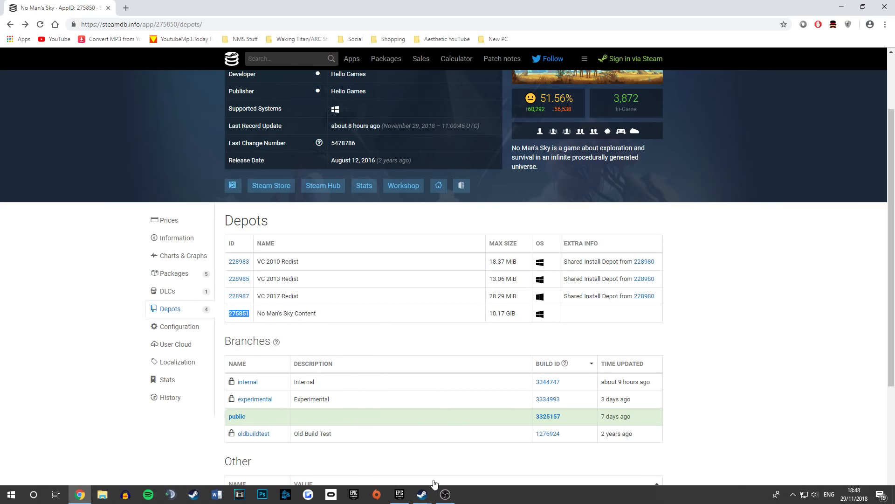
{"action": "left_click", "coordinate": [422, 498]}
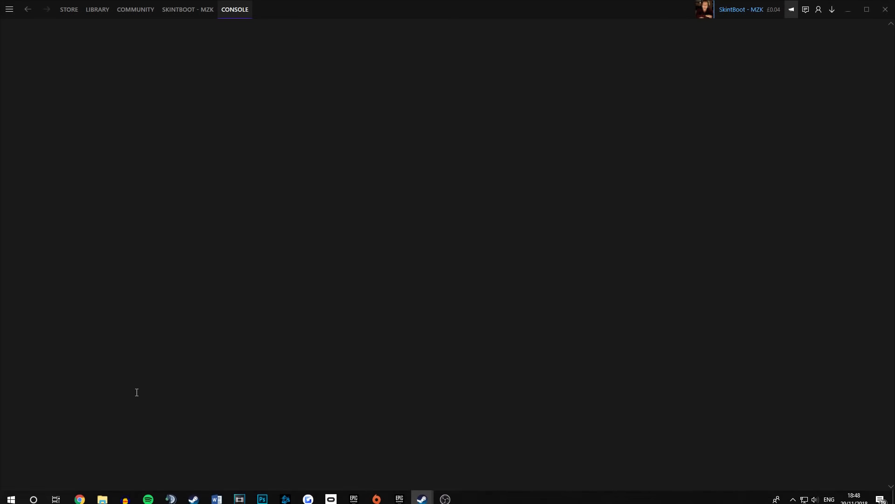
{"action": "type", "text": "download_depot 275850 275851"}
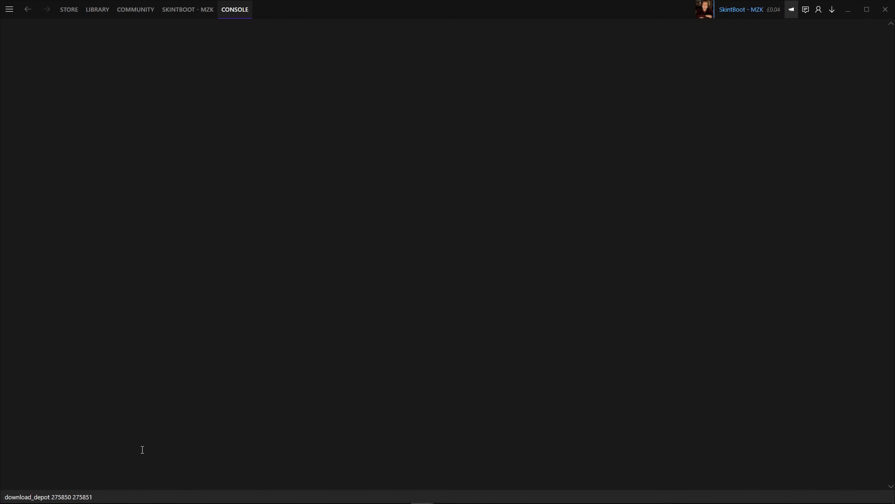
{"action": "mouse_move", "coordinate": [448, 496]}
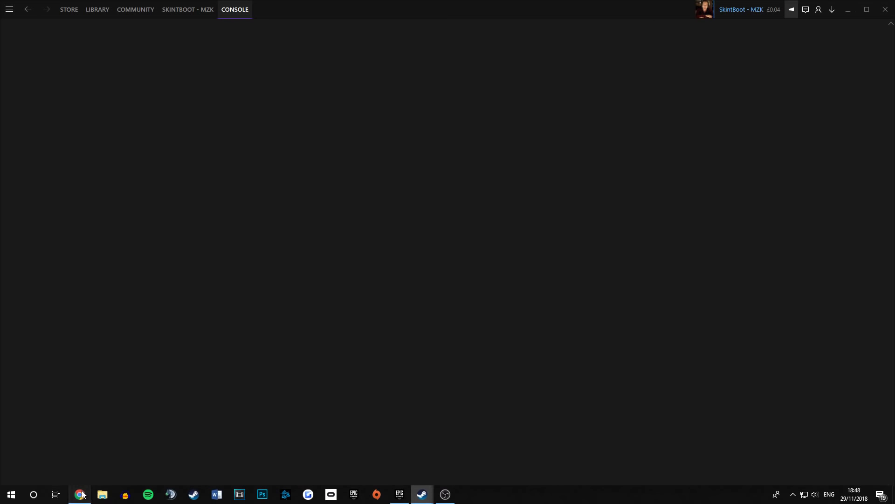
{"action": "left_click", "coordinate": [80, 494]}
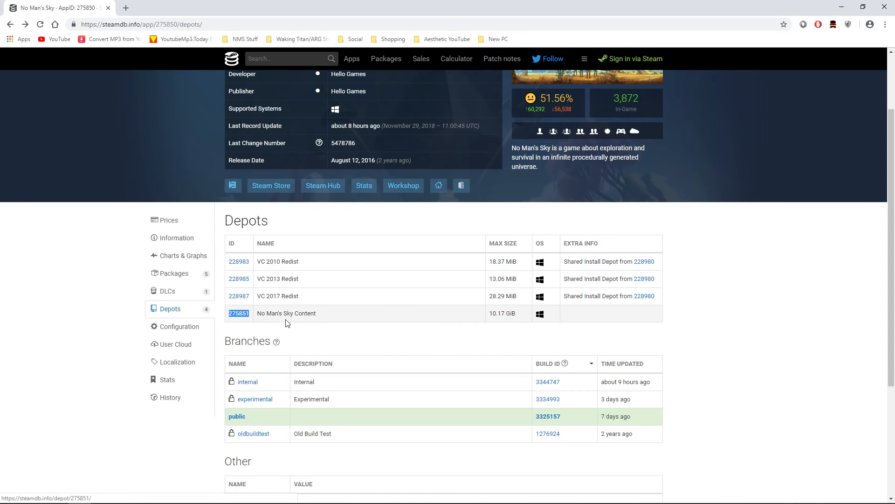
- Open depot 275851's manifests and scroll to the oldest August 12, 2016 entry
{"action": "left_click", "coordinate": [238, 313]}
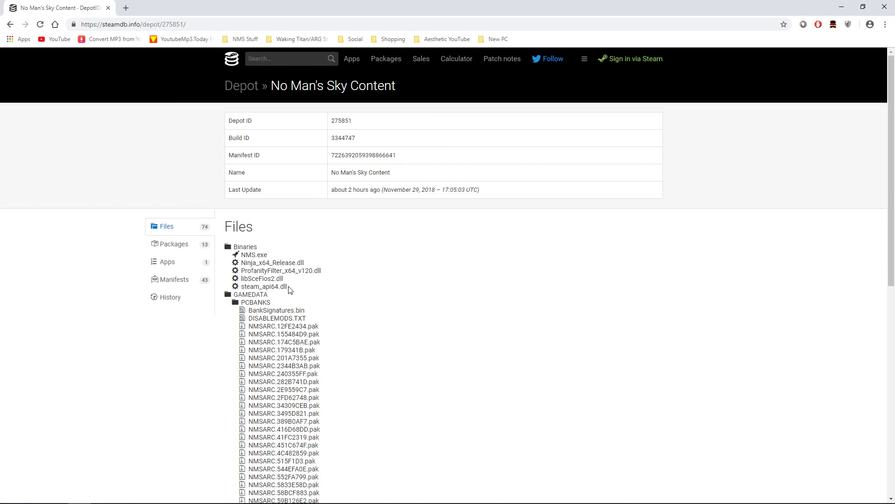
{"action": "mouse_move", "coordinate": [250, 255]}
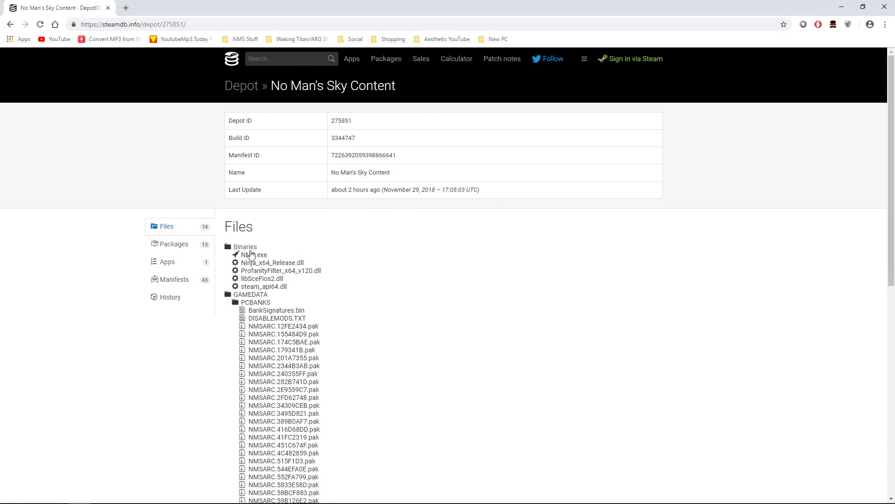
{"action": "mouse_move", "coordinate": [172, 279]}
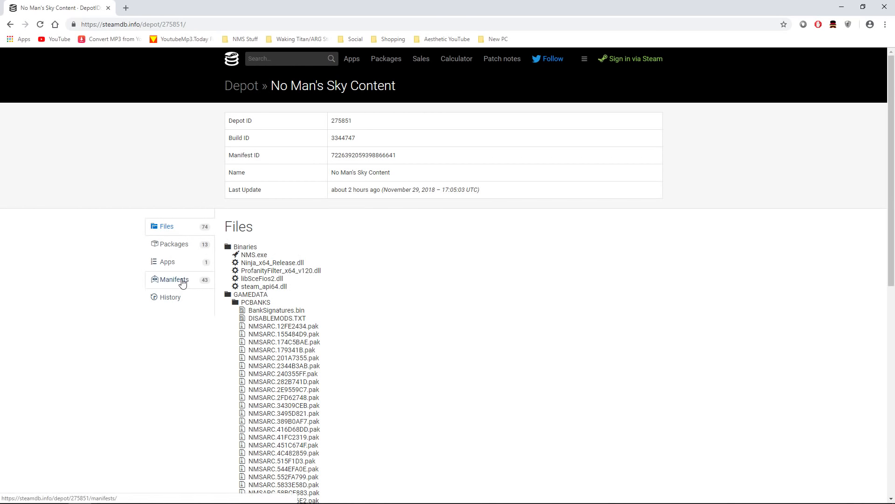
{"action": "left_click", "coordinate": [173, 279]}
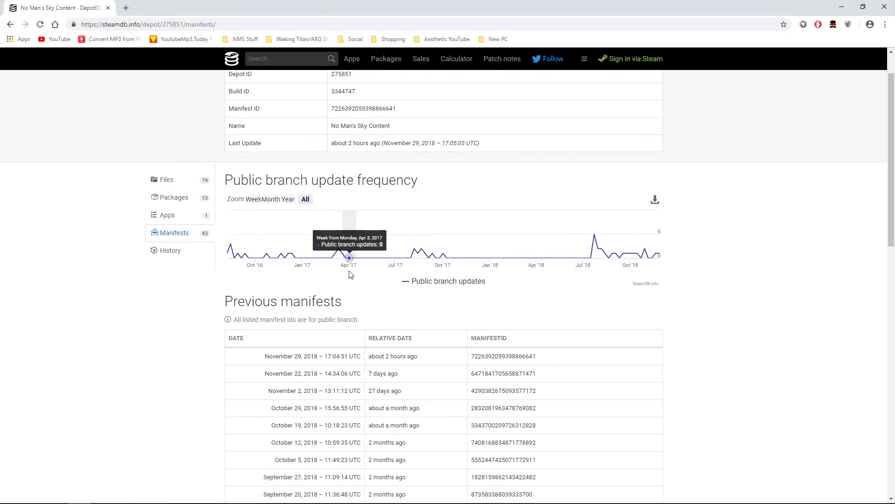
{"action": "scroll", "scroll_direction": "down", "scroll_amount": 3}
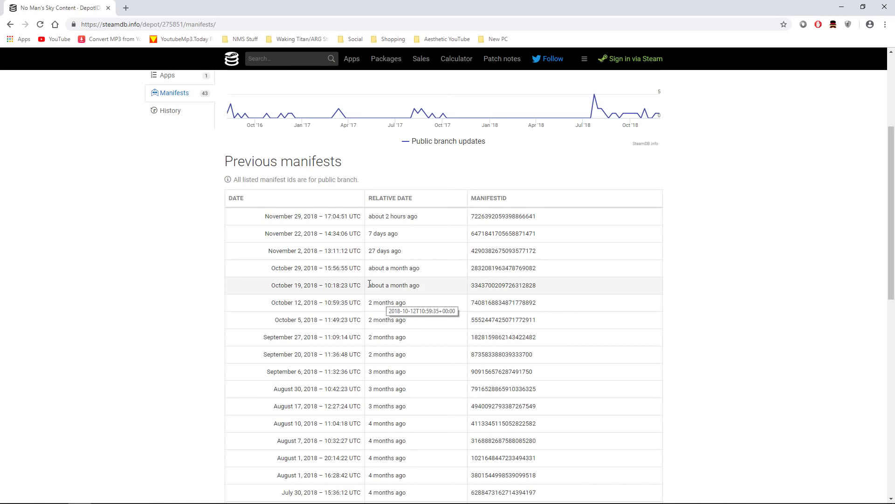
{"action": "scroll", "scroll_direction": "down", "scroll_amount": 3}
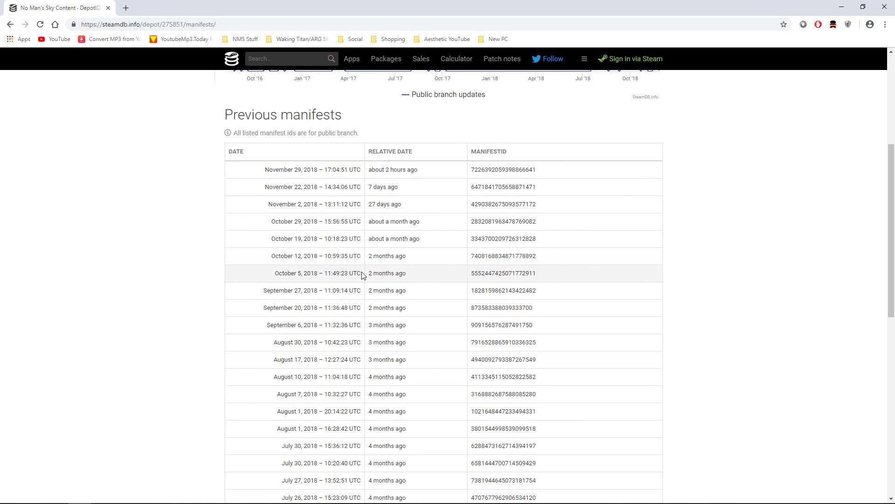
{"action": "mouse_move", "coordinate": [298, 376]}
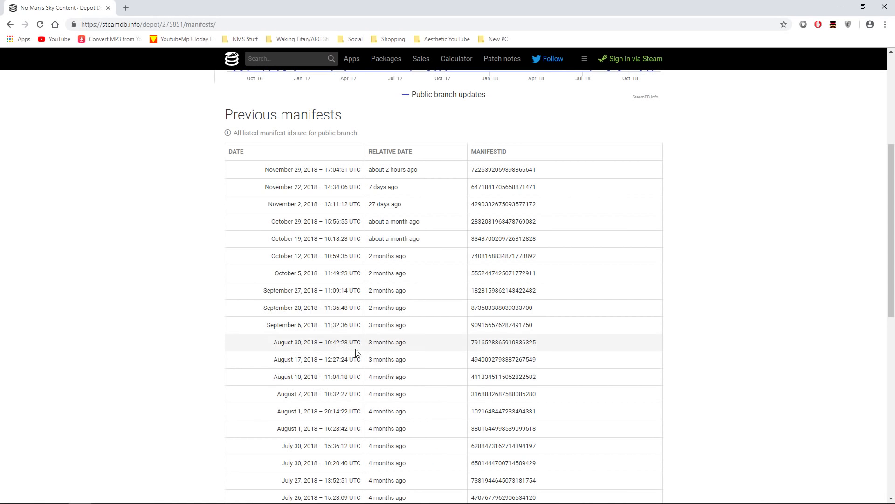
{"action": "scroll", "scroll_direction": "down", "scroll_amount": 3}
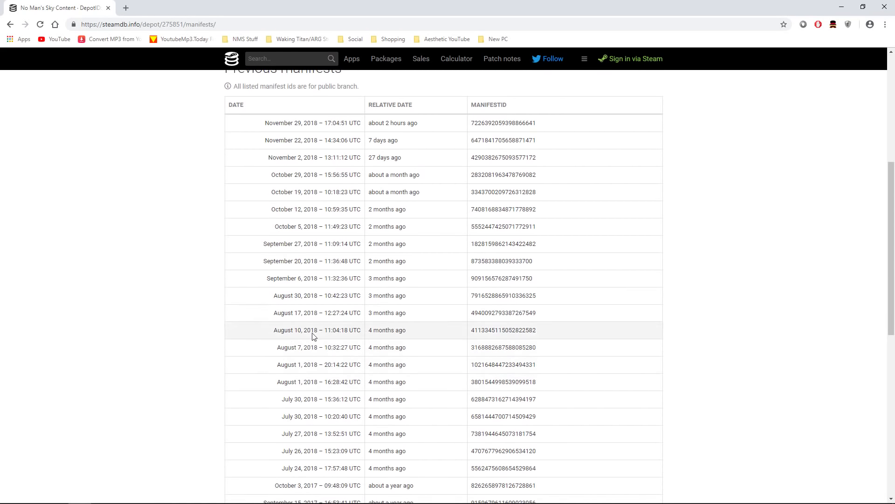
{"action": "scroll", "scroll_direction": "down", "scroll_amount": 3}
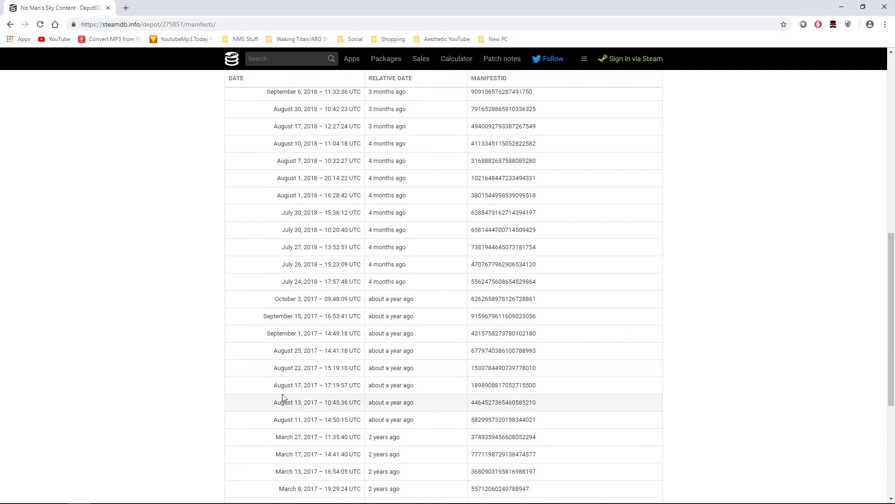
{"action": "mouse_move", "coordinate": [308, 333]}
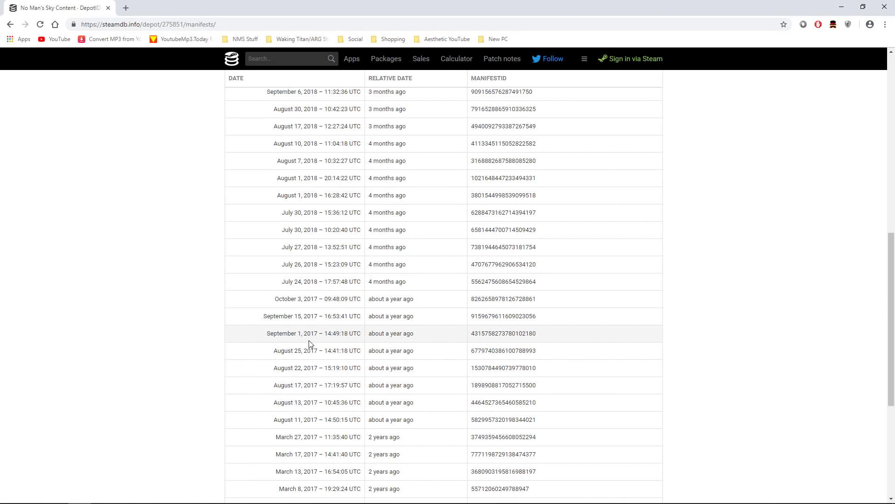
{"action": "mouse_move", "coordinate": [291, 219]}
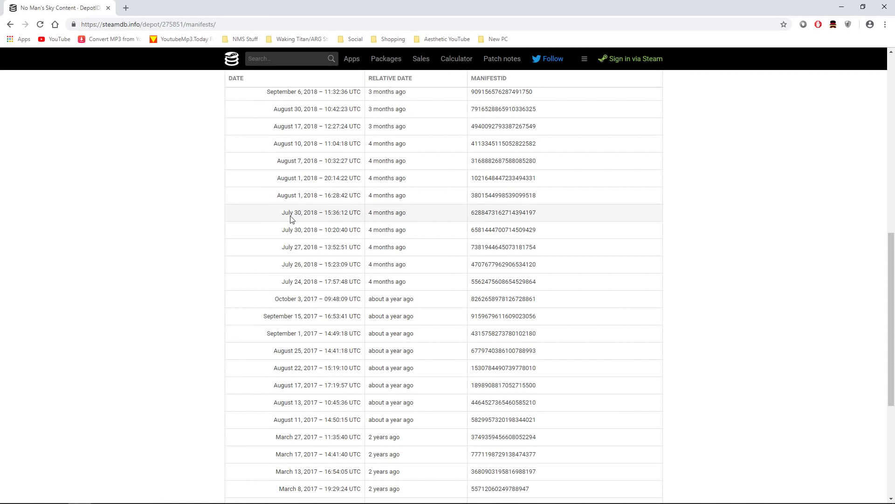
{"action": "scroll", "scroll_direction": "down", "scroll_amount": 3}
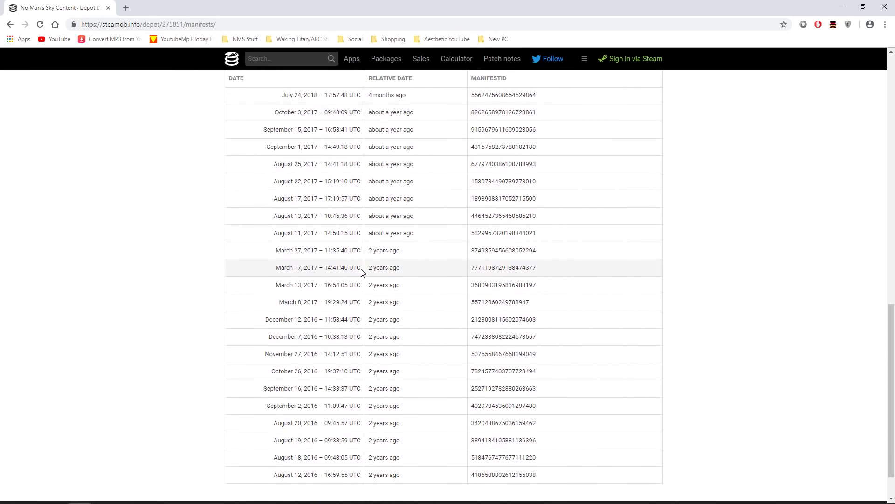
{"action": "scroll", "scroll_direction": "down", "scroll_amount": 3}
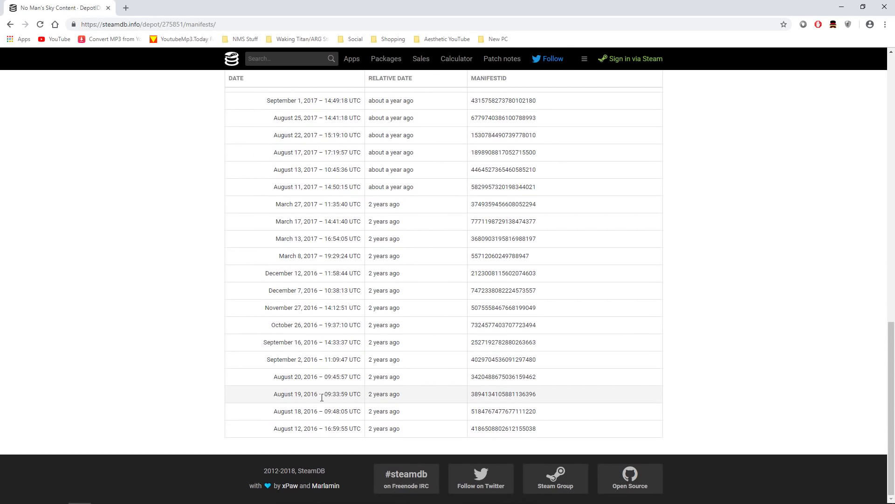
{"action": "mouse_move", "coordinate": [274, 429]}
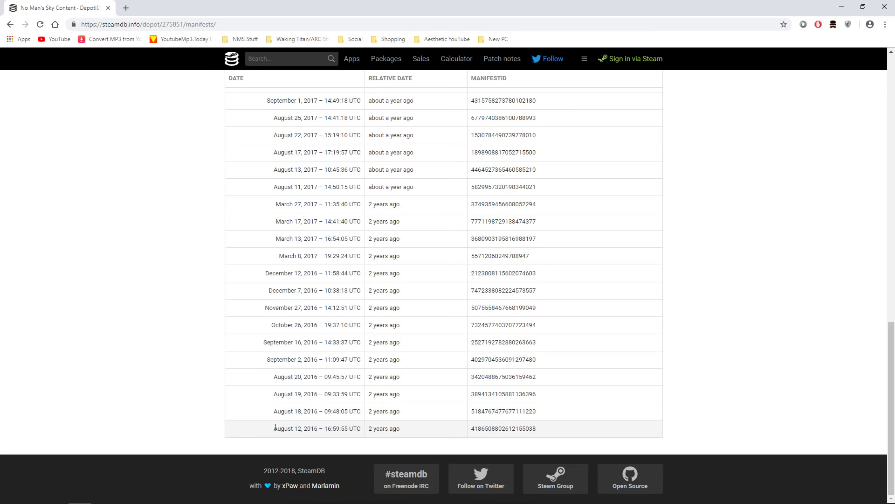
{"action": "double_click", "coordinate": [295, 428]}
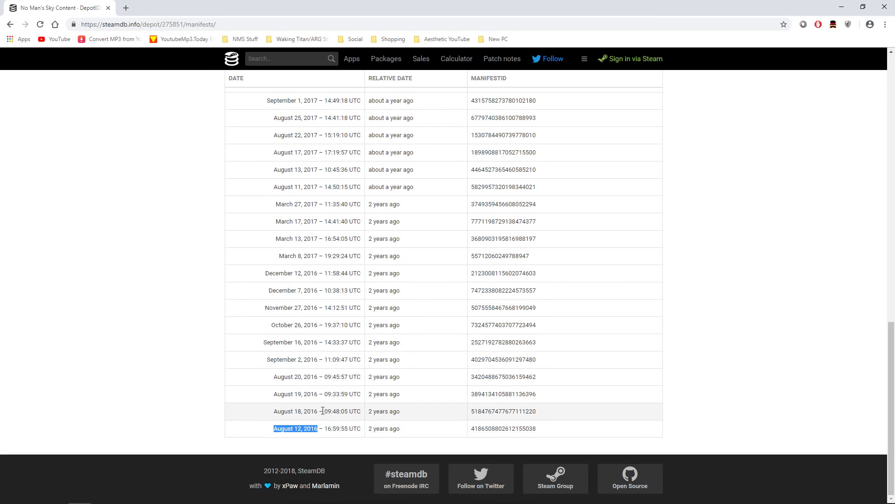
{"action": "mouse_move", "coordinate": [216, 384]}
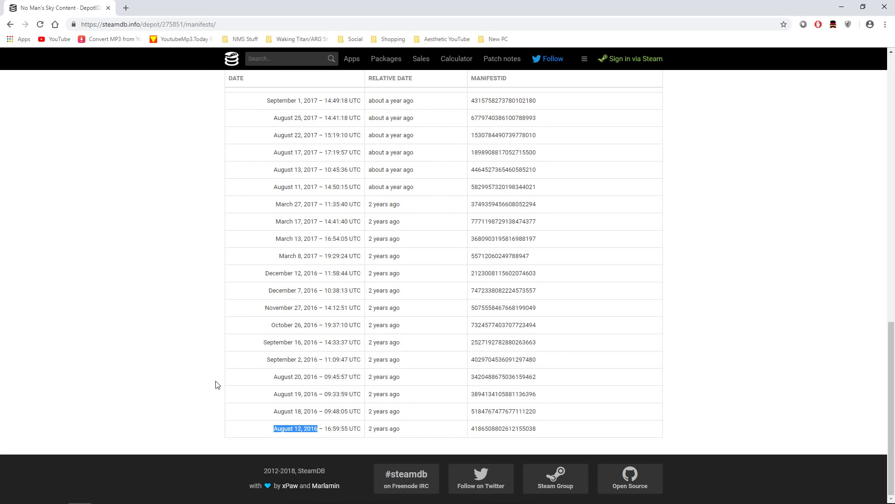
{"action": "mouse_move", "coordinate": [468, 430]}
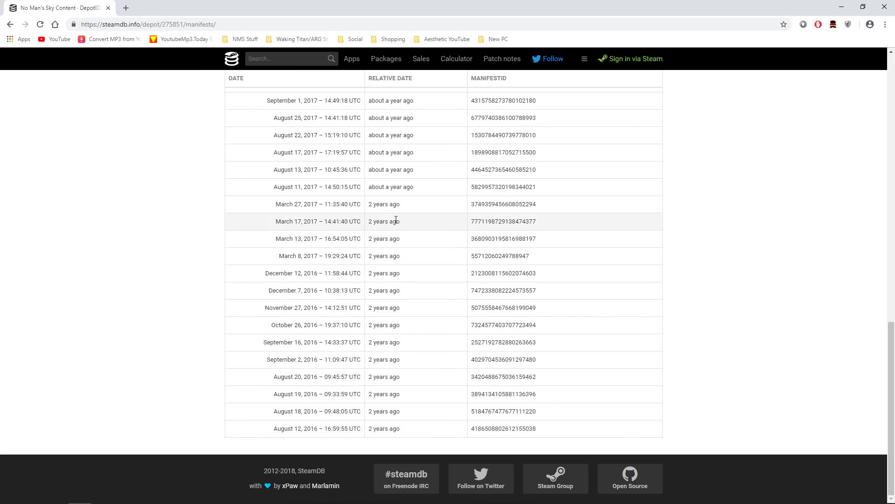
{"action": "mouse_move", "coordinate": [372, 386]}
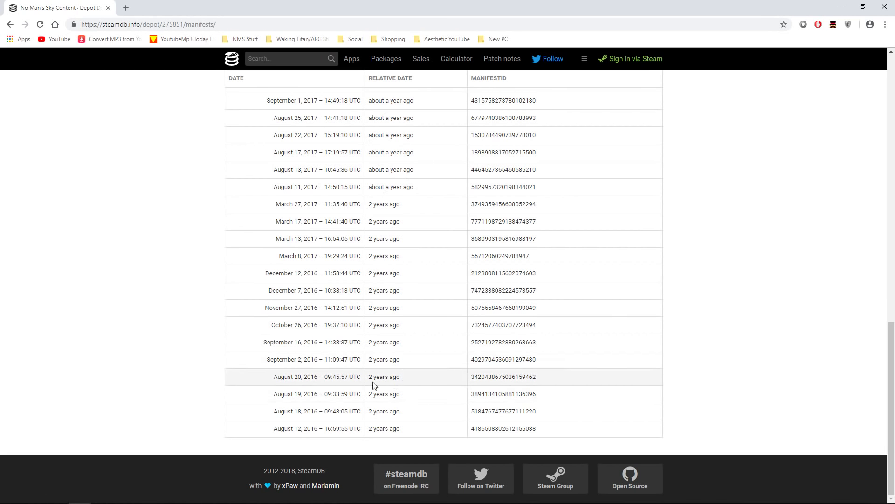
{"action": "mouse_move", "coordinate": [349, 428]}
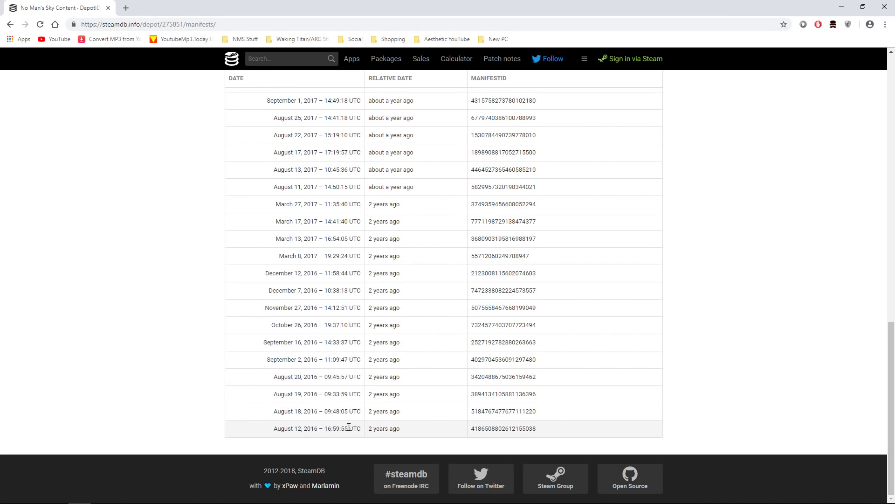
{"action": "mouse_move", "coordinate": [497, 152]}
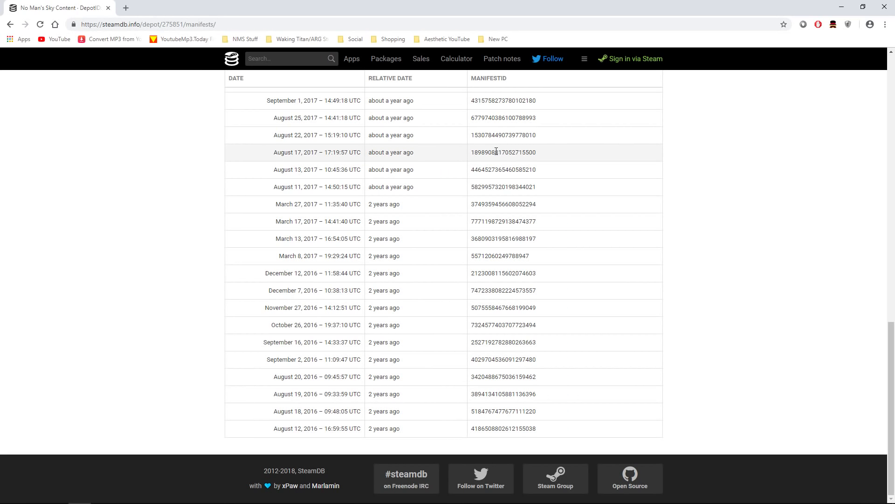
{"action": "mouse_move", "coordinate": [470, 432]}
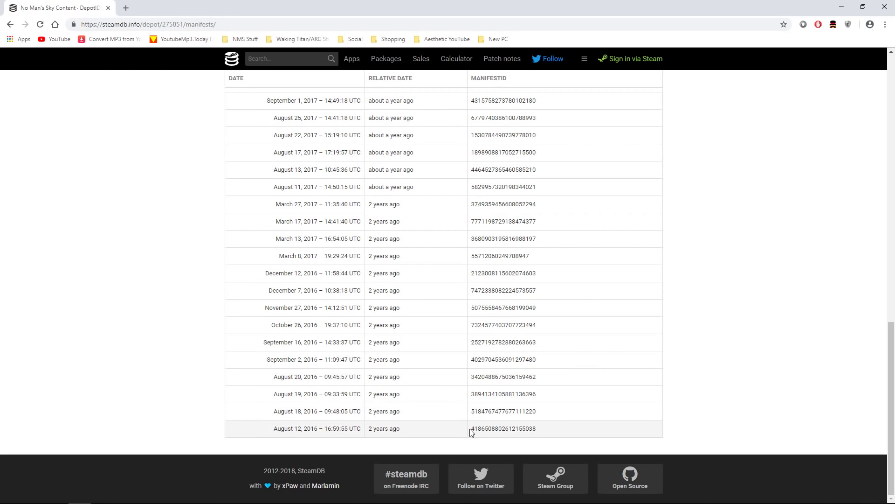
{"action": "double_click", "coordinate": [503, 428]}
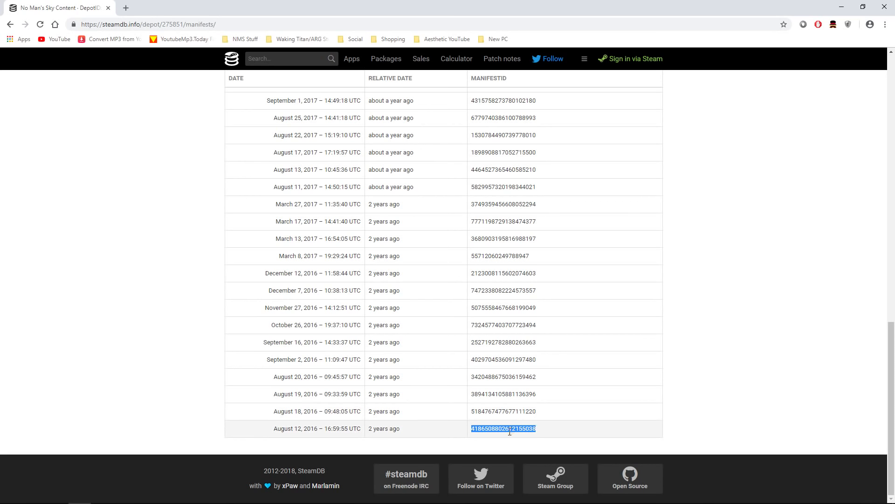
{"action": "mouse_move", "coordinate": [461, 303]}
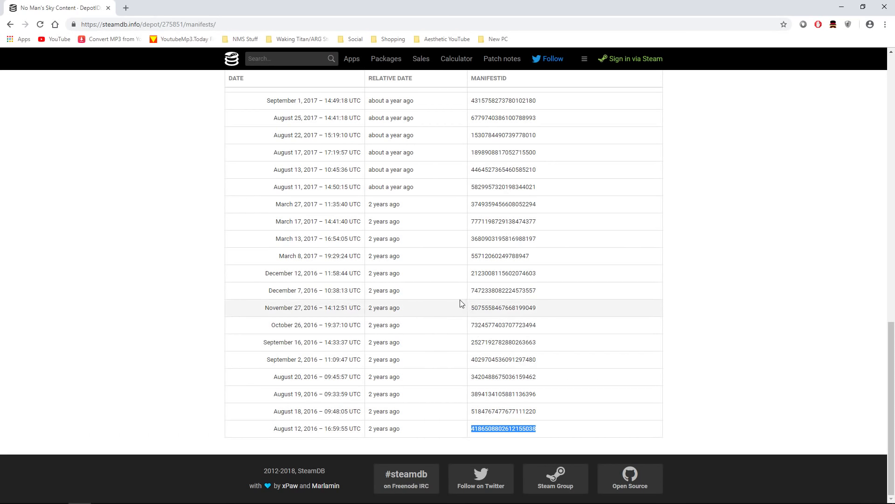
{"action": "scroll", "scroll_direction": "up", "scroll_amount": 3}
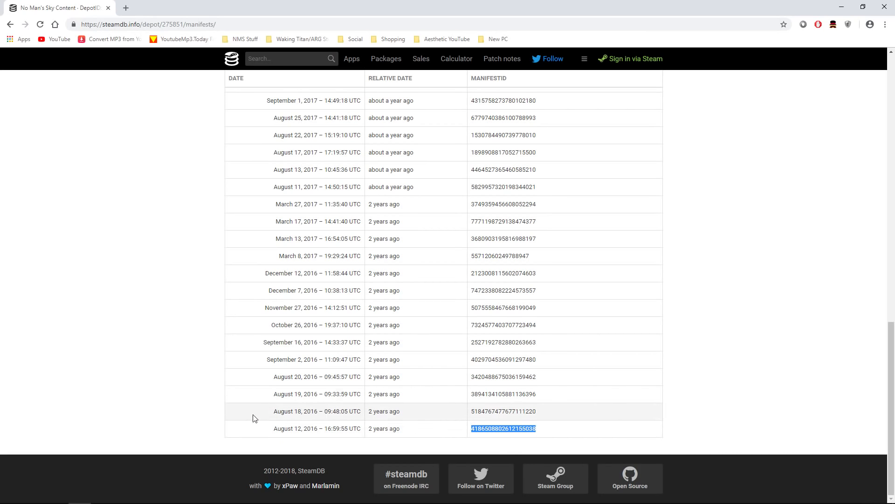
{"action": "left_click", "coordinate": [422, 496]}
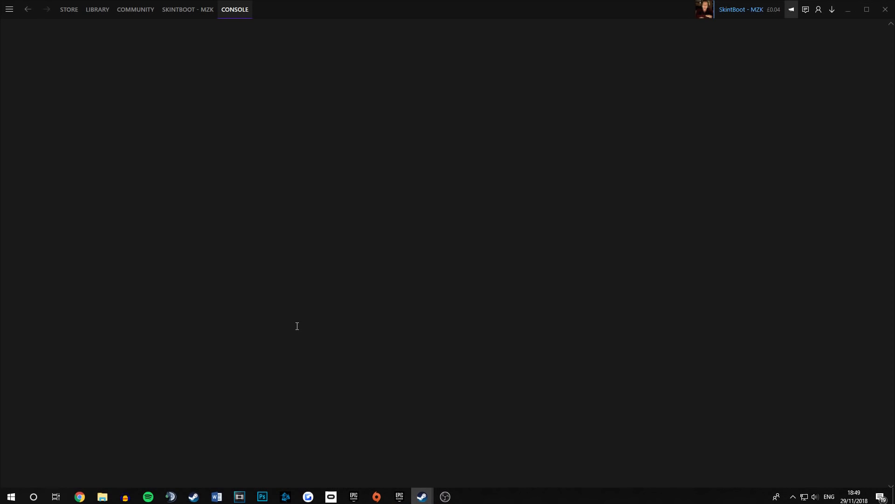
{"action": "type", "text": "download_depot 275850 275851"}
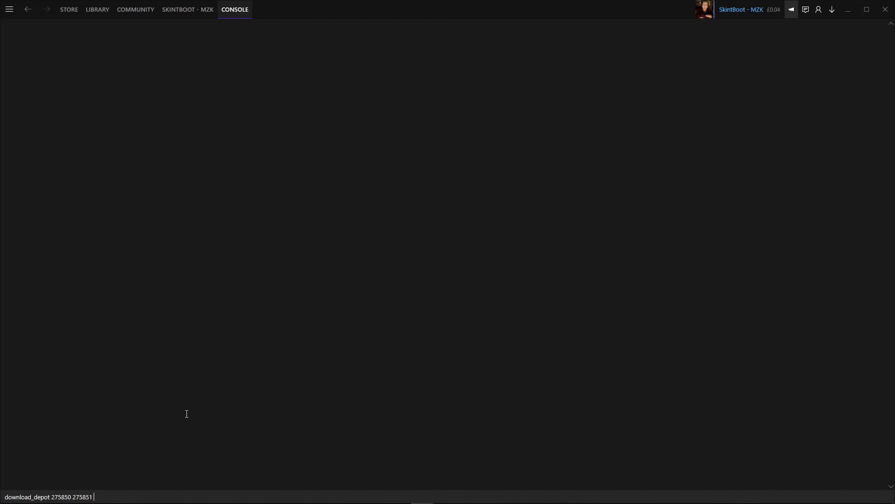
{"action": "type", "text": "4186508802612155038"}
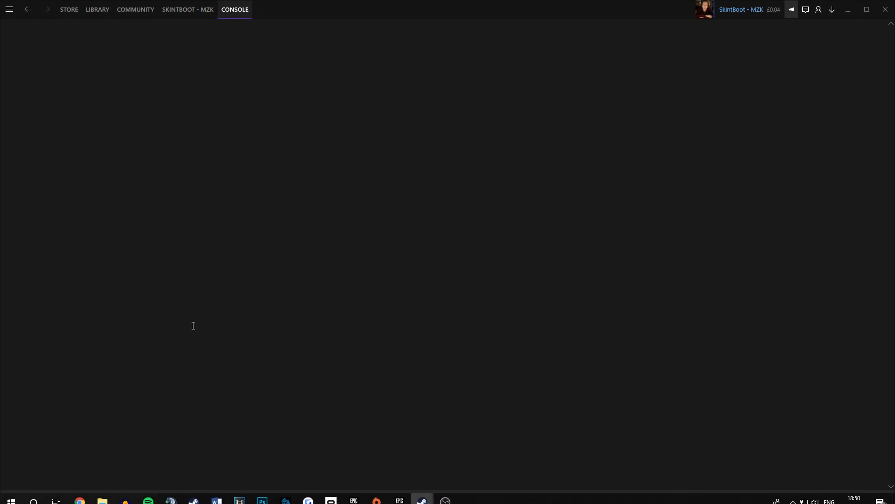
{"action": "type", "text": "download_depot 275850 275851 4186508802612155038"}
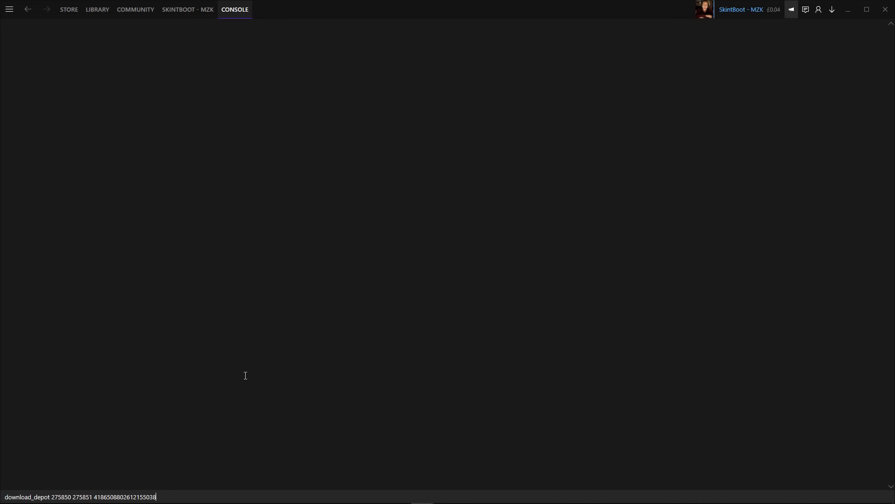
- Run the depot 275851 download (2503 MB) and open the Library categories
{"action": "key", "text": "Return"}
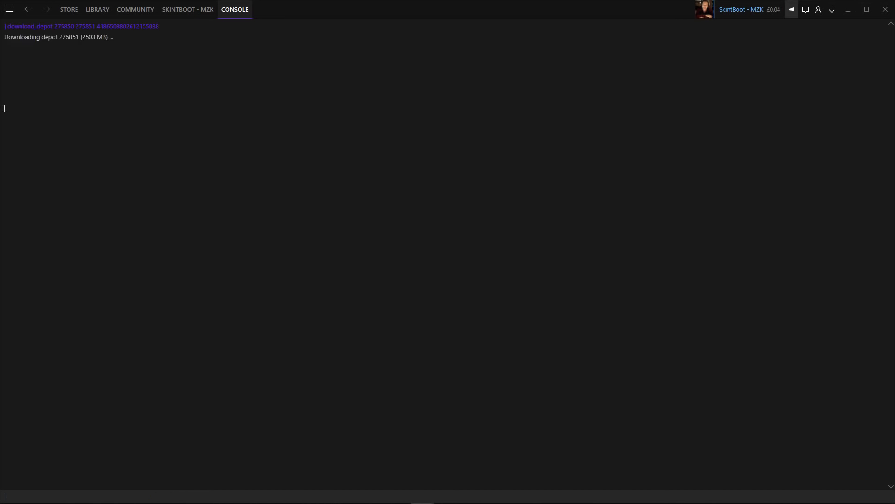
{"action": "mouse_move", "coordinate": [42, 35]}
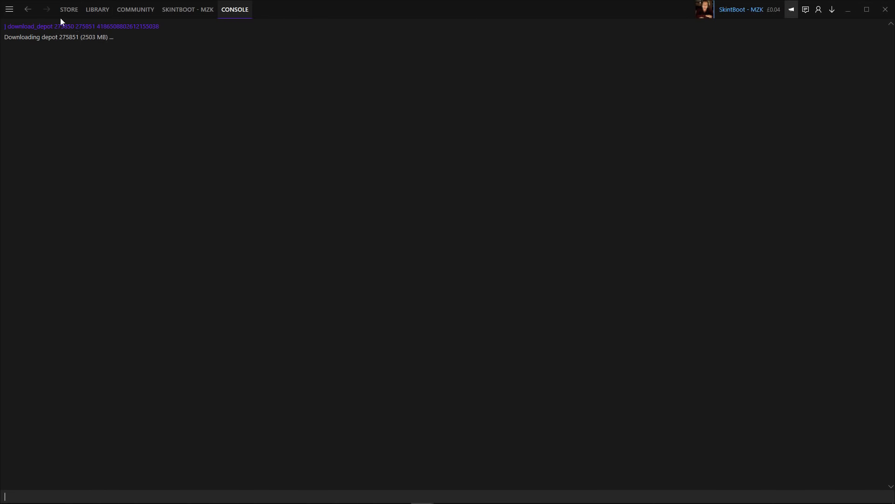
{"action": "left_click", "coordinate": [97, 9]}
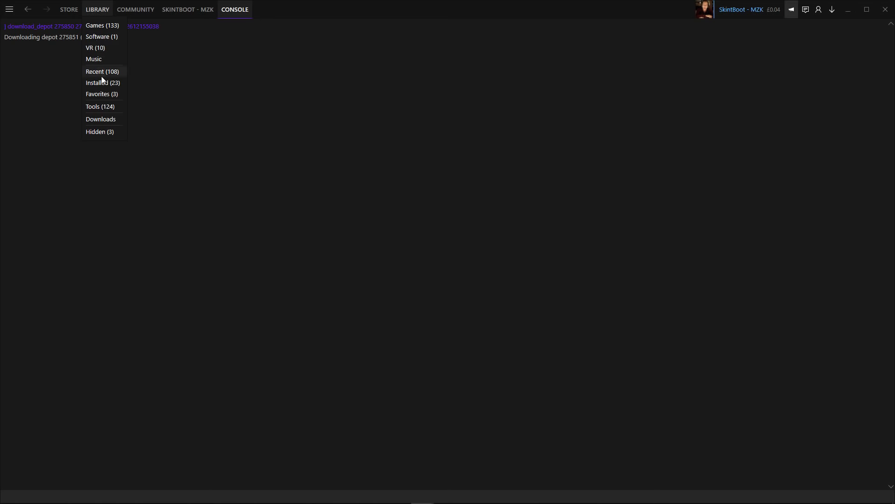
{"action": "mouse_move", "coordinate": [95, 14]}
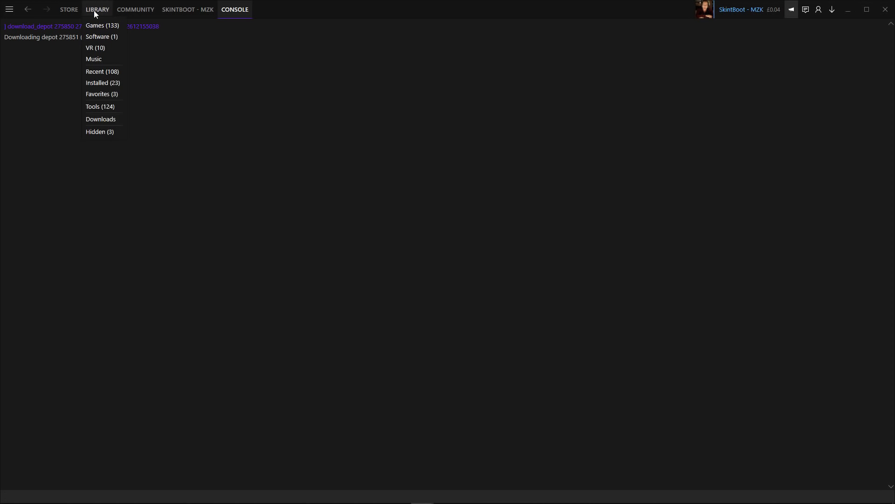
{"action": "mouse_move", "coordinate": [101, 119]}
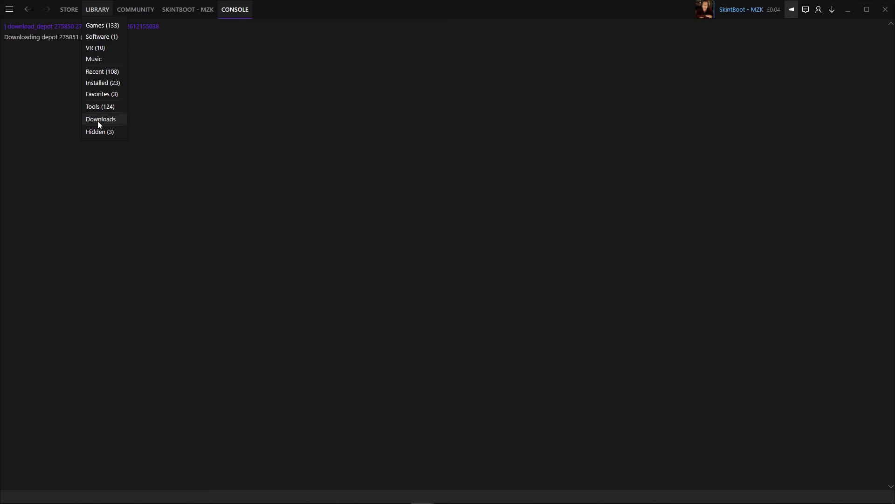
{"action": "left_click", "coordinate": [100, 118]}
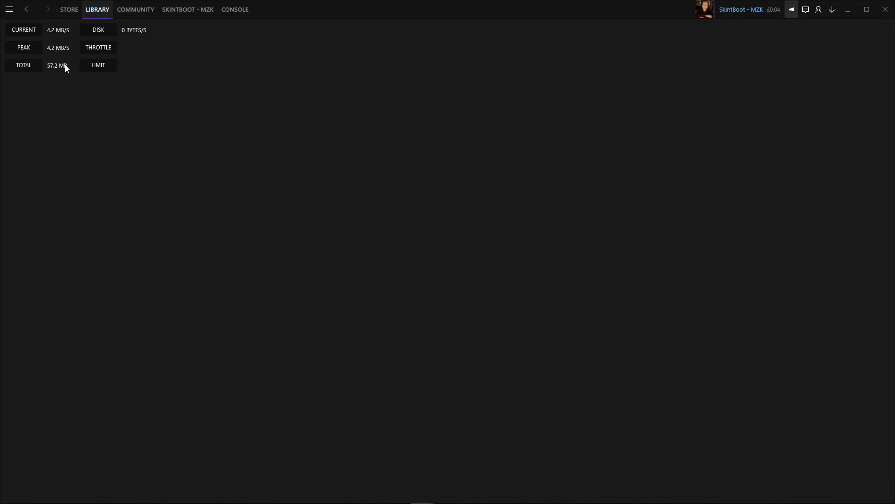
{"action": "left_click", "coordinate": [234, 9]}
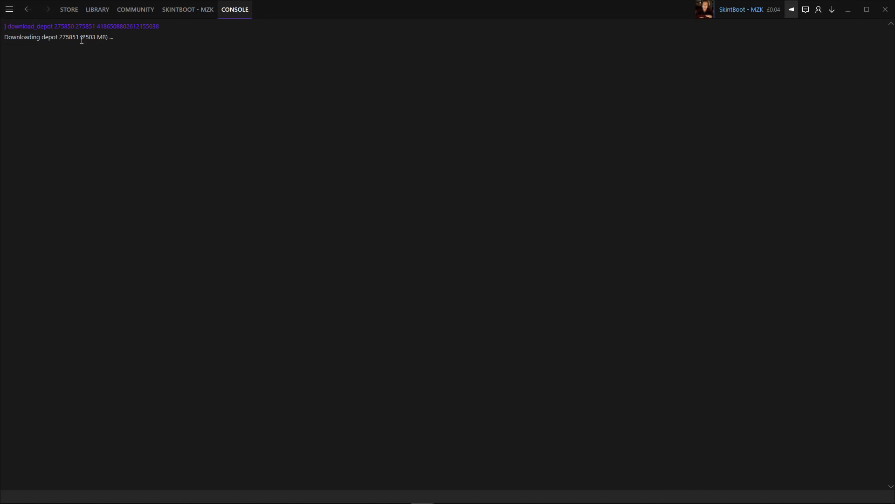
{"action": "left_click", "coordinate": [135, 9]}
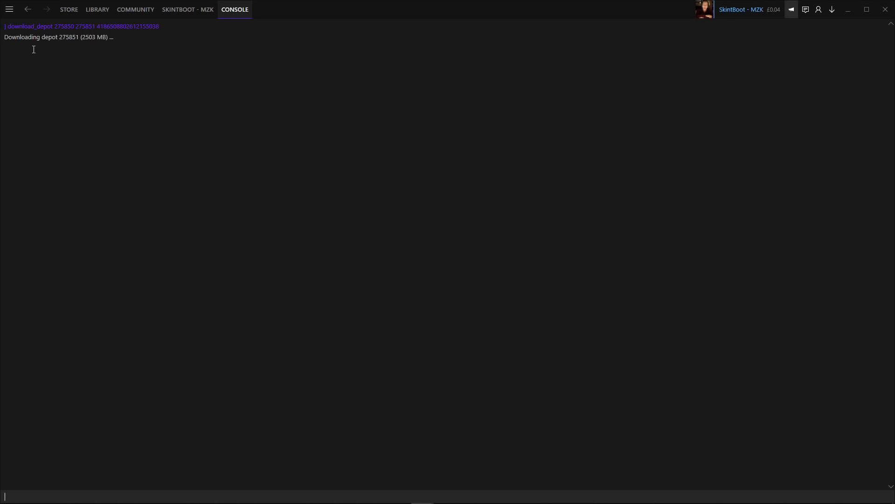
{"action": "mouse_move", "coordinate": [132, 48]}
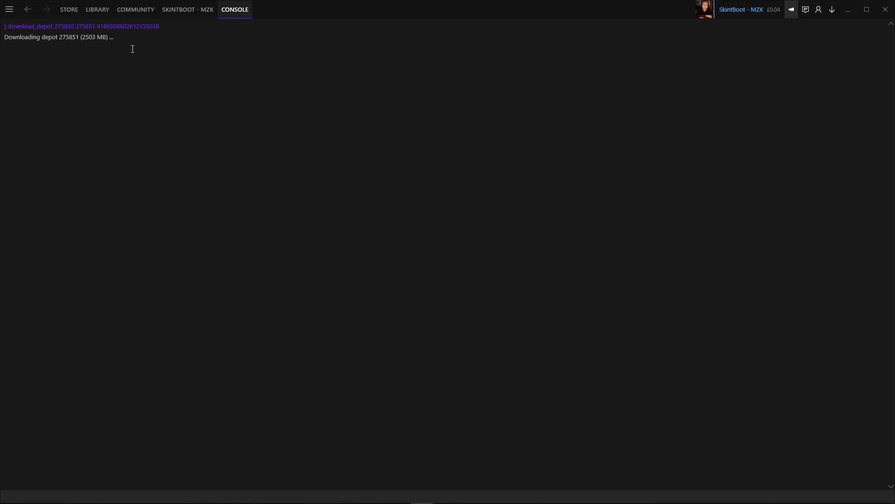
{"action": "mouse_move", "coordinate": [119, 480]}
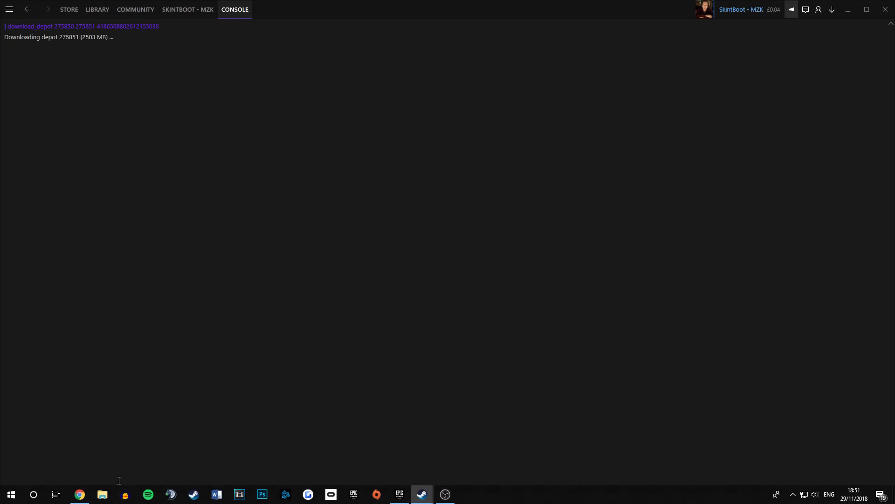
- Browse to C:\Program Files (x86)\Steam\steamapps\content in File Explorer
{"action": "left_click", "coordinate": [102, 494]}
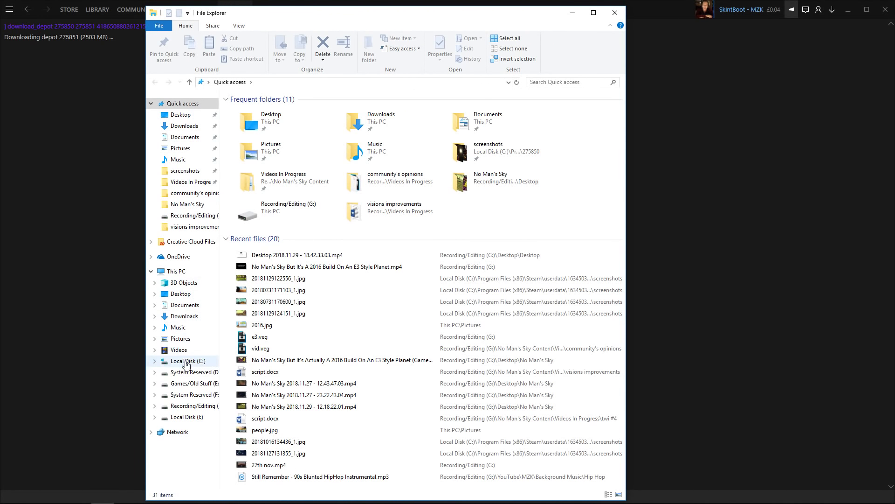
{"action": "left_click", "coordinate": [185, 360]}
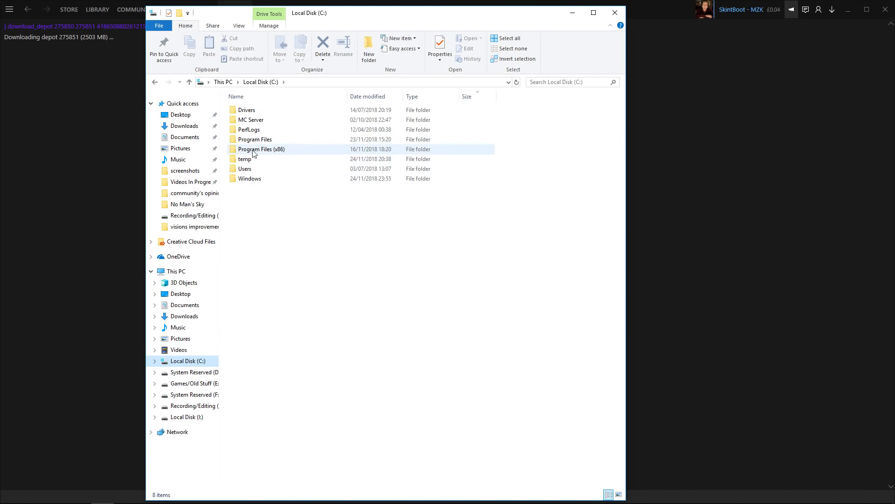
{"action": "double_click", "coordinate": [261, 149]}
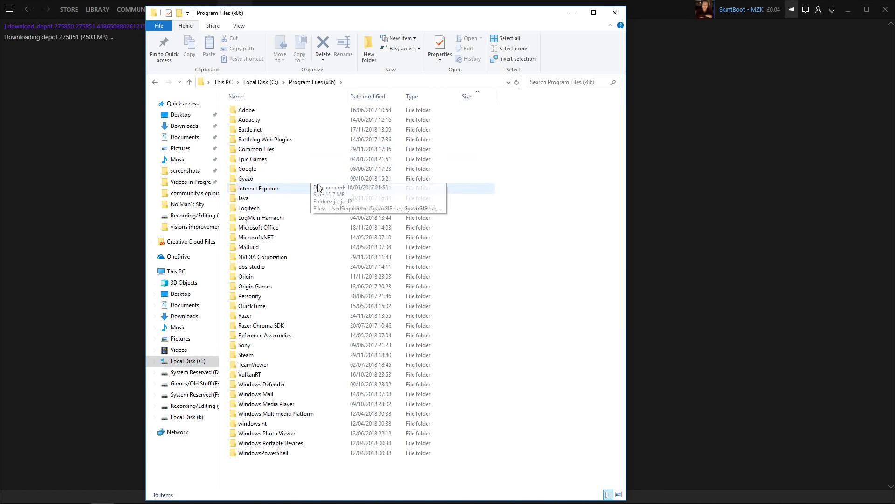
{"action": "double_click", "coordinate": [246, 355]}
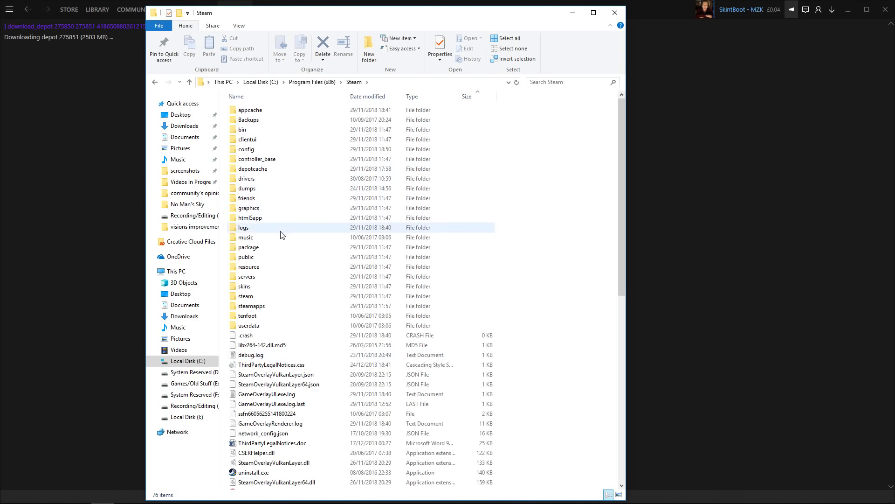
{"action": "mouse_move", "coordinate": [260, 279]}
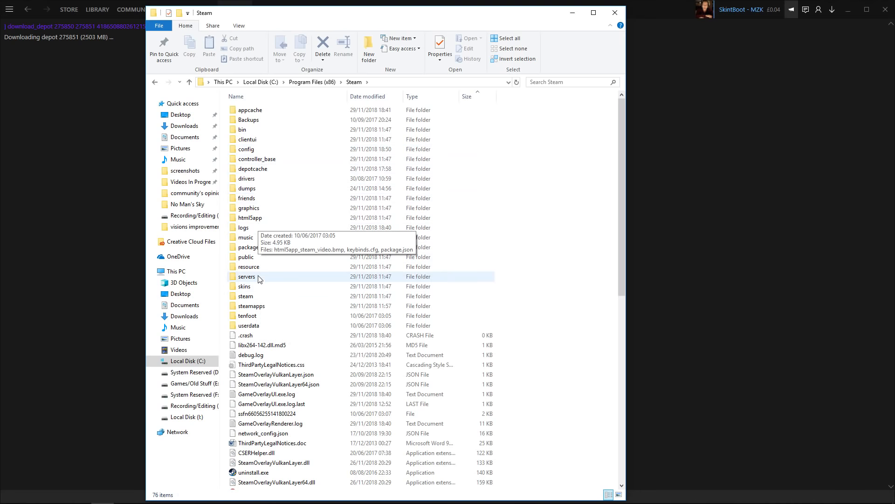
{"action": "double_click", "coordinate": [249, 306]}
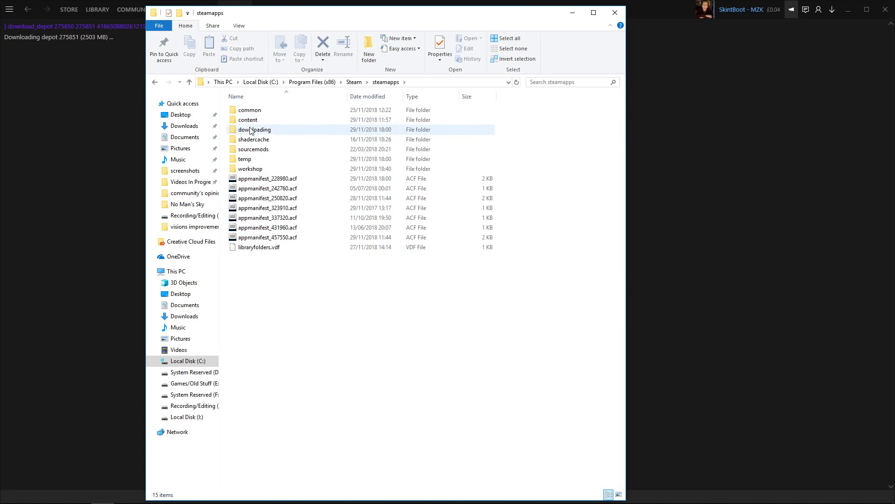
{"action": "double_click", "coordinate": [248, 120]}
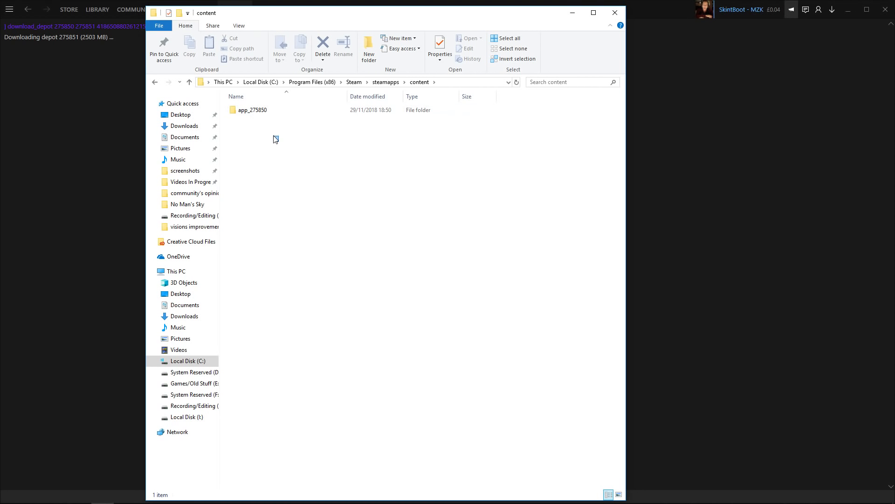
{"action": "mouse_move", "coordinate": [257, 110]}
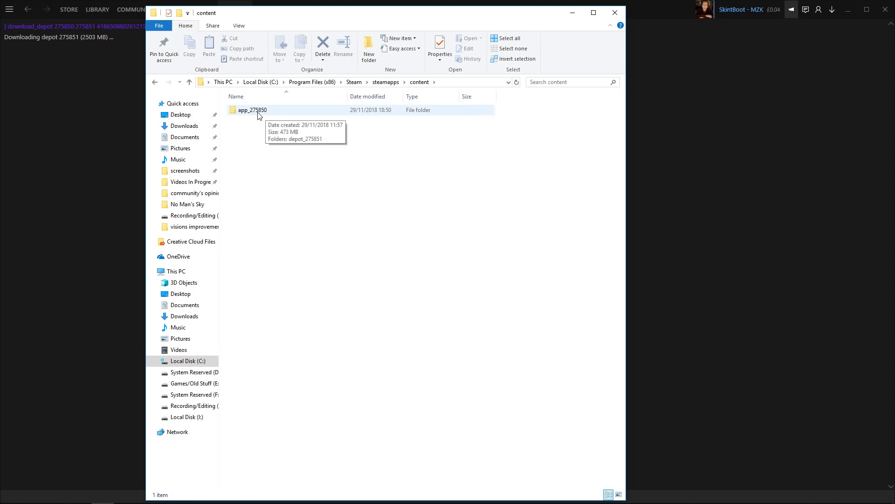
{"action": "mouse_move", "coordinate": [138, 65]}
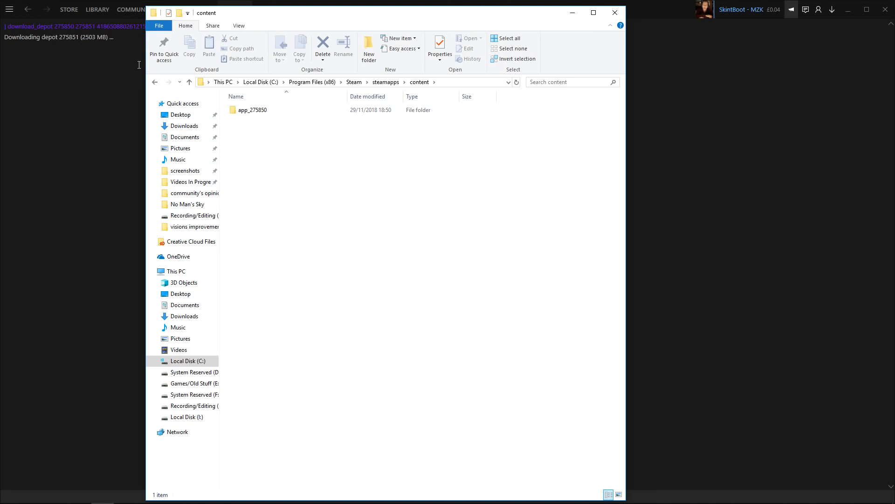
- Open app_275850\depot_275851, peek inside Binaries, then return to the depot folder
{"action": "left_click", "coordinate": [252, 110]}
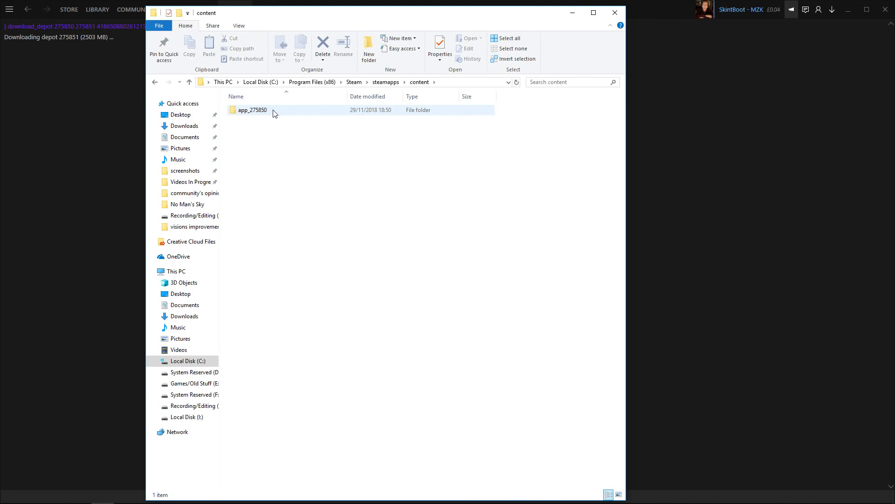
{"action": "double_click", "coordinate": [252, 110]}
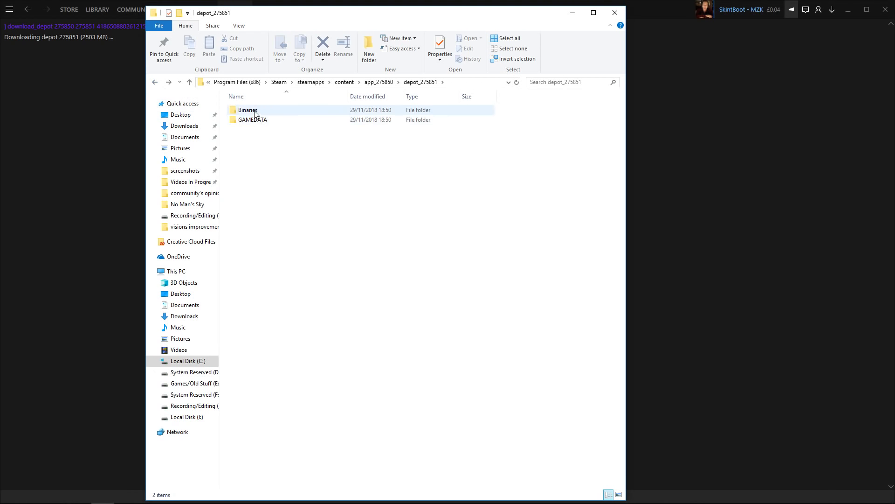
{"action": "double_click", "coordinate": [248, 110]}
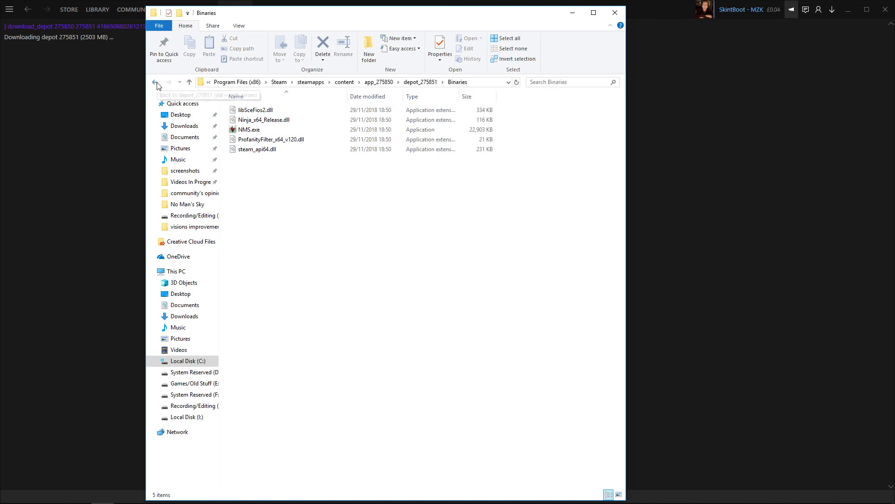
{"action": "left_click", "coordinate": [157, 83]}
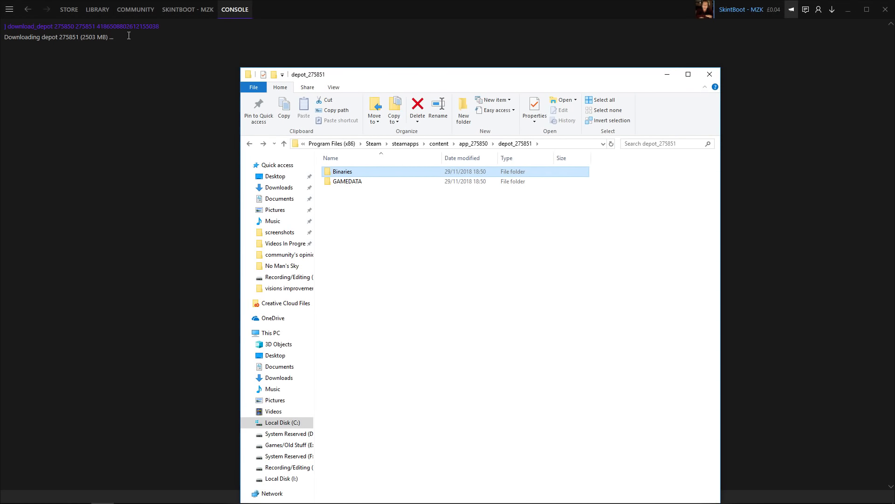
{"action": "mouse_move", "coordinate": [361, 78]}
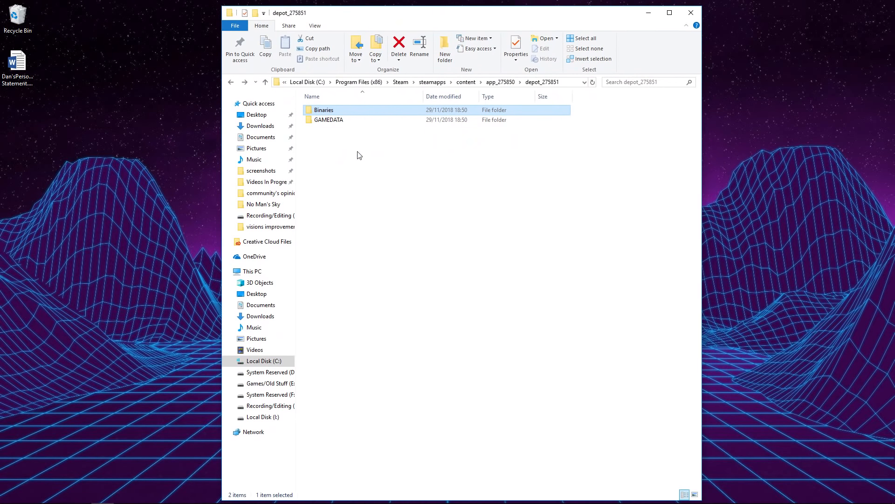
- Deselect Binaries by clicking empty space in the depot_275851 window
{"action": "left_click", "coordinate": [343, 156]}
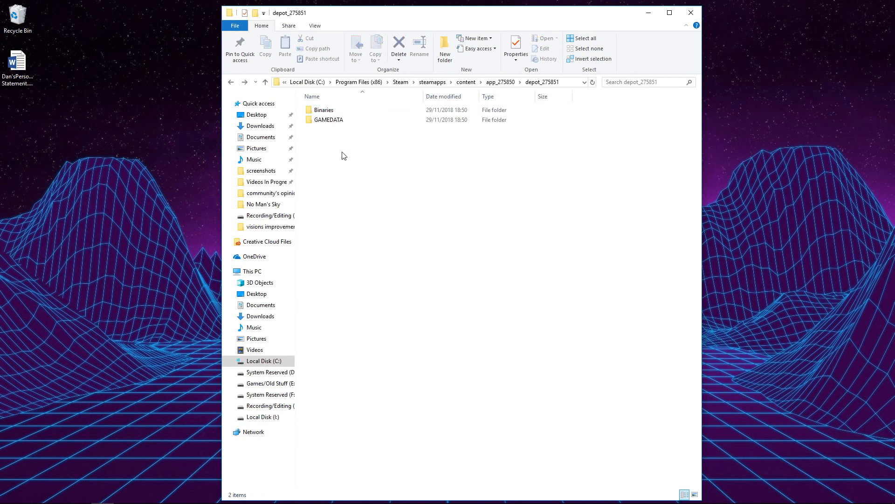
{"action": "mouse_move", "coordinate": [408, 93]}
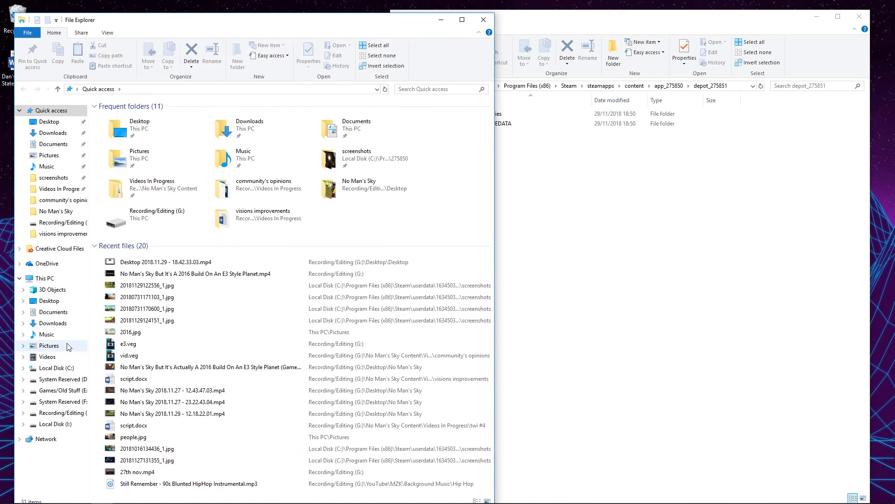
{"action": "mouse_move", "coordinate": [60, 382]}
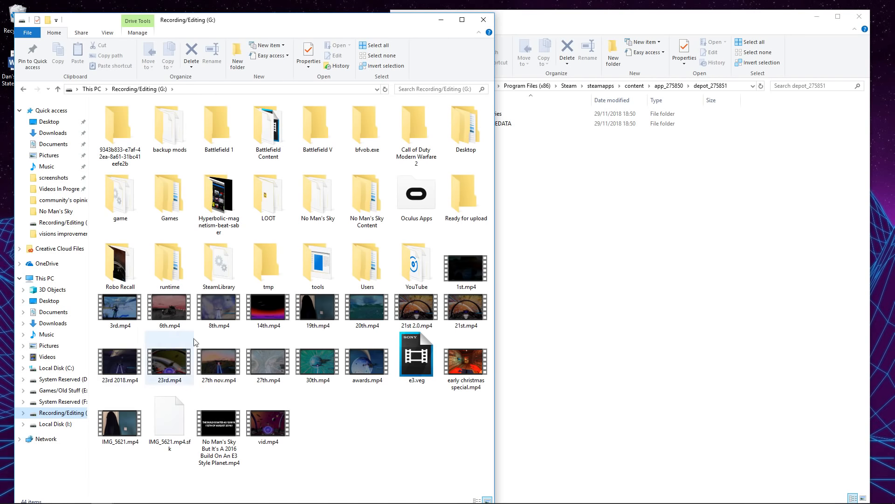
{"action": "mouse_move", "coordinate": [317, 196]}
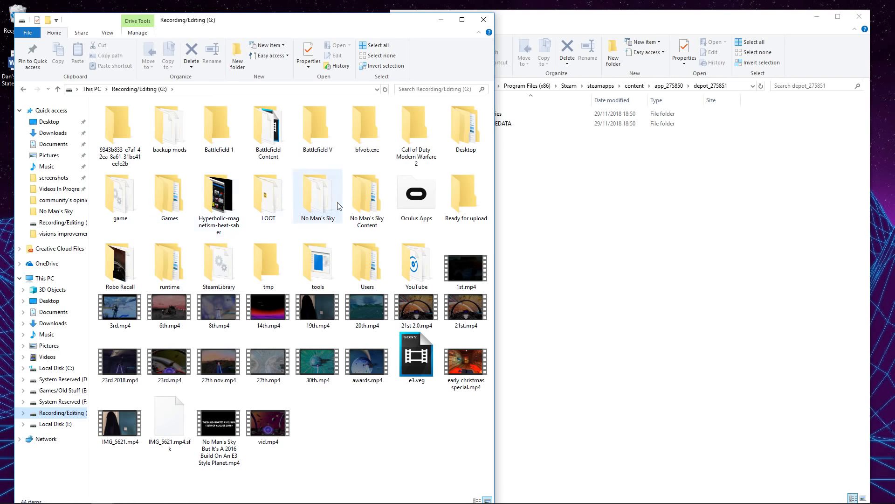
{"action": "mouse_move", "coordinate": [218, 263]}
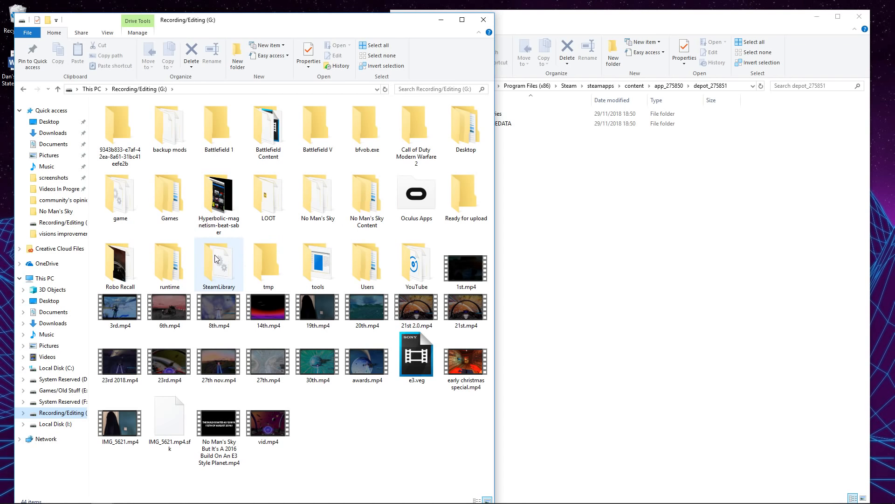
{"action": "double_click", "coordinate": [219, 259]}
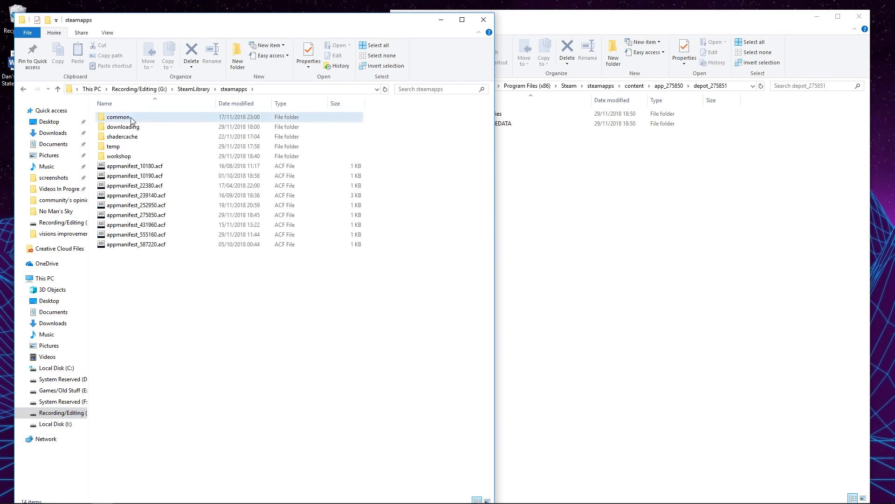
{"action": "double_click", "coordinate": [119, 116]}
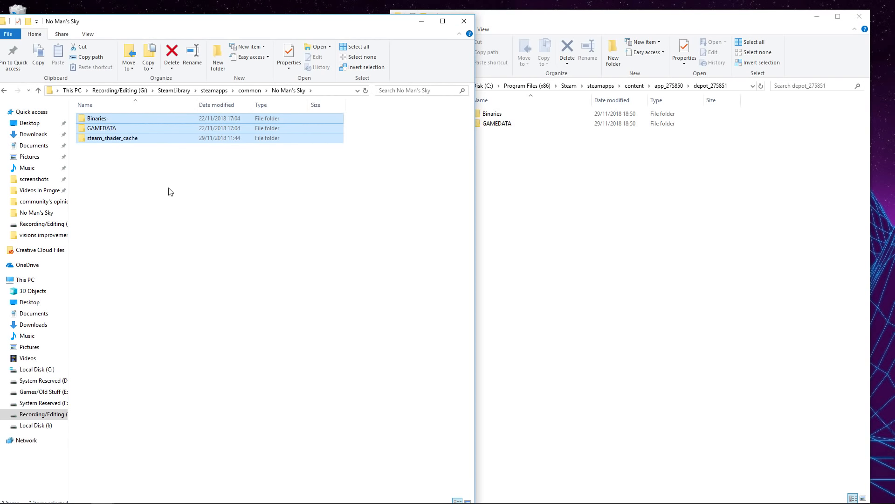
{"action": "left_click", "coordinate": [170, 191]}
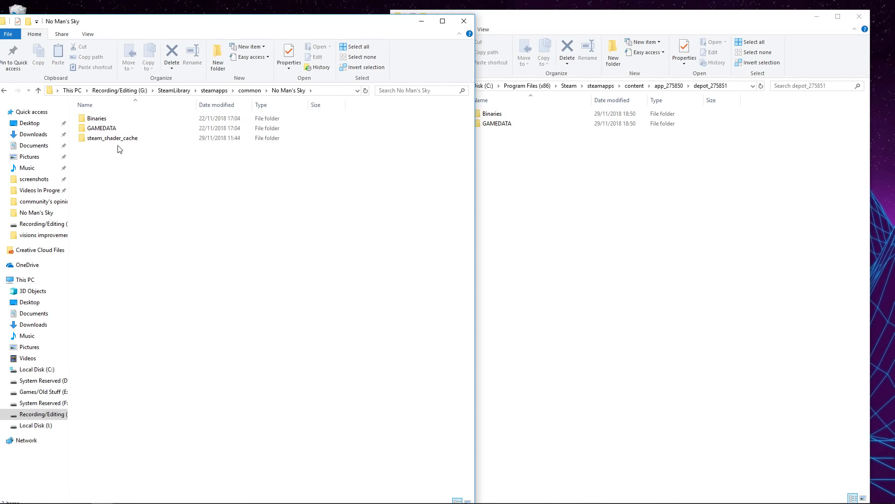
{"action": "mouse_move", "coordinate": [105, 117]}
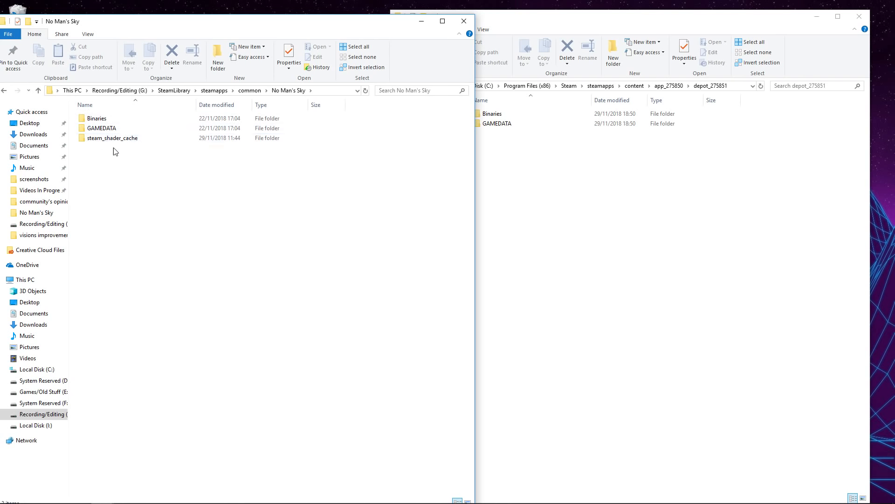
{"action": "left_click", "coordinate": [112, 138]}
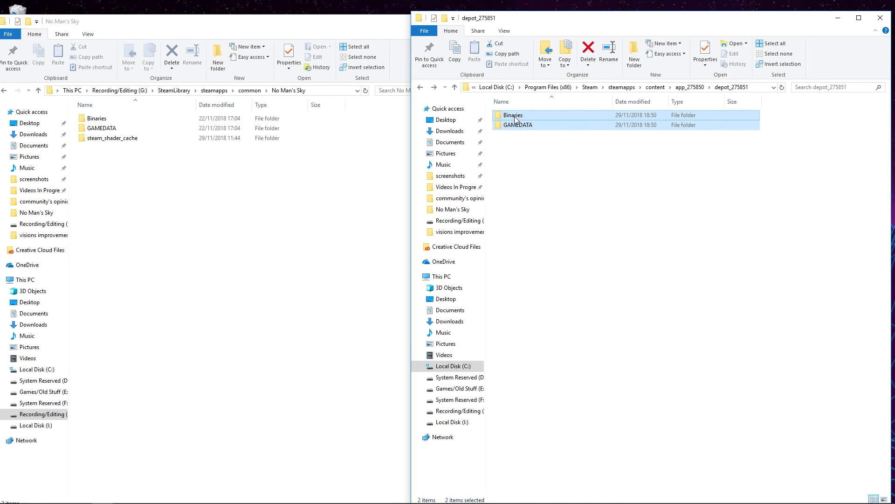
{"action": "right_click", "coordinate": [512, 115]}
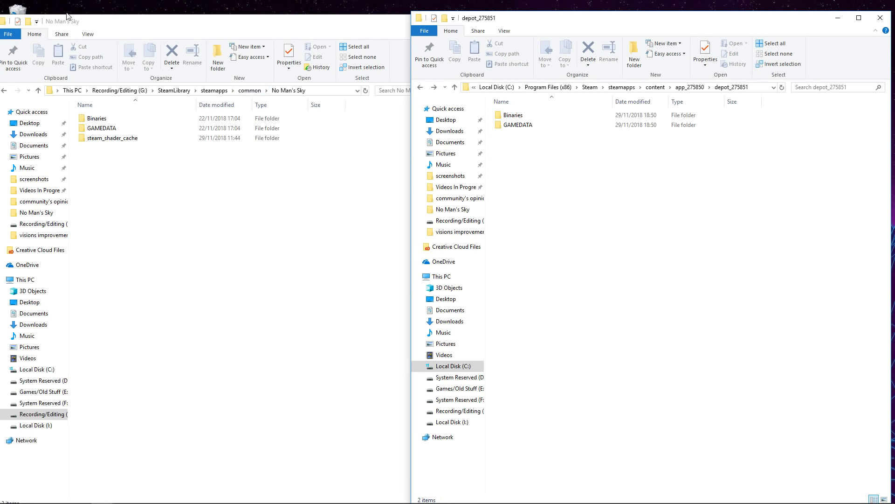
{"action": "mouse_move", "coordinate": [83, 14]}
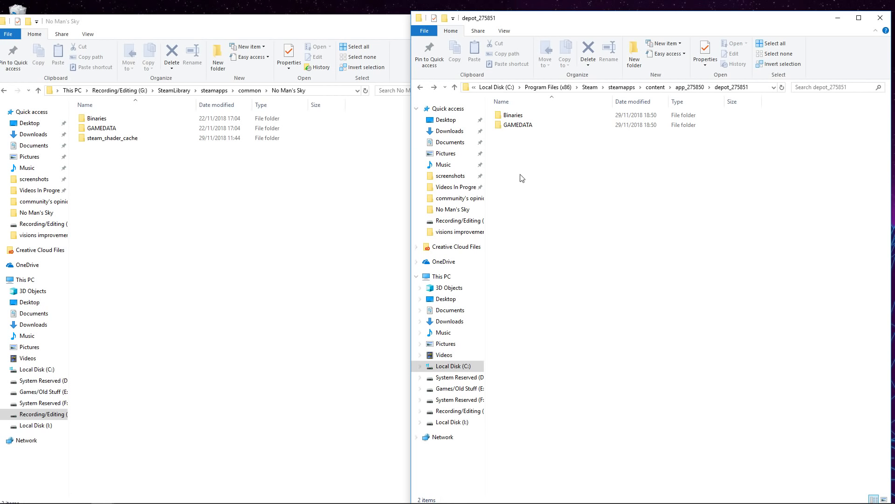
{"action": "mouse_move", "coordinate": [516, 173]}
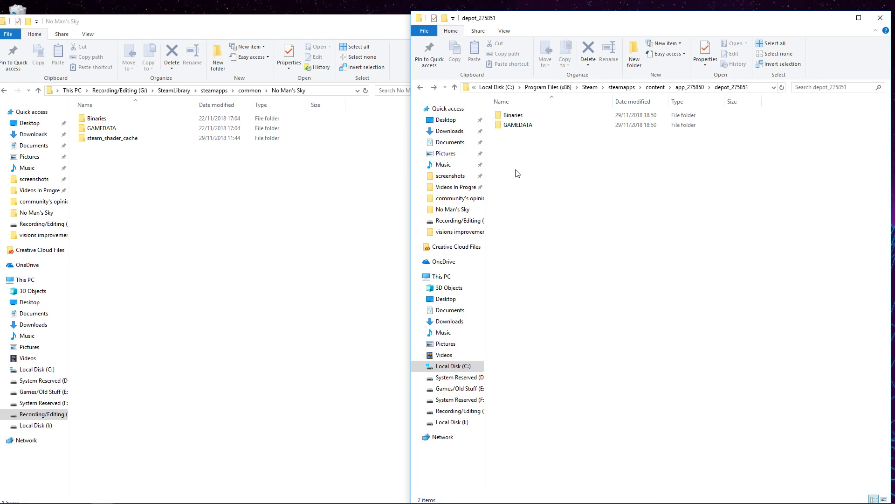
{"action": "mouse_move", "coordinate": [507, 175]}
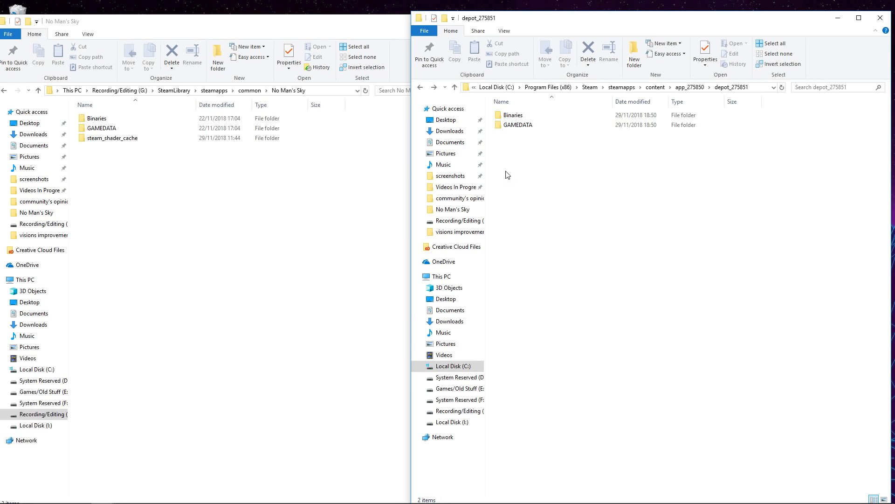
{"action": "mouse_move", "coordinate": [408, 492]}
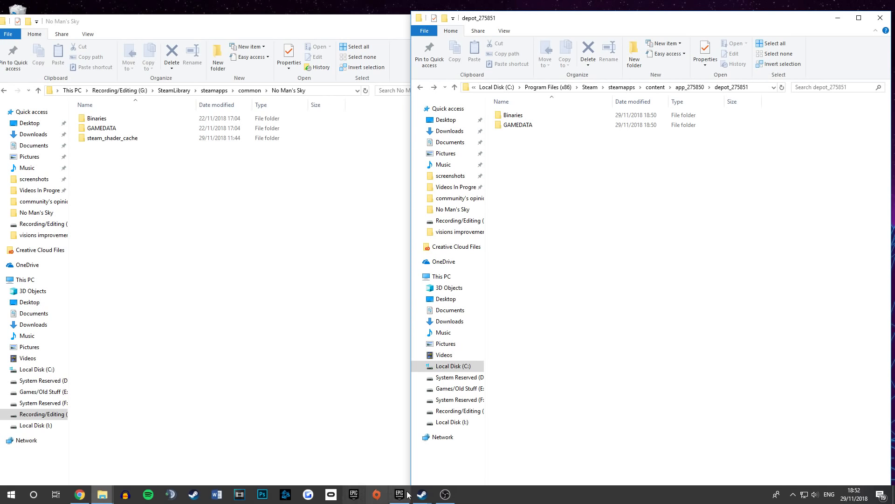
{"action": "mouse_move", "coordinate": [578, 211]}
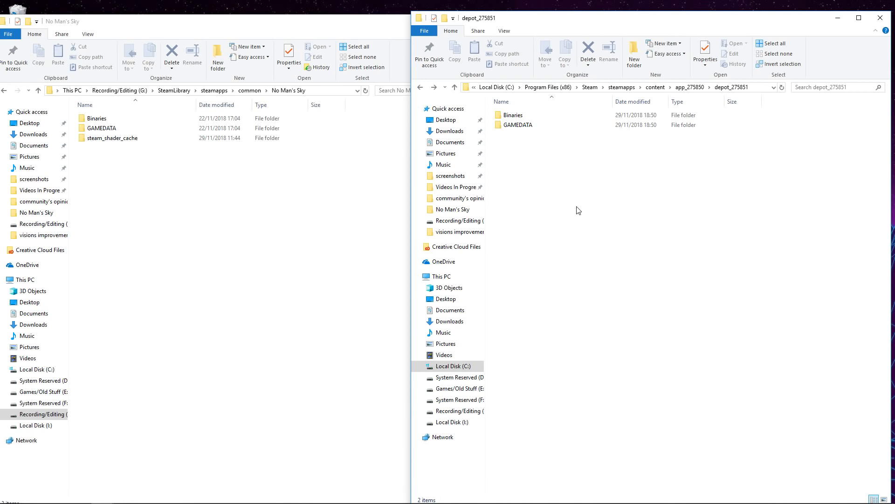
{"action": "left_click", "coordinate": [96, 118]}
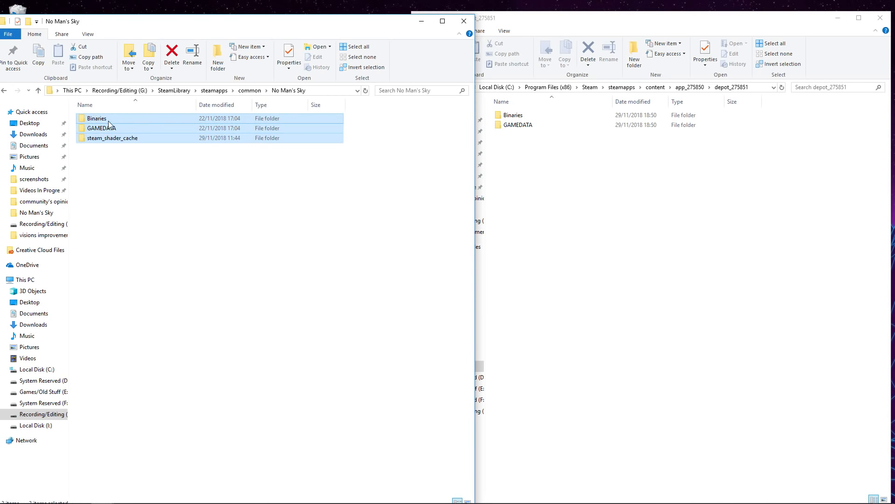
{"action": "mouse_move", "coordinate": [97, 118]}
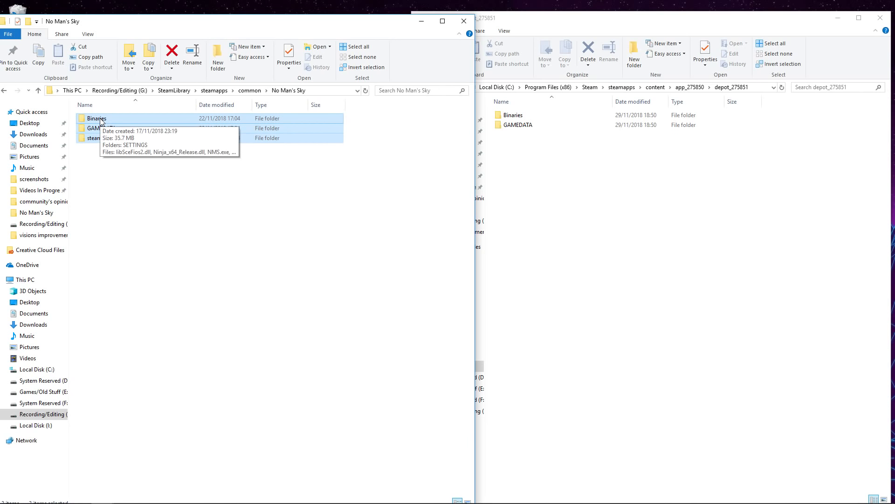
{"action": "mouse_move", "coordinate": [194, 137]}
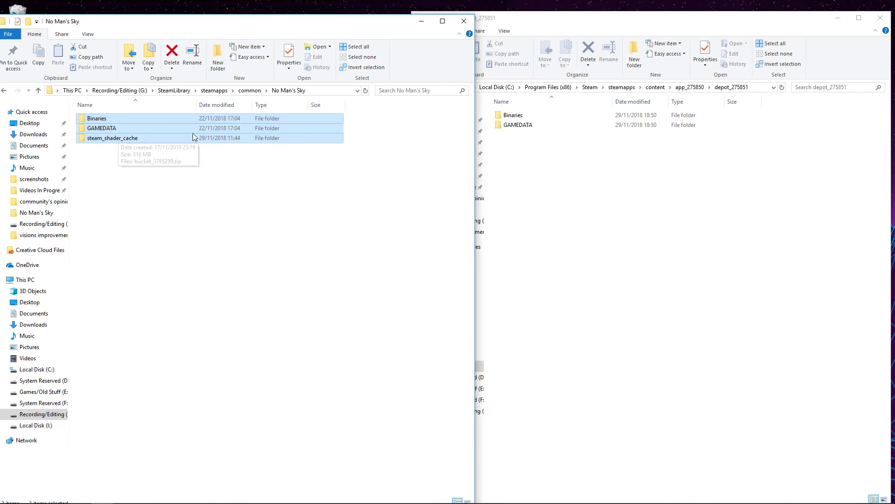
{"action": "mouse_move", "coordinate": [182, 174]}
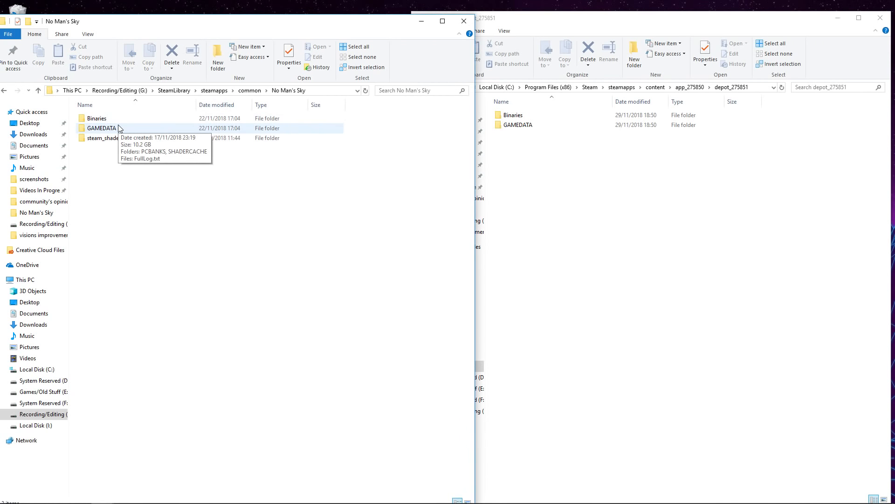
{"action": "mouse_move", "coordinate": [126, 170]}
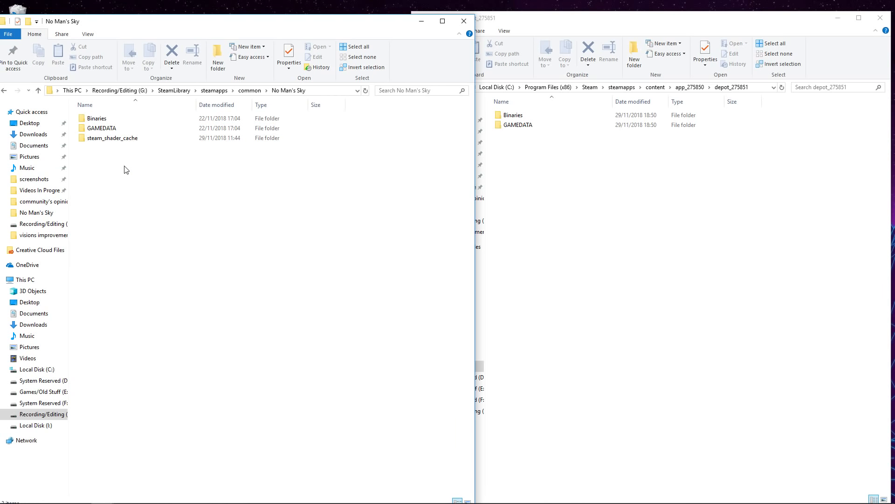
- Open G:\No Man's Sky Content\NMS Current and confirm it is empty
{"action": "left_click", "coordinate": [43, 414]}
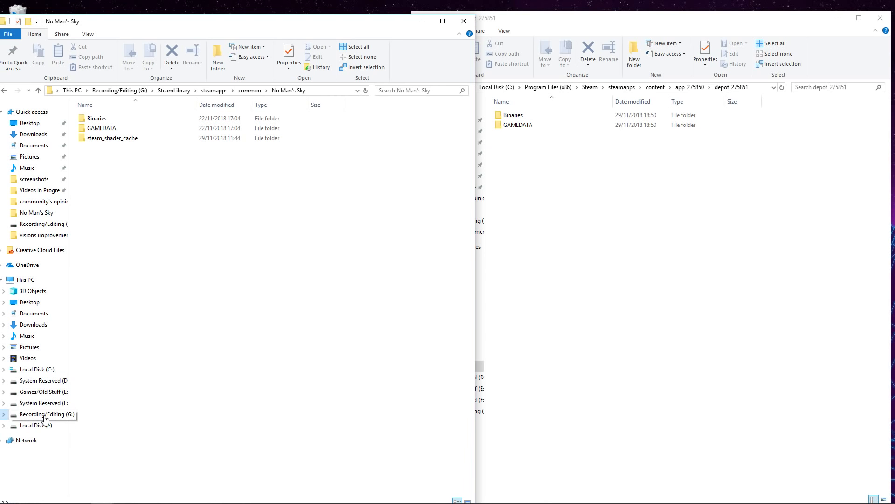
{"action": "left_click", "coordinate": [45, 414]}
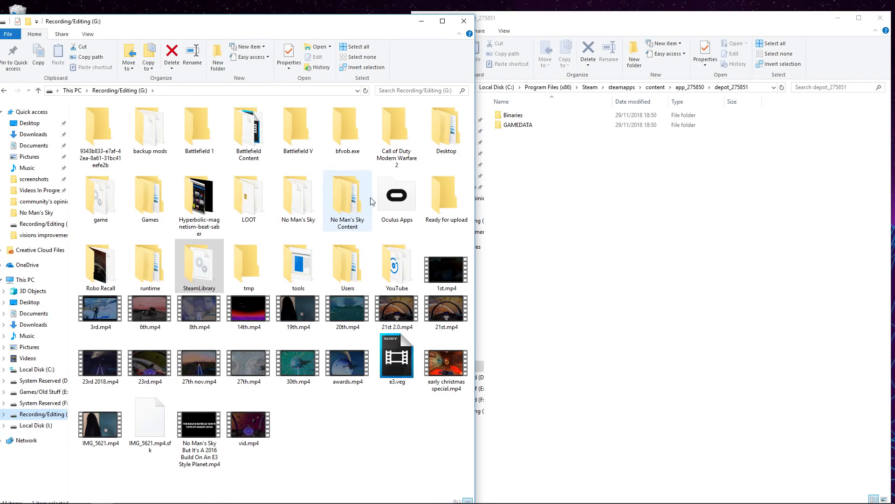
{"action": "double_click", "coordinate": [347, 194]}
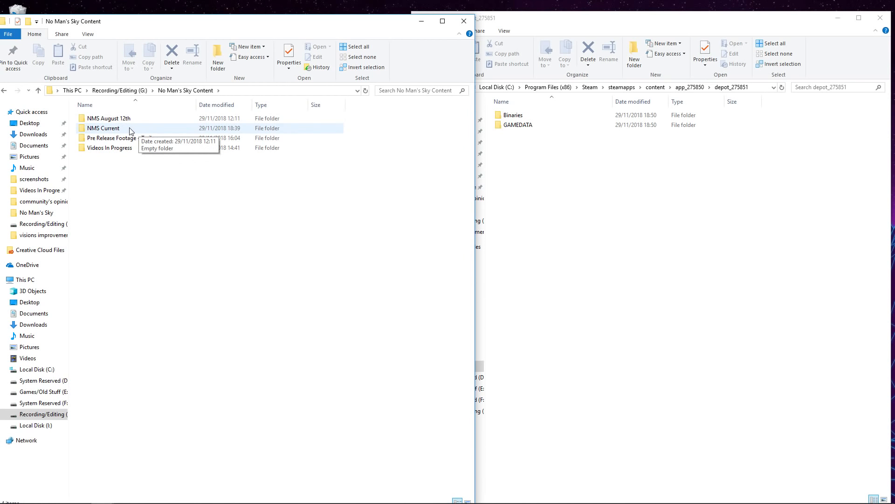
{"action": "left_click", "coordinate": [108, 118]}
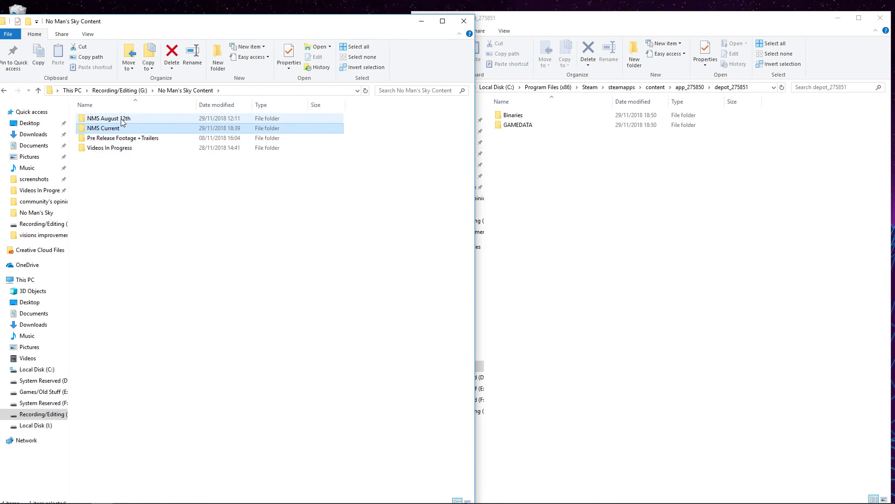
{"action": "double_click", "coordinate": [109, 118]}
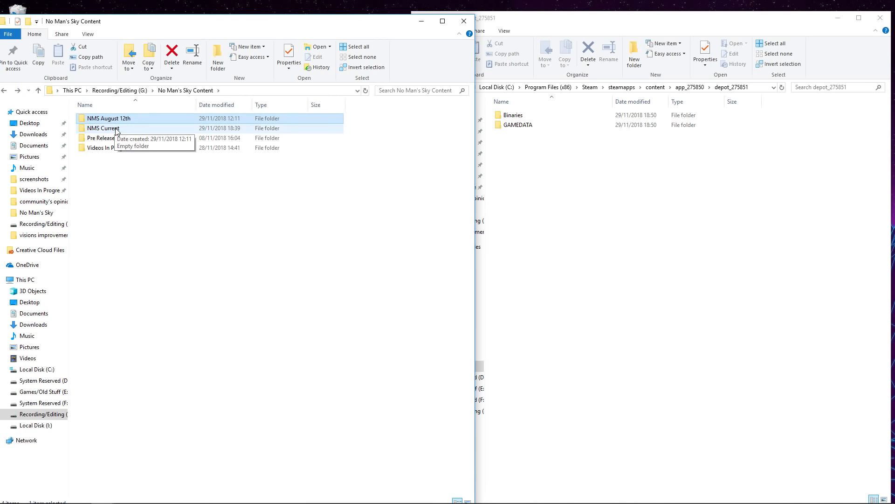
{"action": "double_click", "coordinate": [102, 127]}
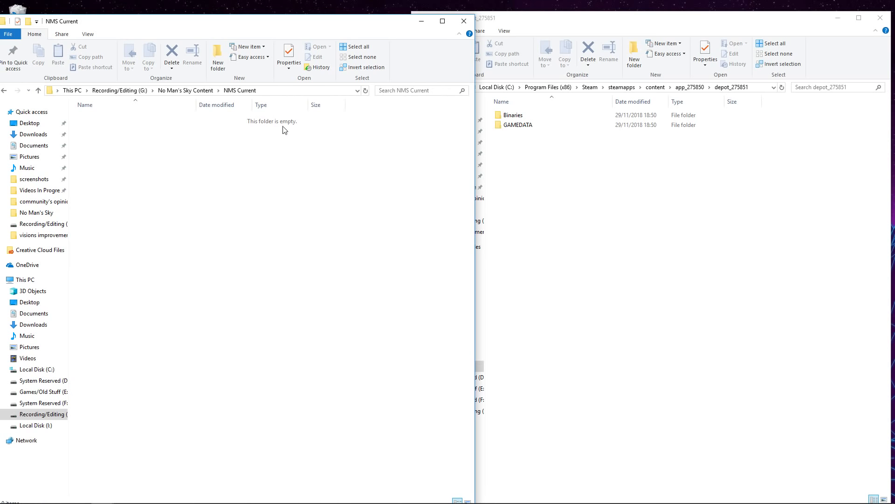
{"action": "mouse_move", "coordinate": [5, 93]}
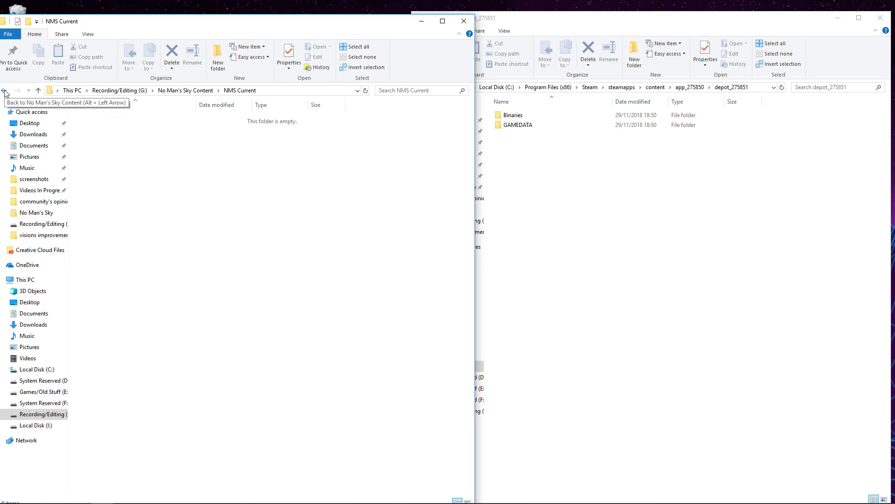
- Visit Desktop\No Man's Sky, then return to the G: drive's game folder and select all
{"action": "left_click", "coordinate": [5, 90]}
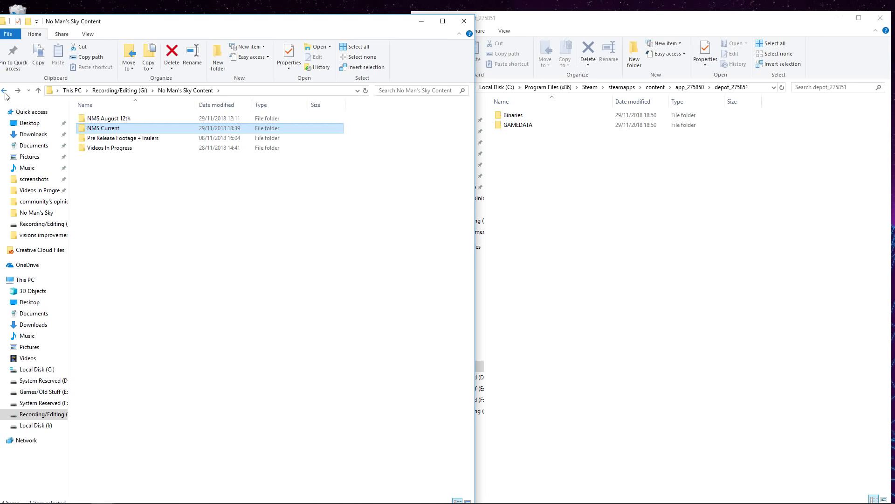
{"action": "left_click", "coordinate": [36, 212]}
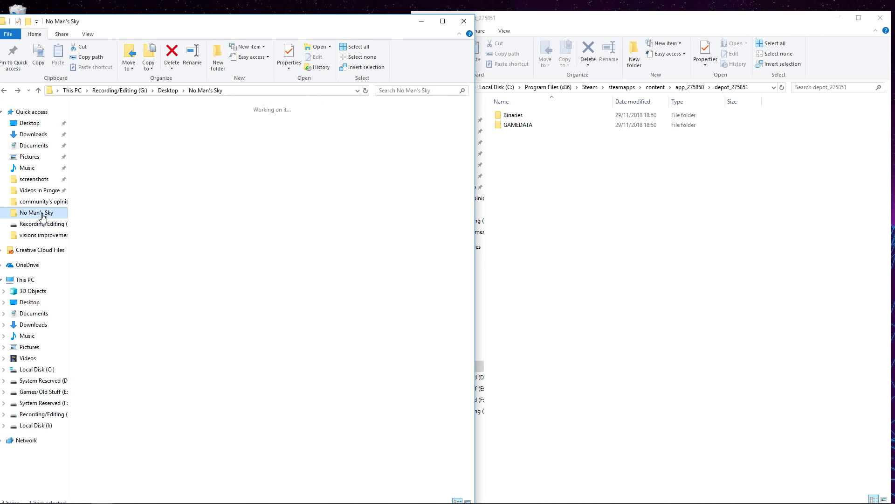
{"action": "left_click", "coordinate": [38, 90]}
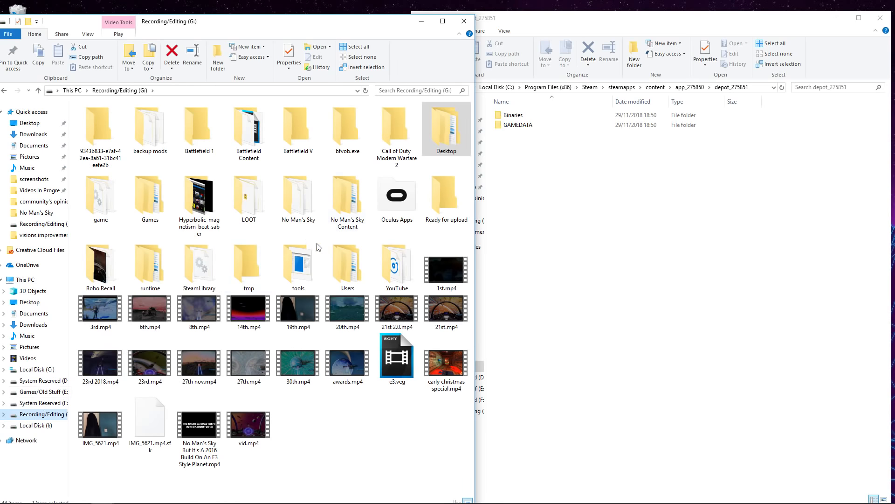
{"action": "double_click", "coordinate": [199, 266]}
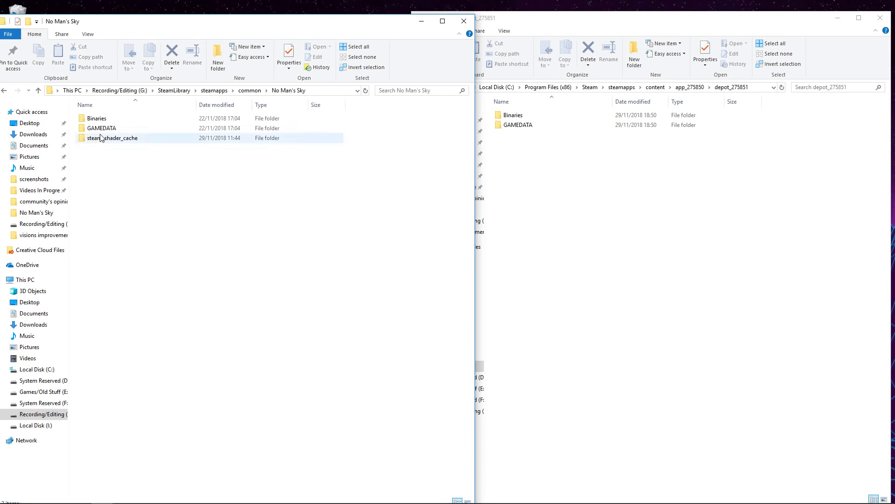
{"action": "key", "text": "ctrl+a"}
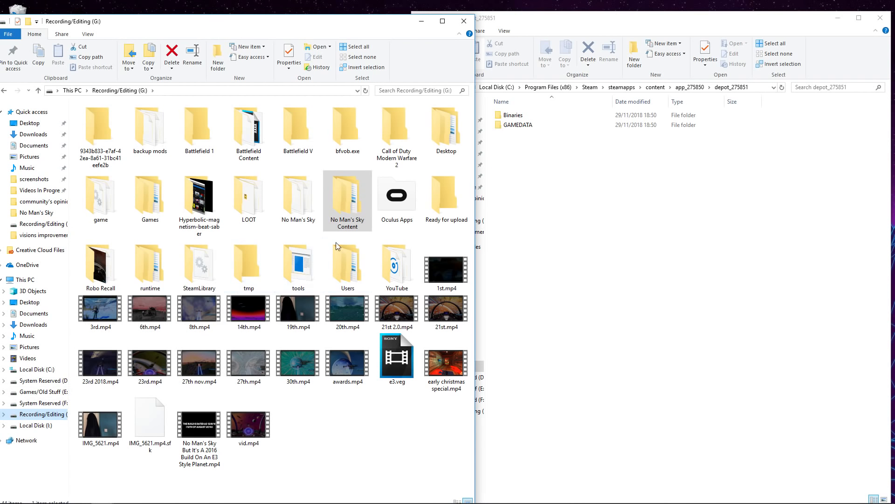
- Navigate into SteamLibrary\steamapps\common toward the No Man's Sky folder
{"action": "double_click", "coordinate": [199, 262]}
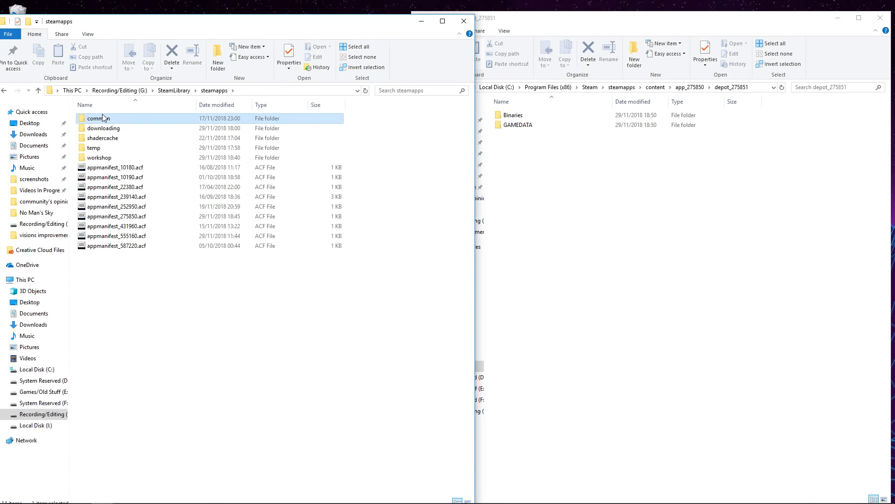
{"action": "double_click", "coordinate": [97, 118]}
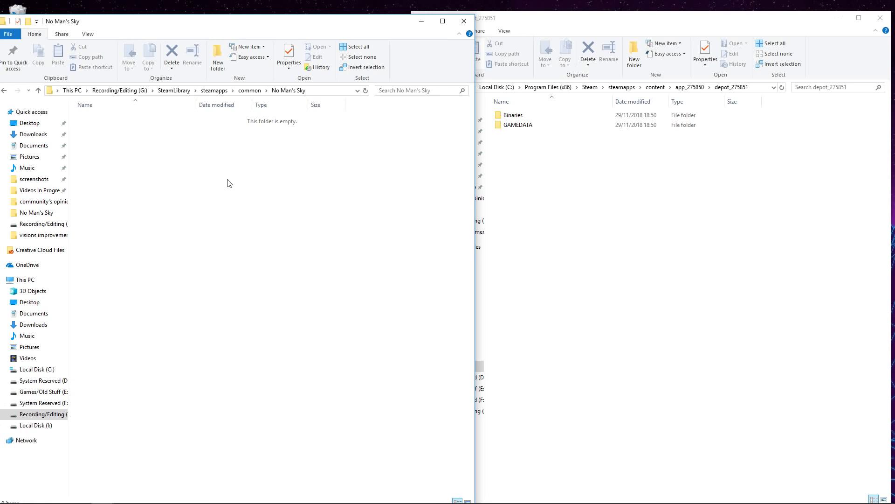
{"action": "mouse_move", "coordinate": [273, 27]}
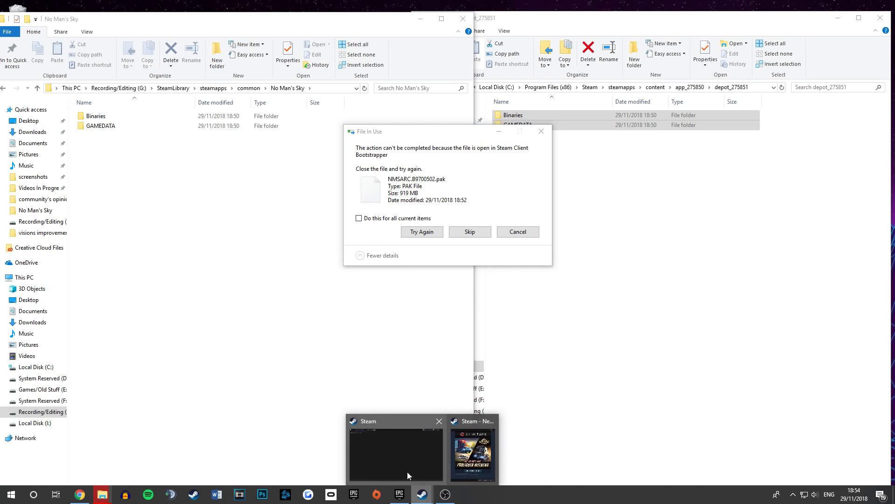
- Dismiss the File In Use dialog about the .pak file
{"action": "left_click", "coordinate": [395, 451]}
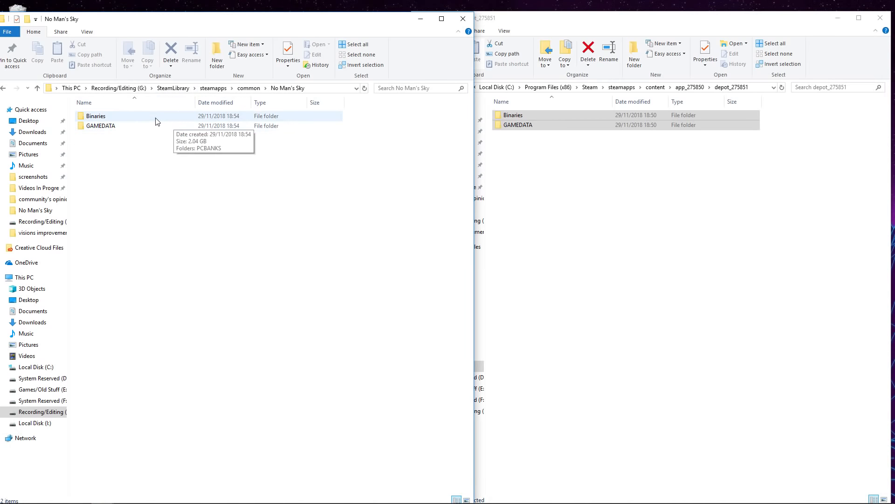
{"action": "mouse_move", "coordinate": [125, 125]}
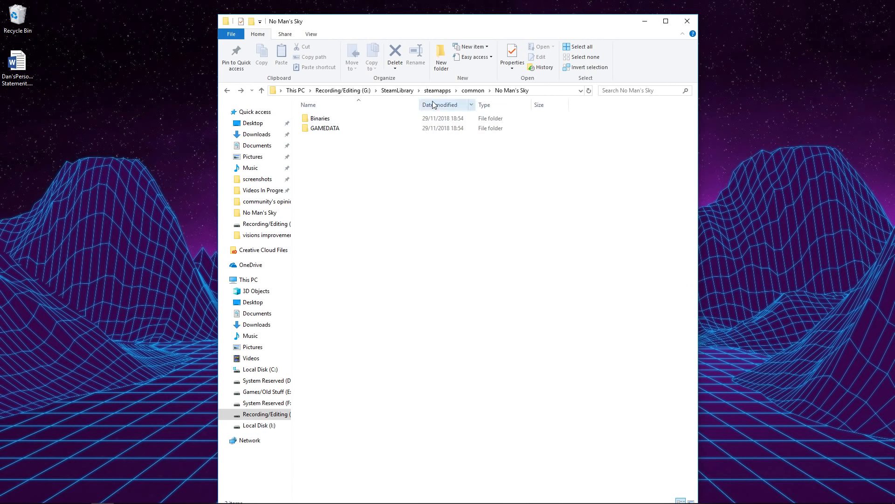
{"action": "mouse_move", "coordinate": [325, 127]}
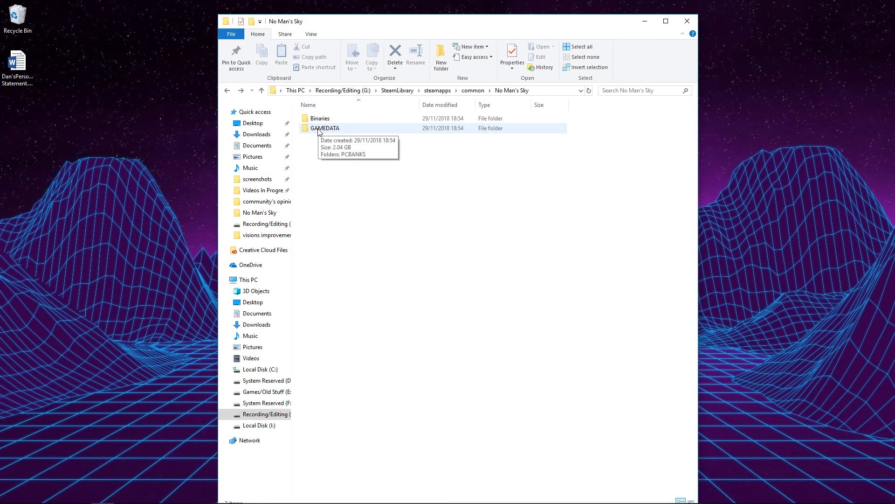
- Inspect NMS.exe and the four DLLs dated 29/11/2018 in the game's Binaries folder
{"action": "double_click", "coordinate": [320, 118]}
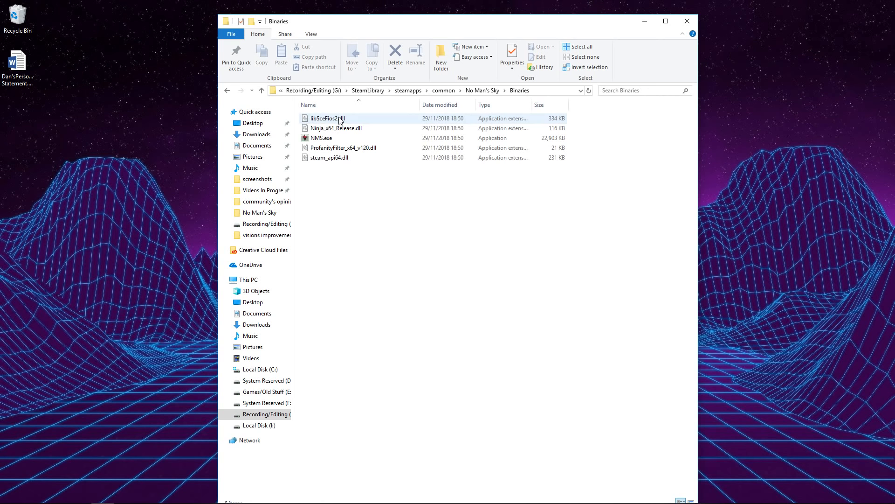
{"action": "left_click", "coordinate": [321, 137]}
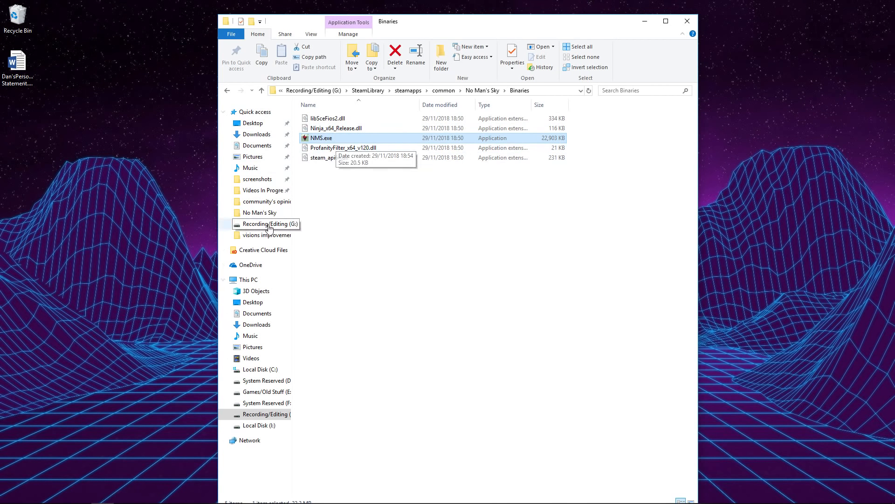
{"action": "mouse_move", "coordinate": [377, 214]}
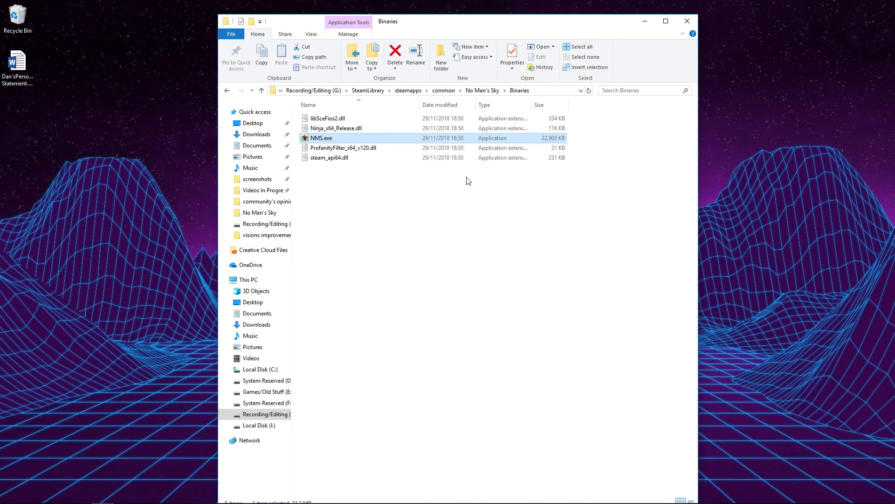
{"action": "mouse_move", "coordinate": [328, 111]}
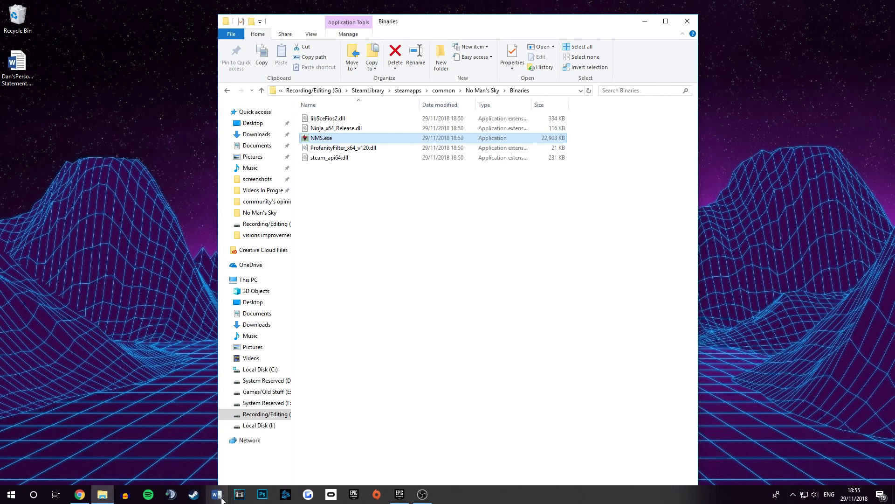
{"action": "mouse_move", "coordinate": [194, 494]}
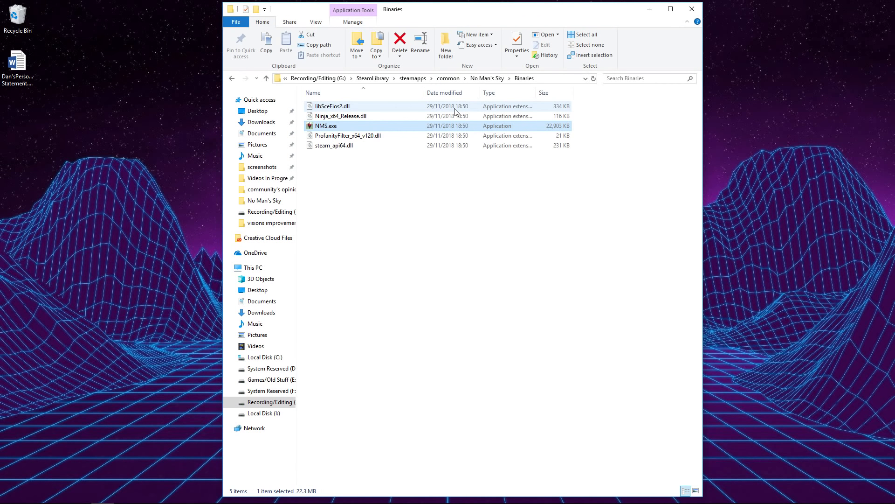
{"action": "mouse_move", "coordinate": [489, 102]}
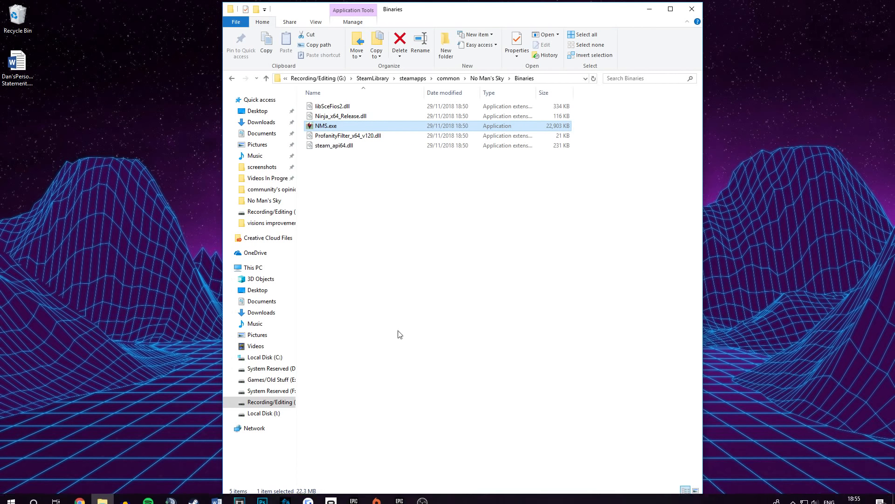
{"action": "mouse_move", "coordinate": [328, 184]}
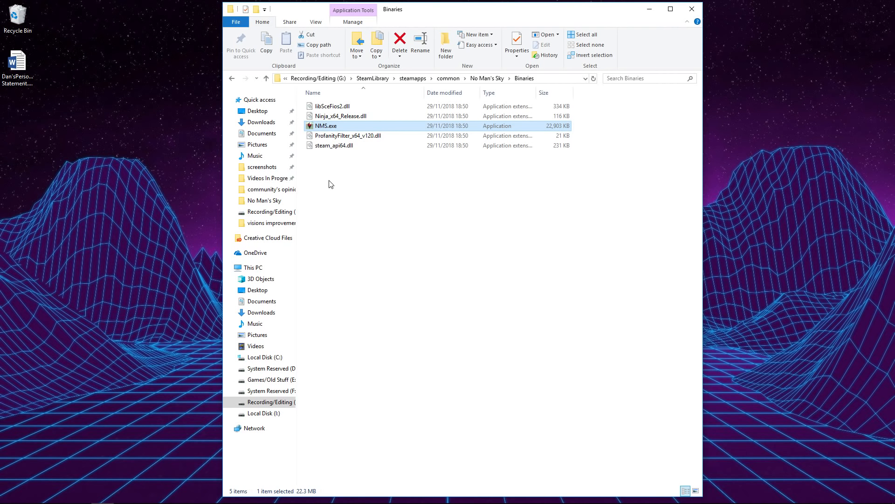
{"action": "mouse_move", "coordinate": [335, 181]}
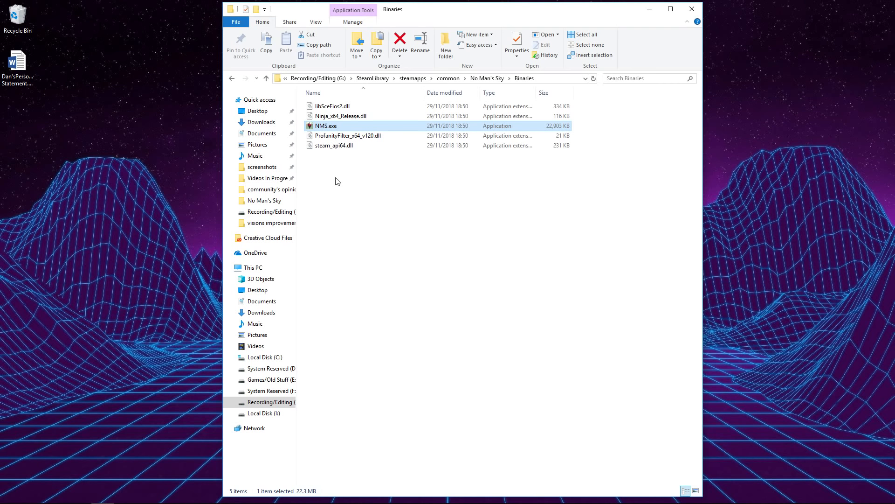
{"action": "mouse_move", "coordinate": [328, 116]}
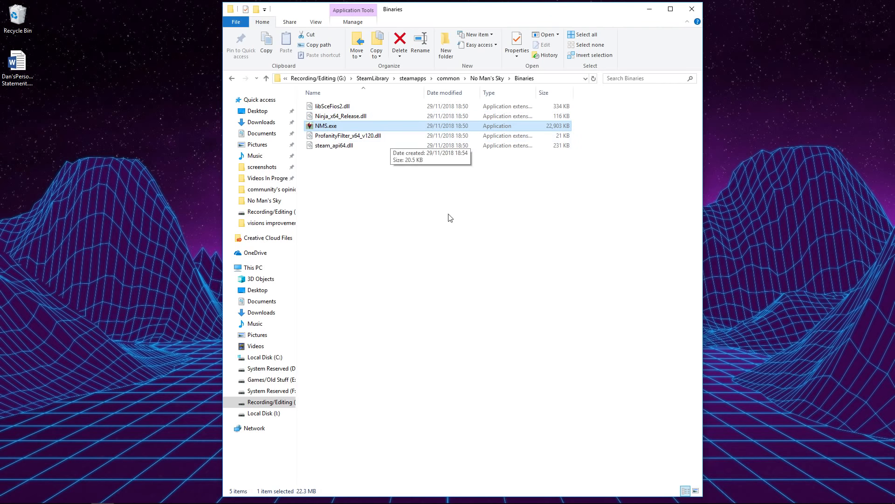
{"action": "mouse_move", "coordinate": [387, 242]}
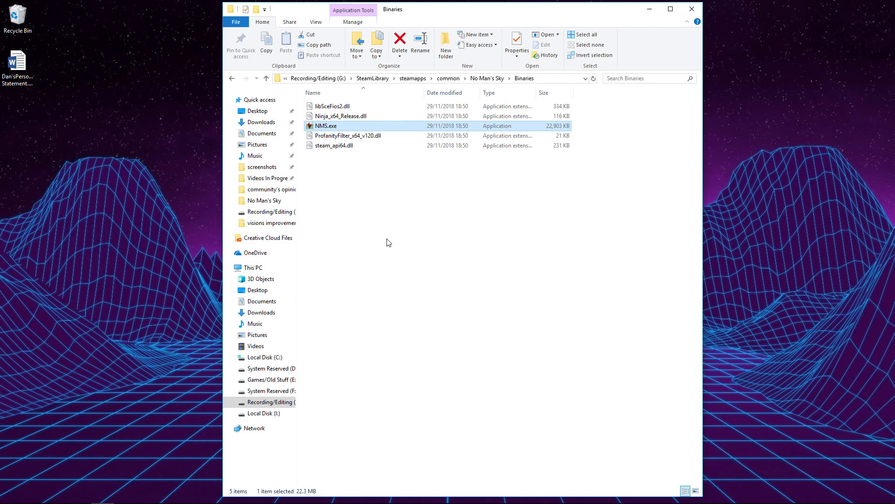
{"action": "left_click", "coordinate": [366, 182]}
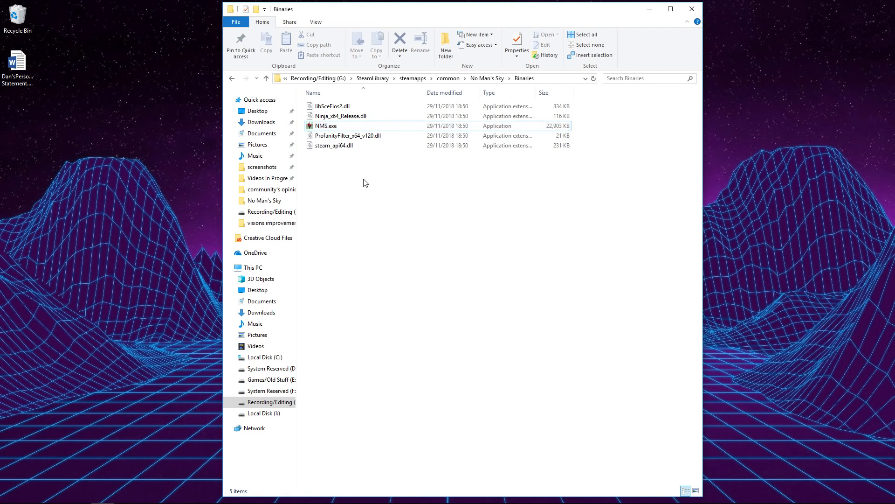
{"action": "mouse_move", "coordinate": [345, 163]}
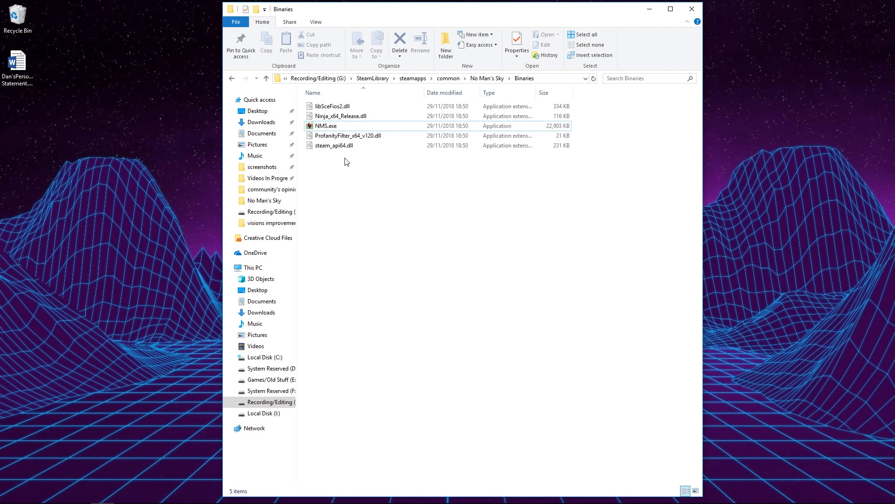
{"action": "mouse_move", "coordinate": [326, 148]}
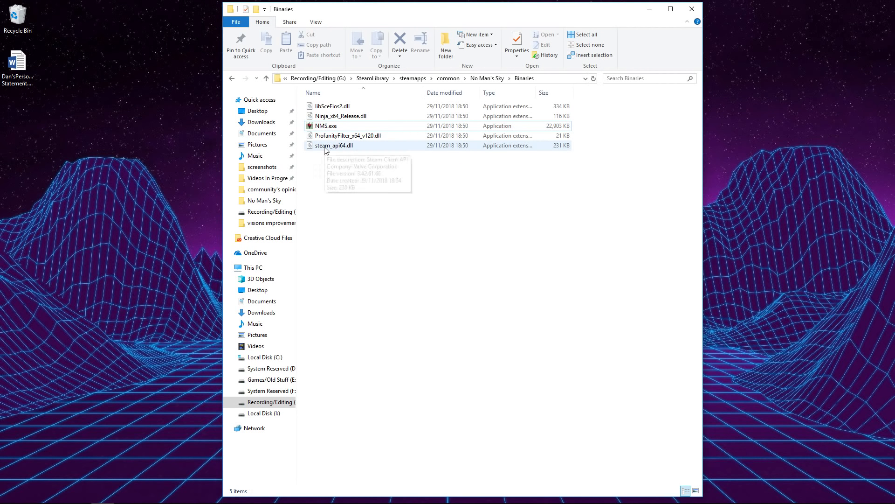
{"action": "mouse_move", "coordinate": [335, 145]}
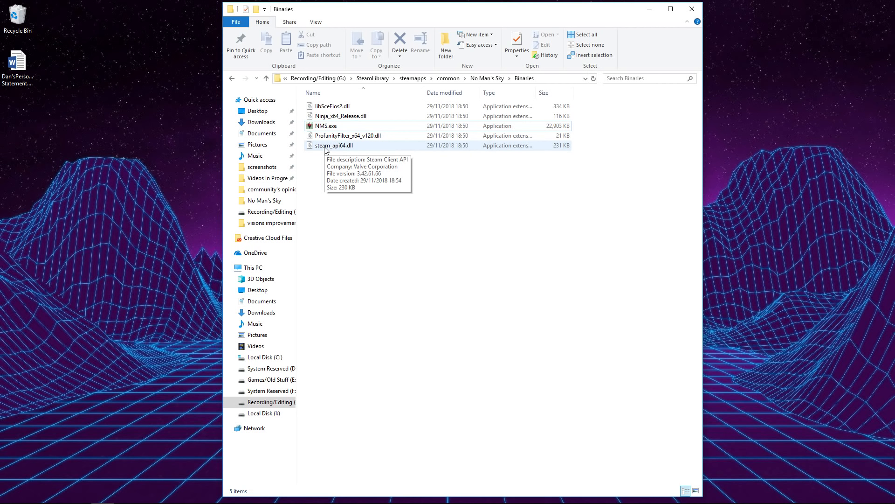
{"action": "mouse_move", "coordinate": [425, 191]}
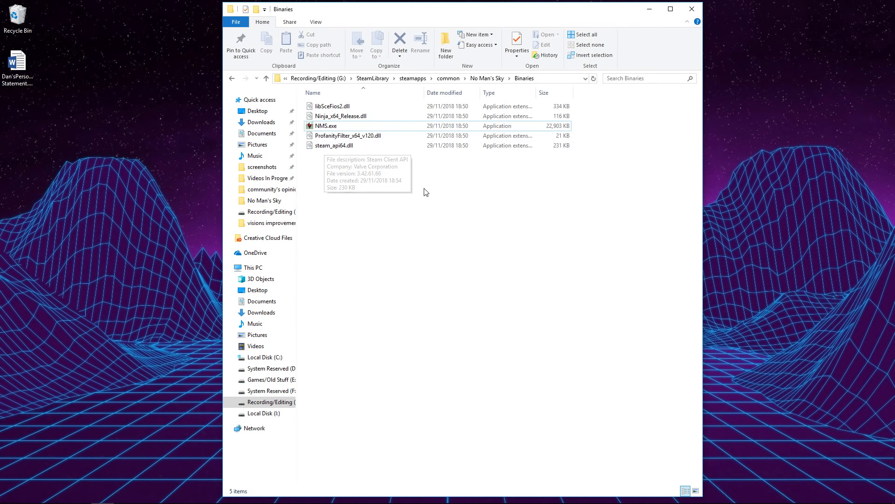
{"action": "mouse_move", "coordinate": [415, 206]}
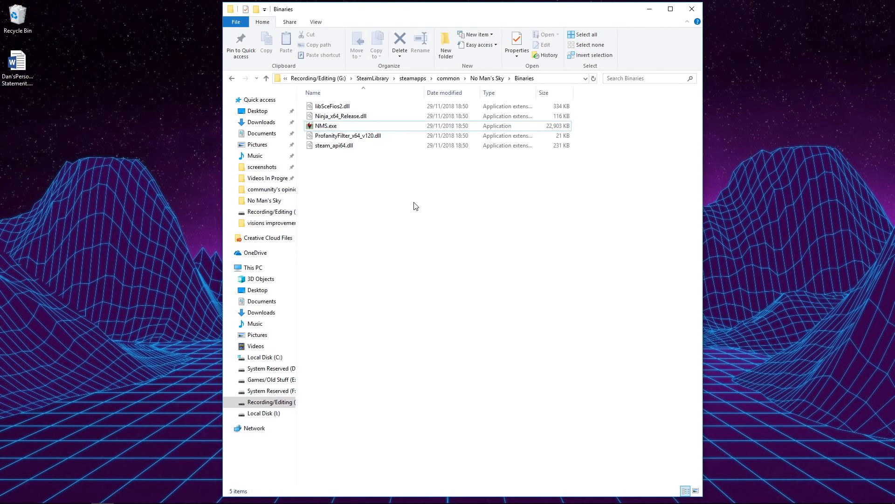
{"action": "mouse_move", "coordinate": [305, 369]}
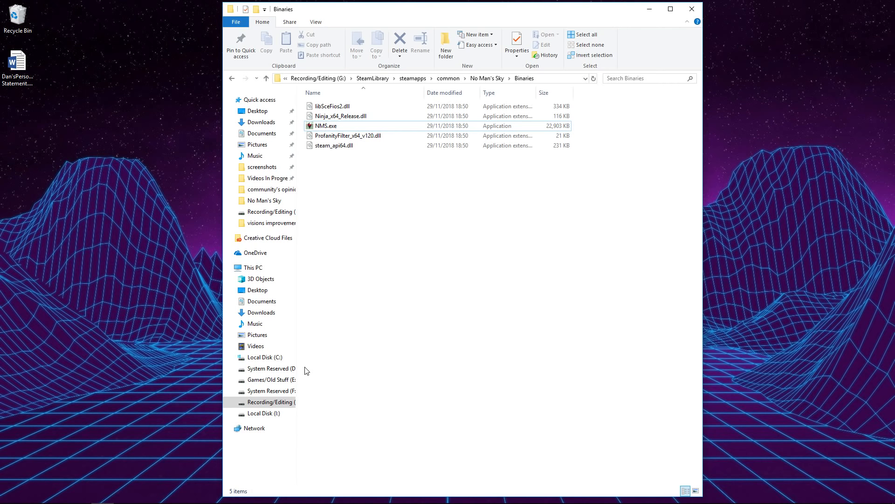
{"action": "mouse_move", "coordinate": [334, 145]}
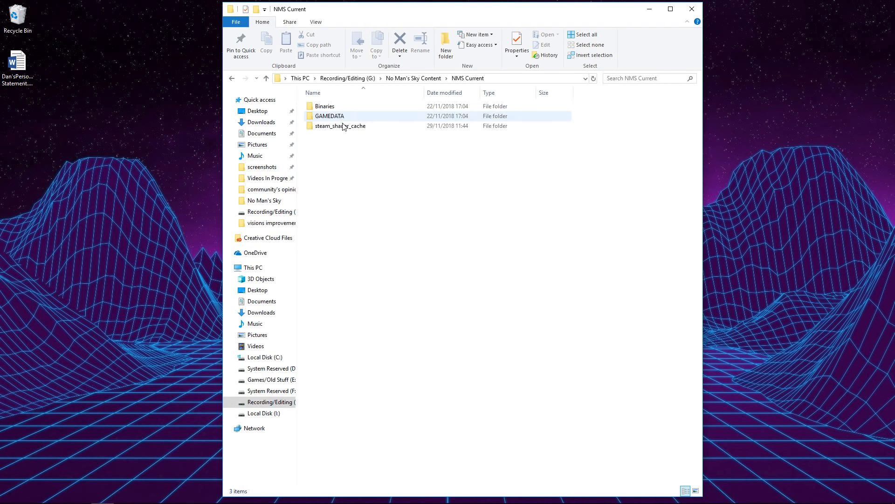
{"action": "mouse_move", "coordinate": [329, 116]}
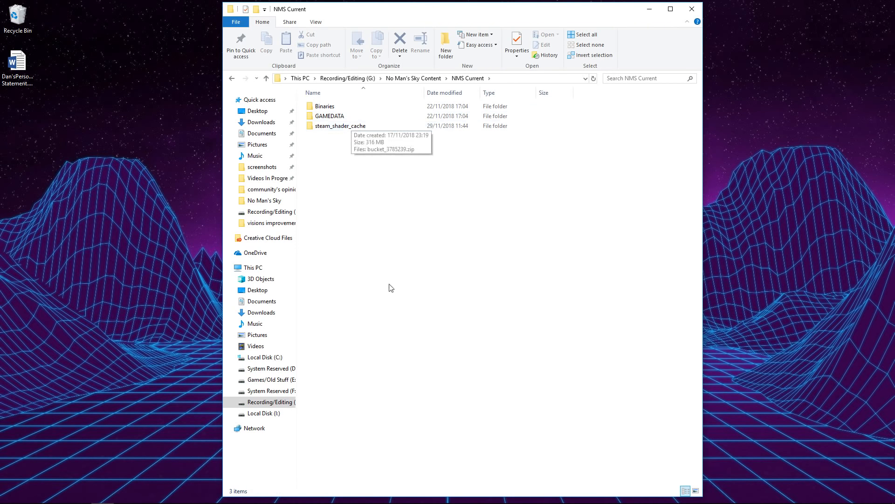
{"action": "mouse_move", "coordinate": [366, 214]}
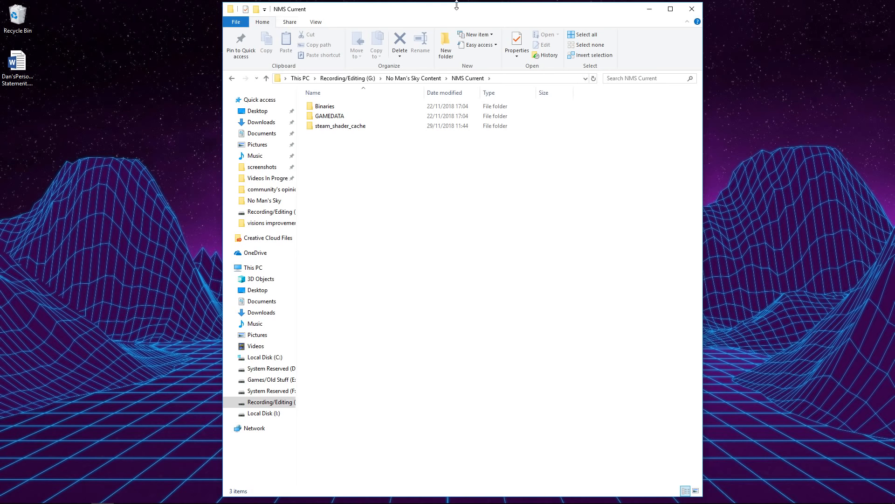
- Close the NMS Current File Explorer window
{"action": "left_click", "coordinate": [691, 9]}
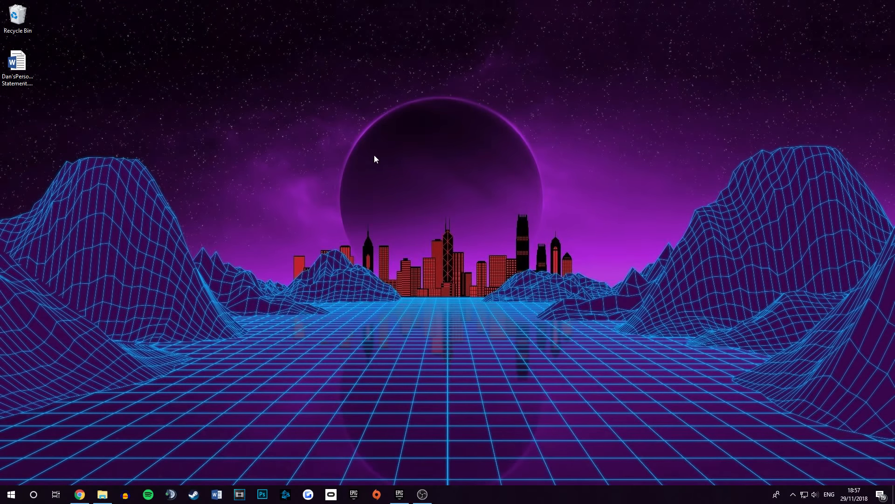